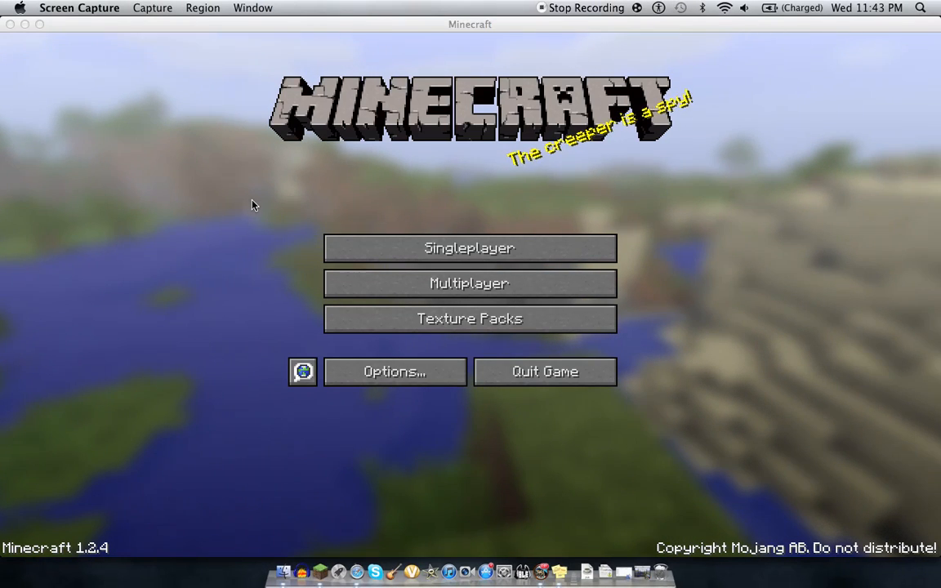
mouse_move(286, 296)
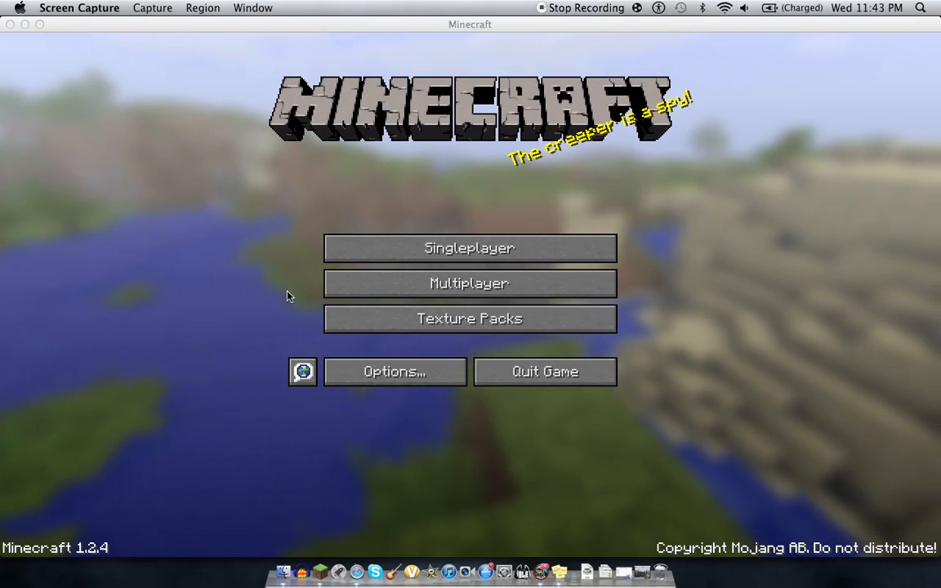
mouse_move(308, 283)
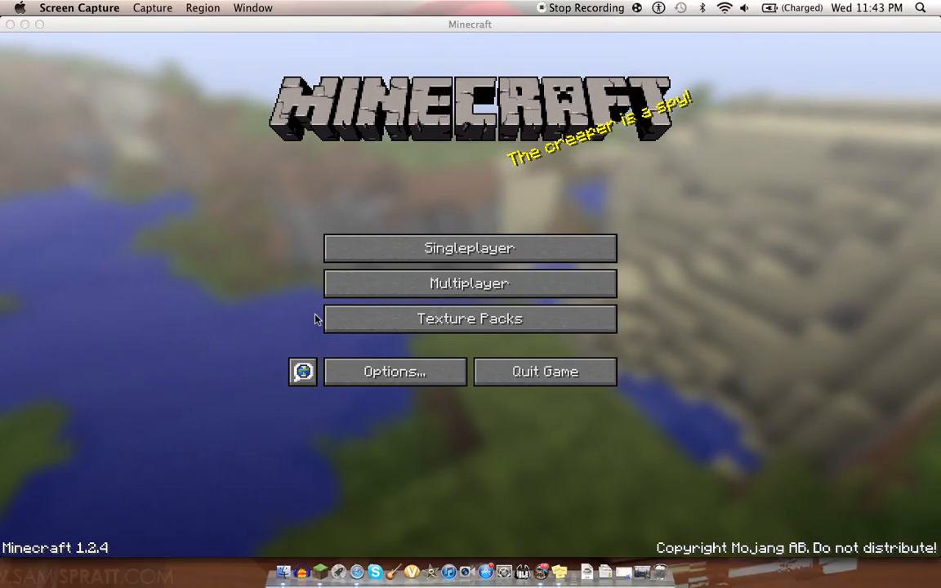
mouse_move(343, 323)
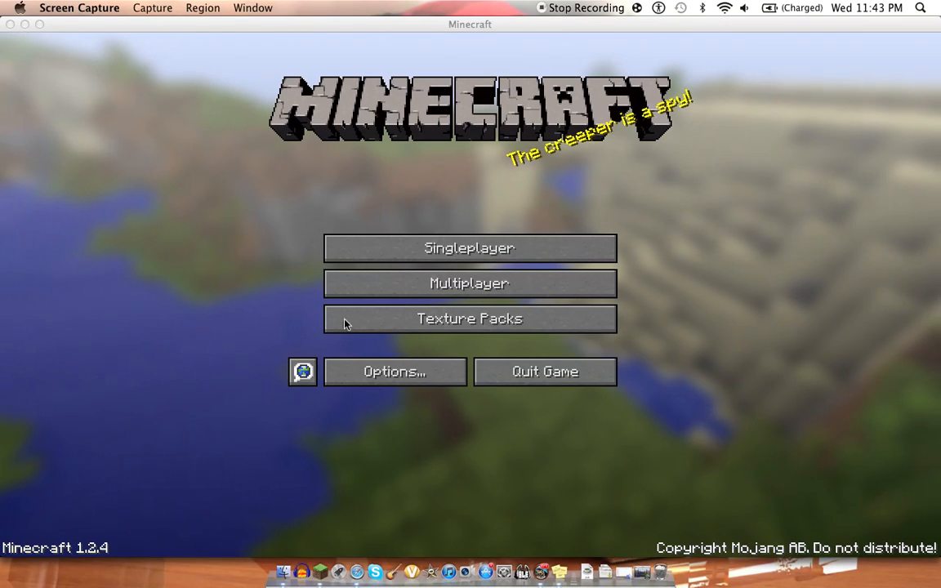
Open the Texture Packs screen from the Minecraft title screen.
left_click(470, 319)
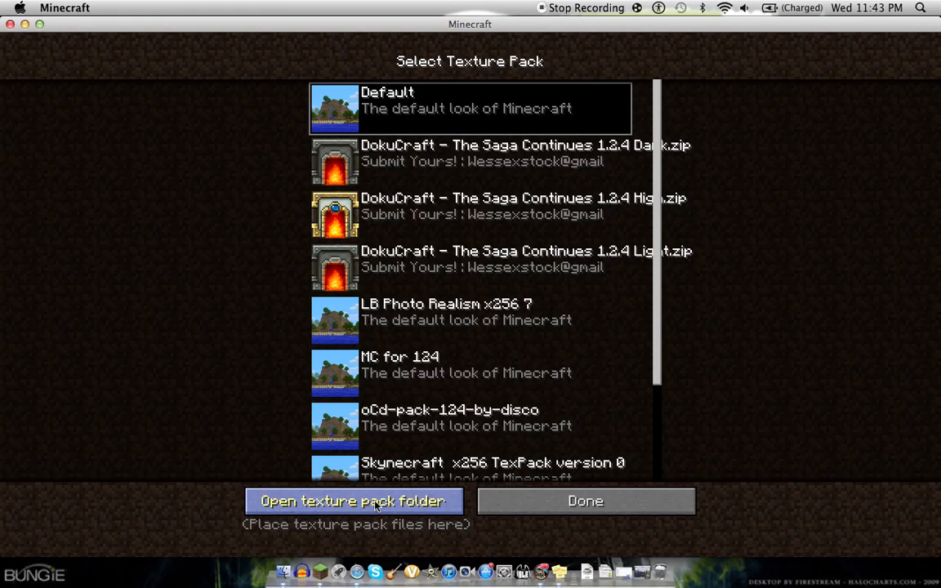
Open the texture pack folder and scroll the installed packs down to the Skynecraft entries.
left_click(353, 501)
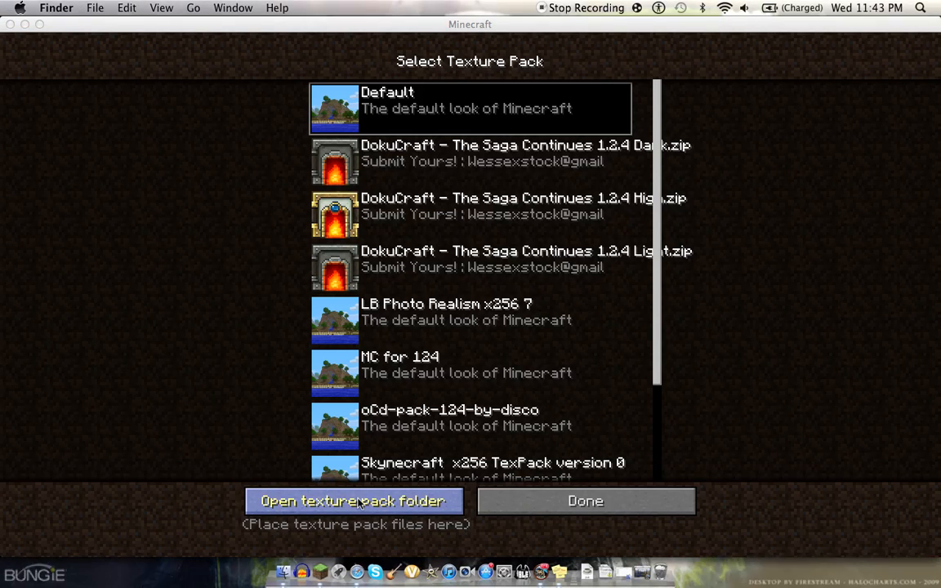
mouse_move(365, 488)
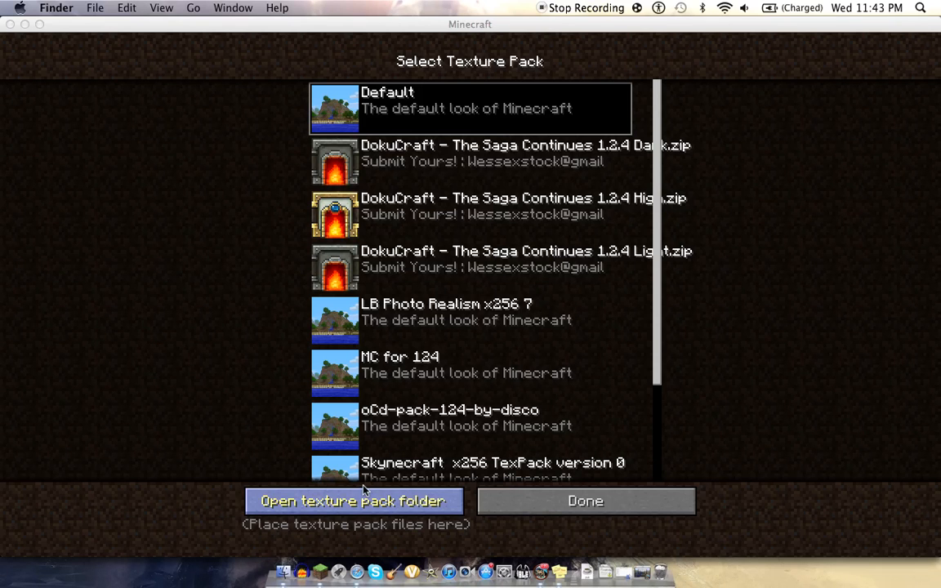
mouse_move(374, 570)
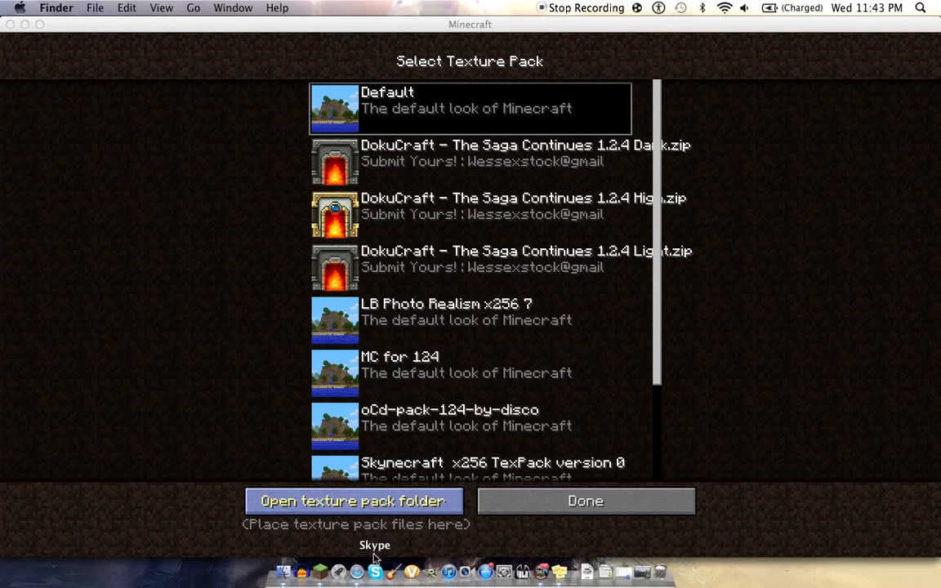
mouse_move(296, 570)
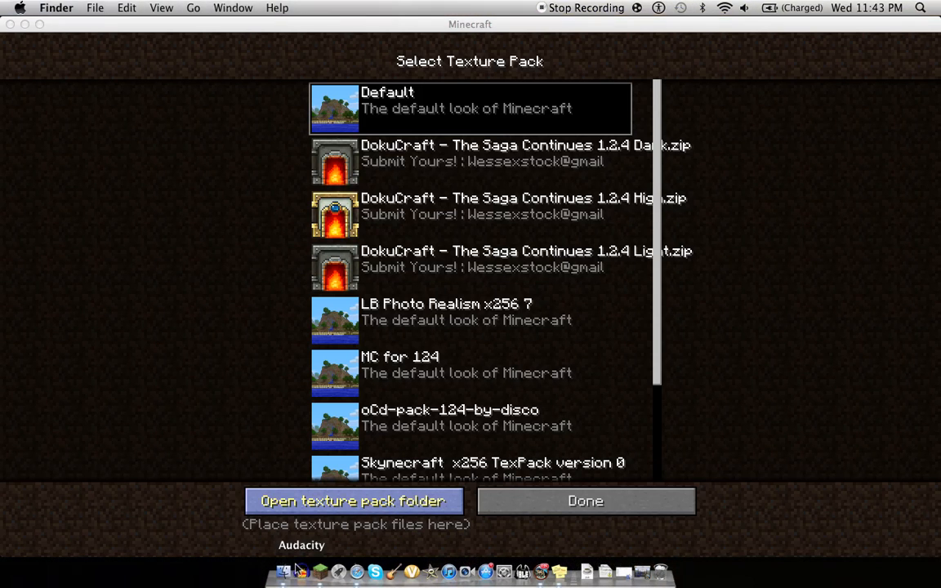
left_click(353, 501)
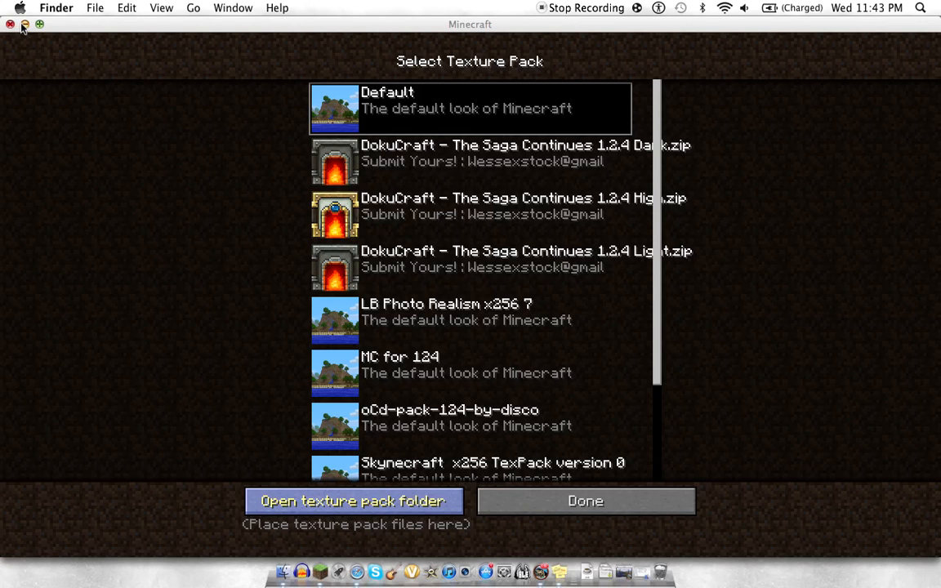
scroll("down", 3)
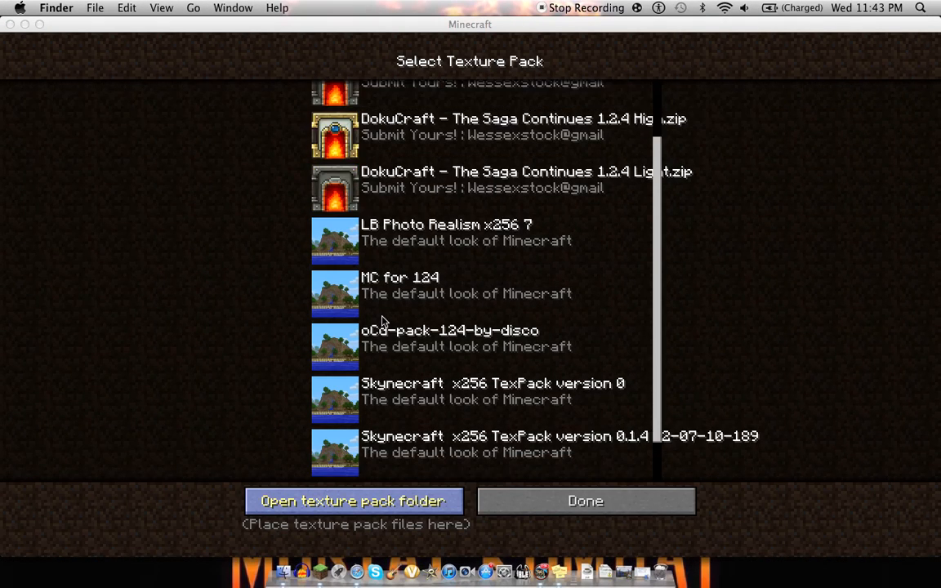
scroll("up", 3)
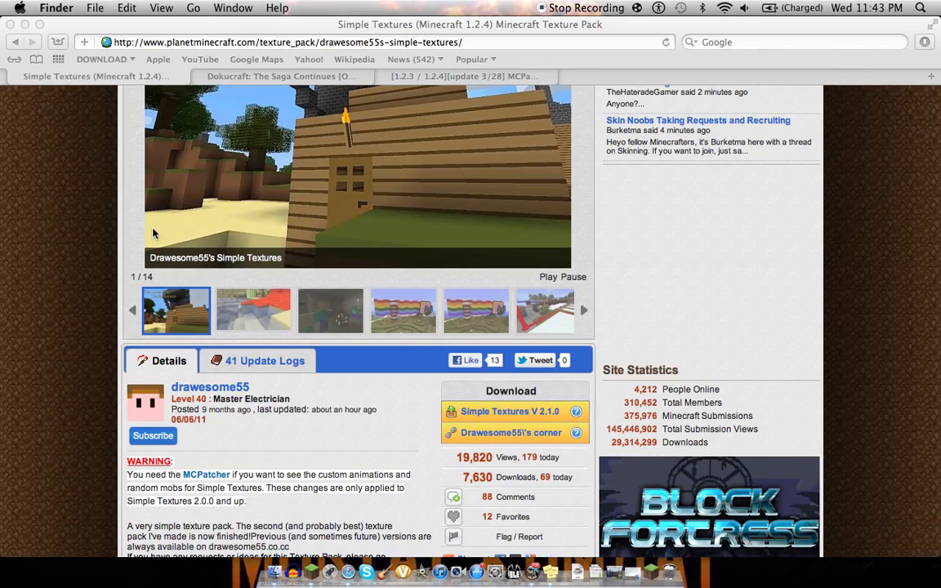
Download Simple Textures V 2.1.0 from Planet Minecraft and view Safari's recent downloads list.
scroll("up", 3)
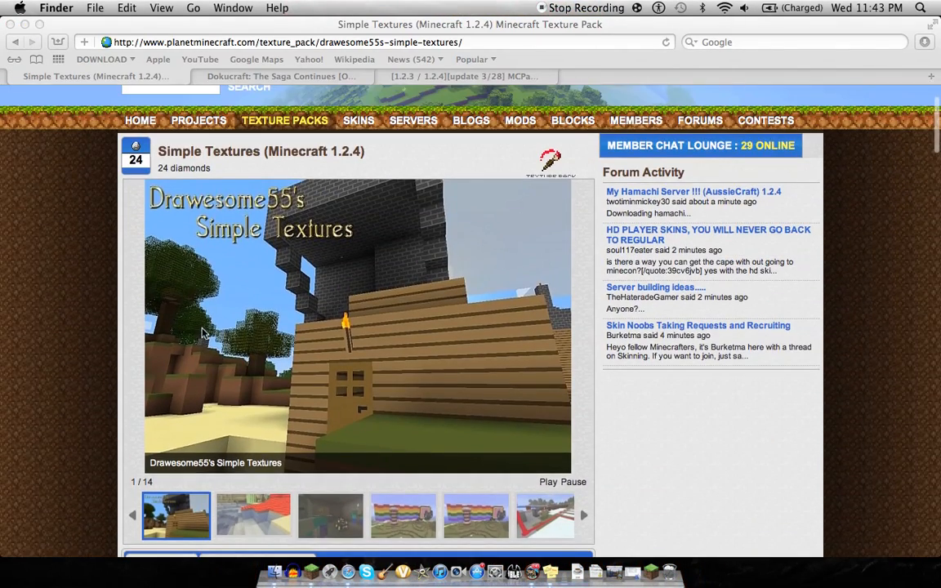
scroll("up", 3)
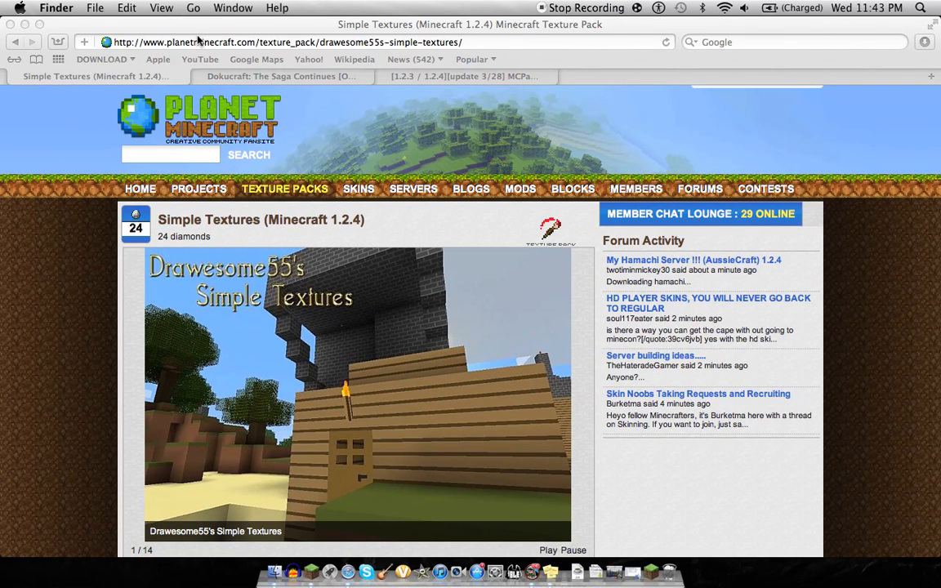
mouse_move(253, 166)
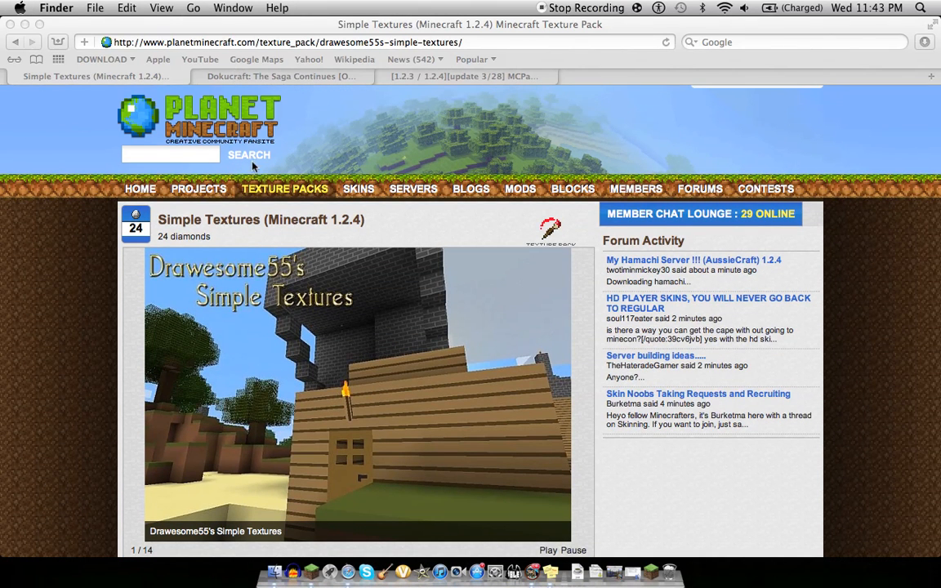
scroll("down", 3)
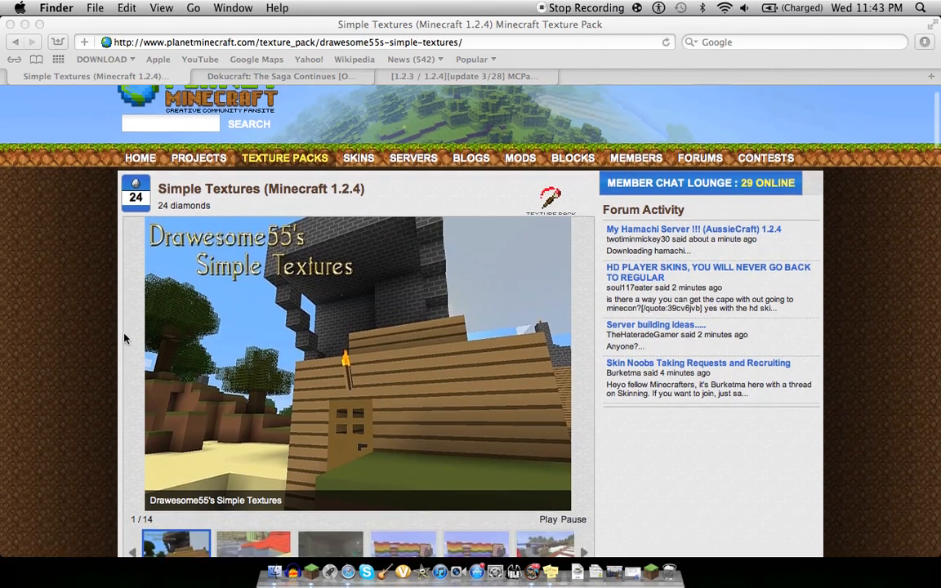
scroll("down", 3)
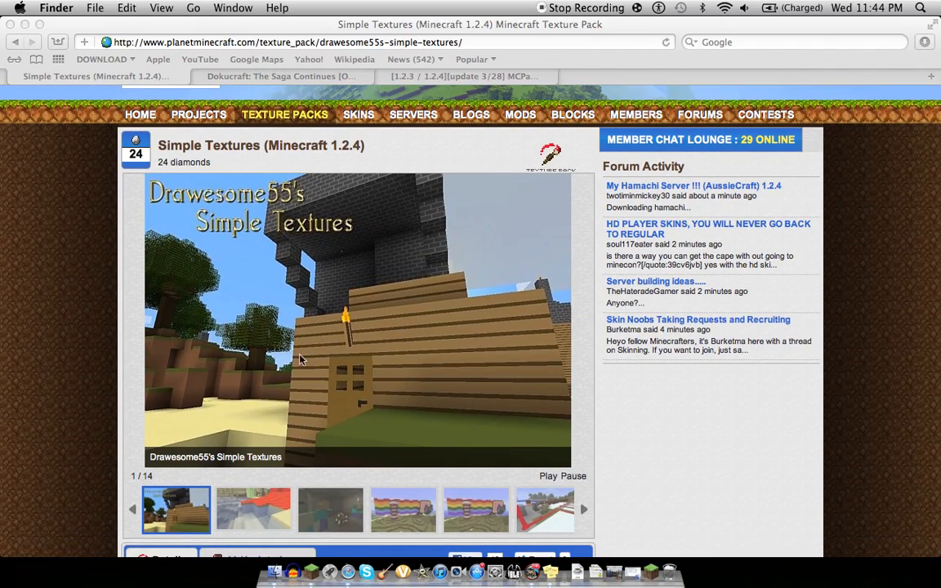
scroll("down", 3)
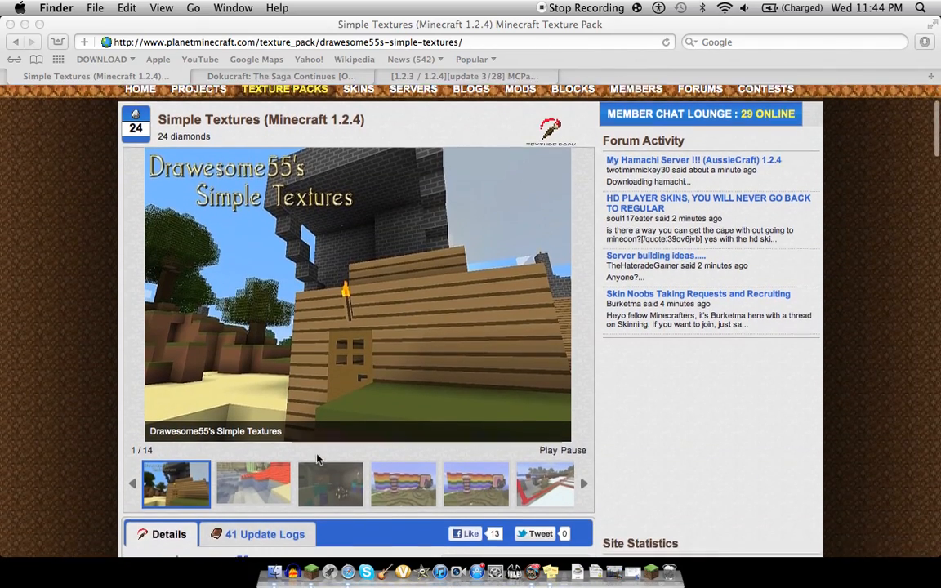
scroll("down", 3)
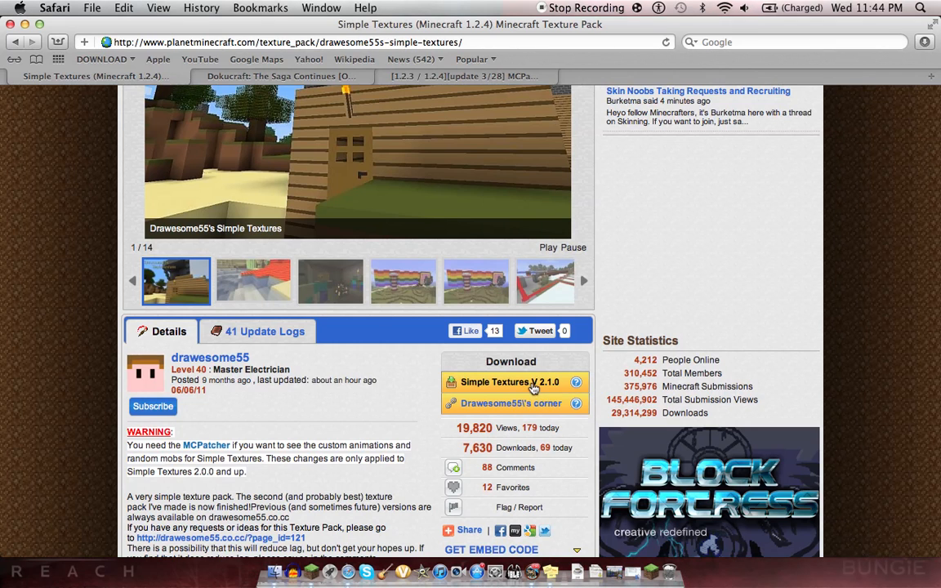
left_click(510, 382)
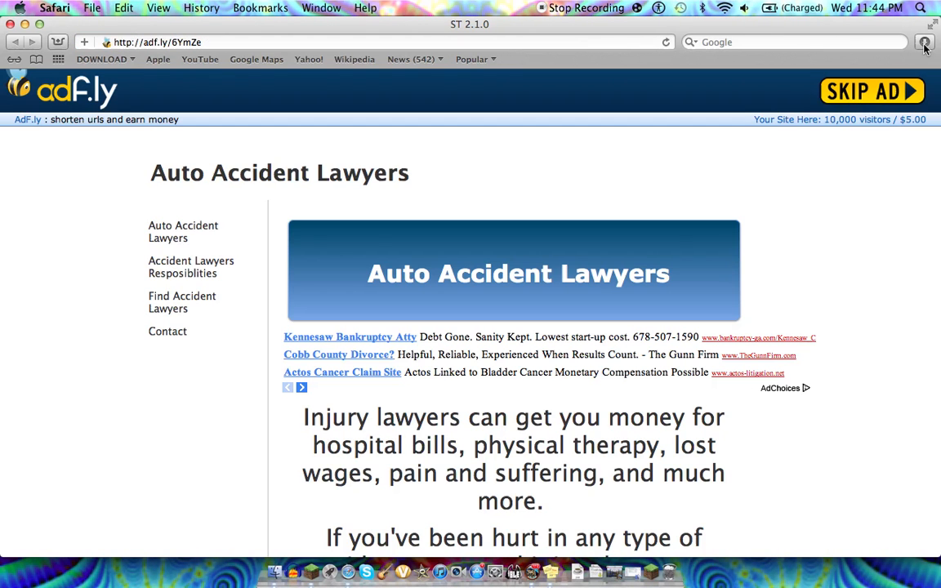
left_click(924, 41)
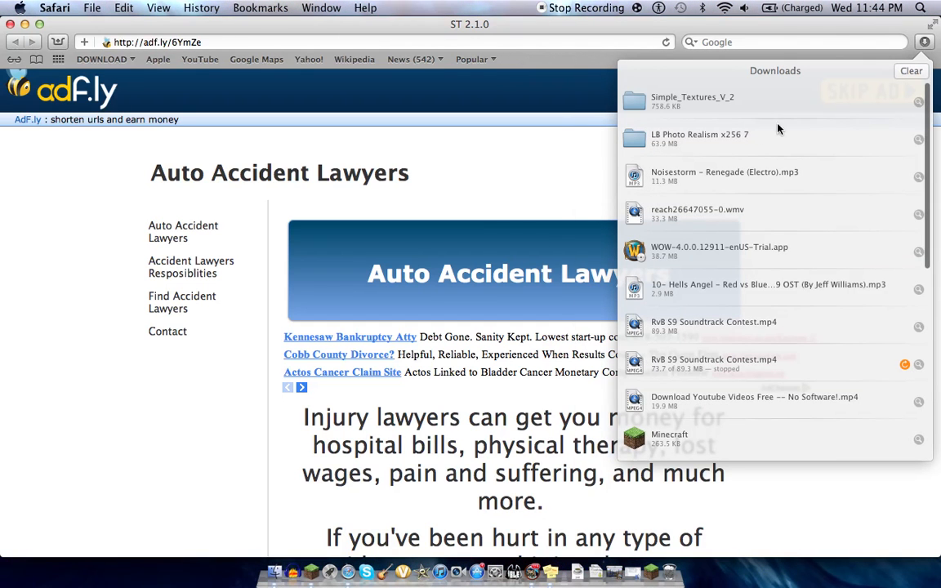
left_click(275, 570)
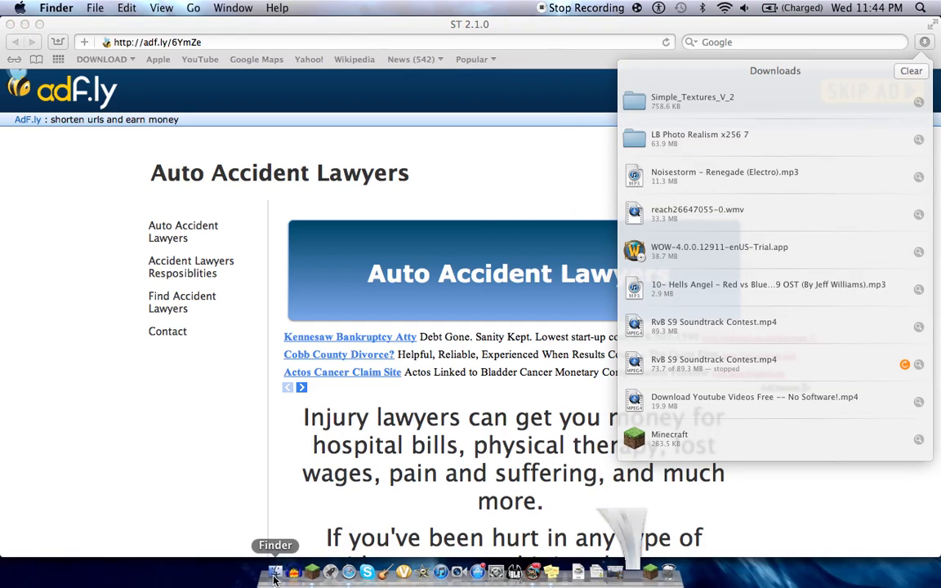
Move the Simple_Textures_V_2 folder from Downloads into Finder's texturepacks folder.
left_click(276, 570)
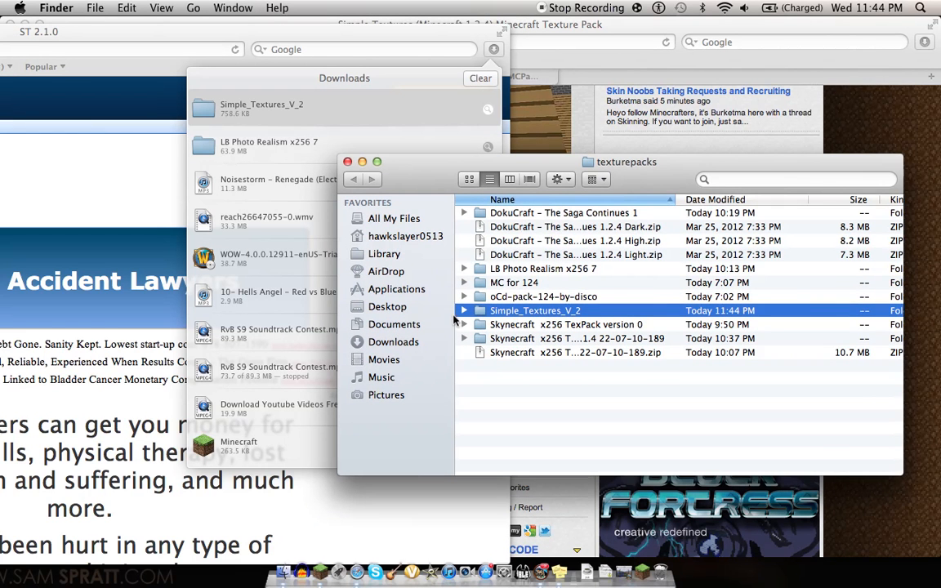
mouse_move(320, 570)
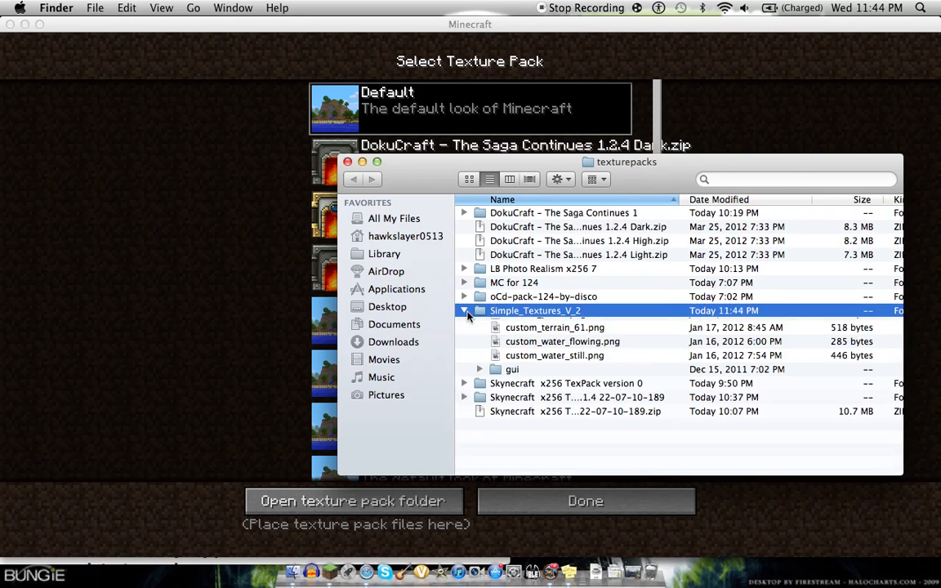
left_click(463, 311)
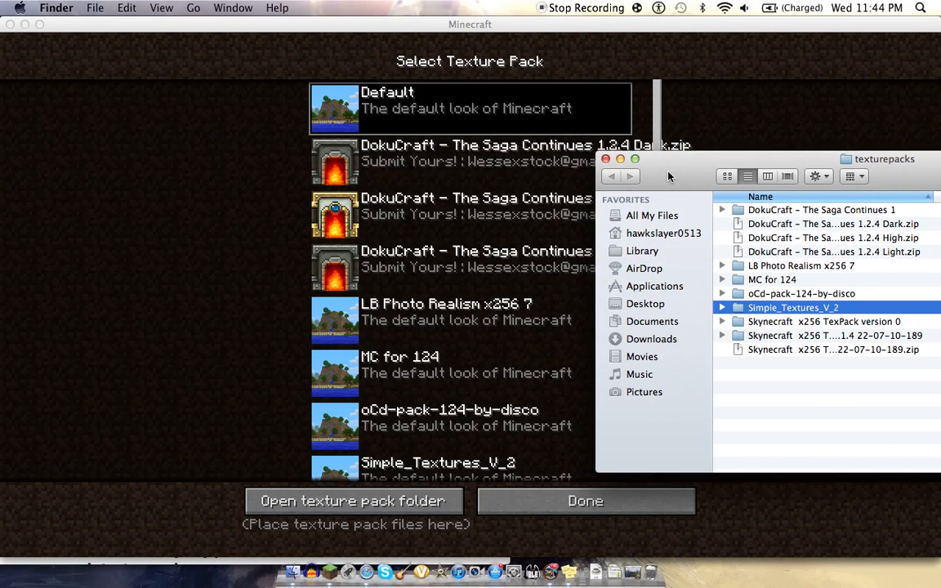
Keep Simple_Textures_V_2 selected in the scrolled pack list and confirm with Done.
scroll("down", 3)
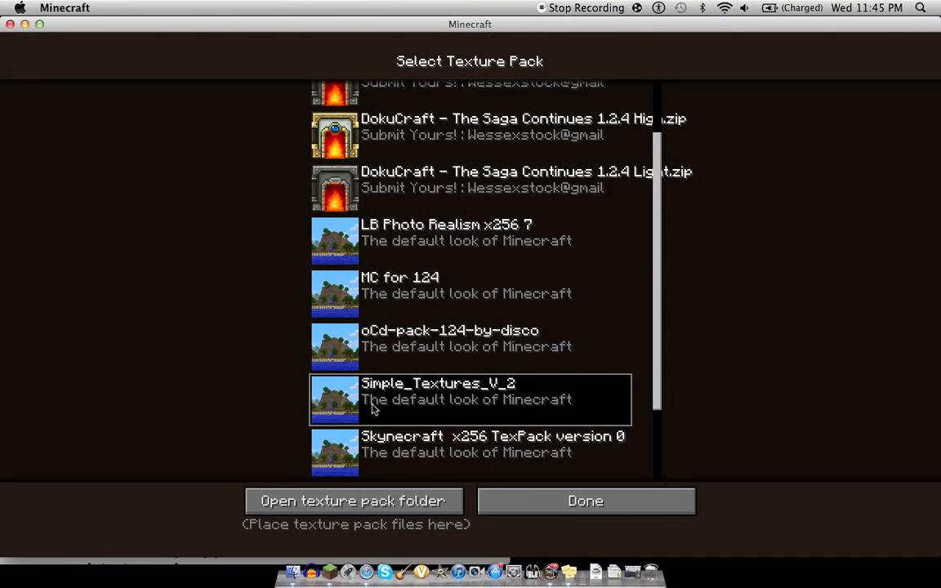
scroll("up", 3)
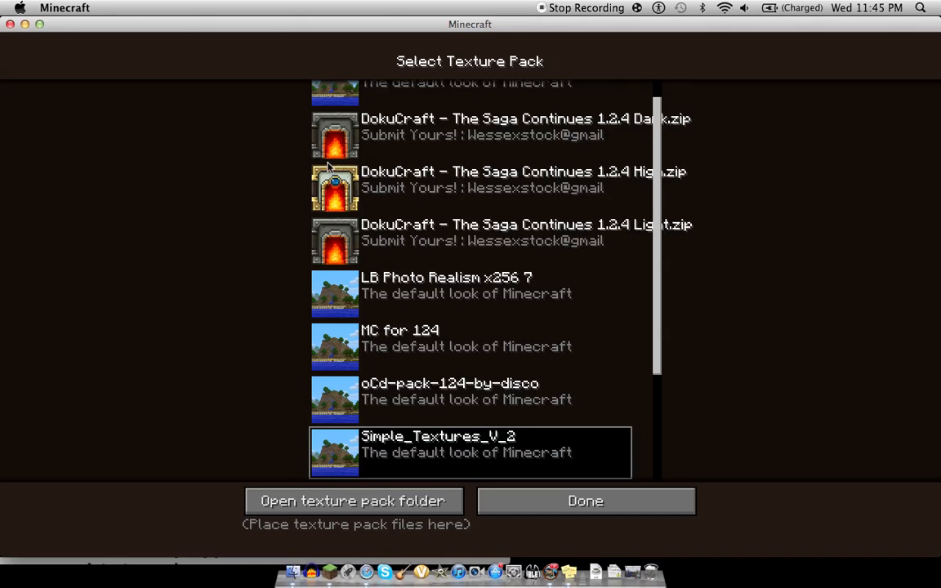
mouse_move(313, 395)
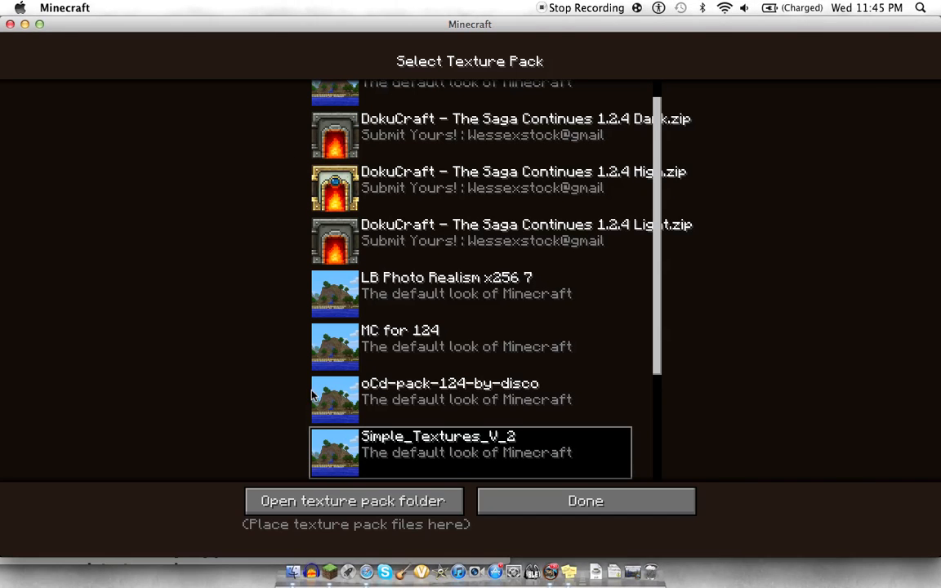
scroll("down", 3)
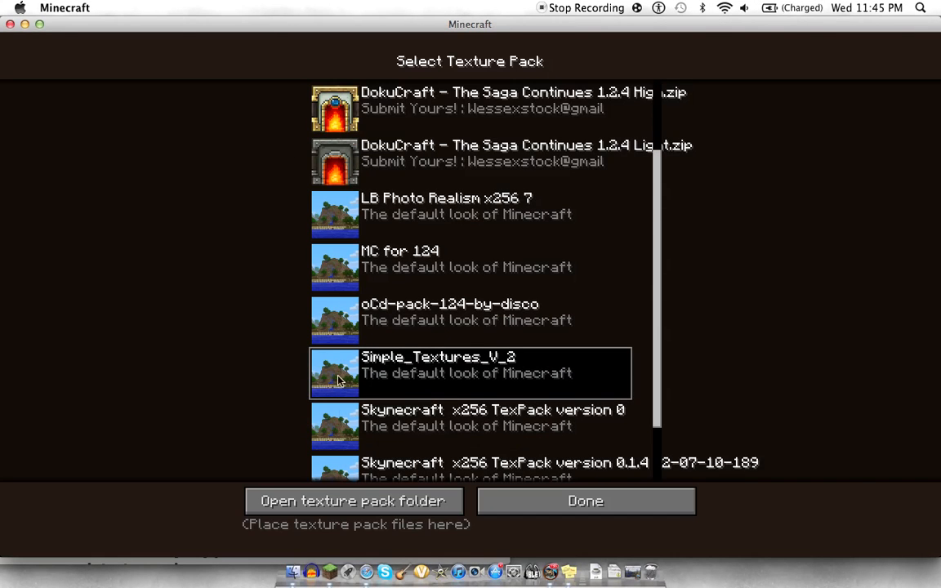
mouse_move(457, 486)
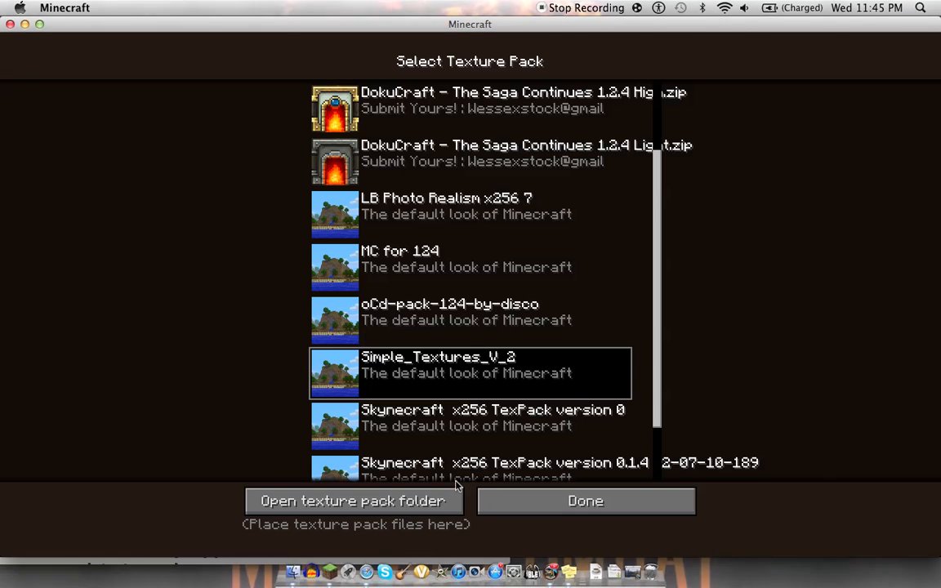
mouse_move(390, 340)
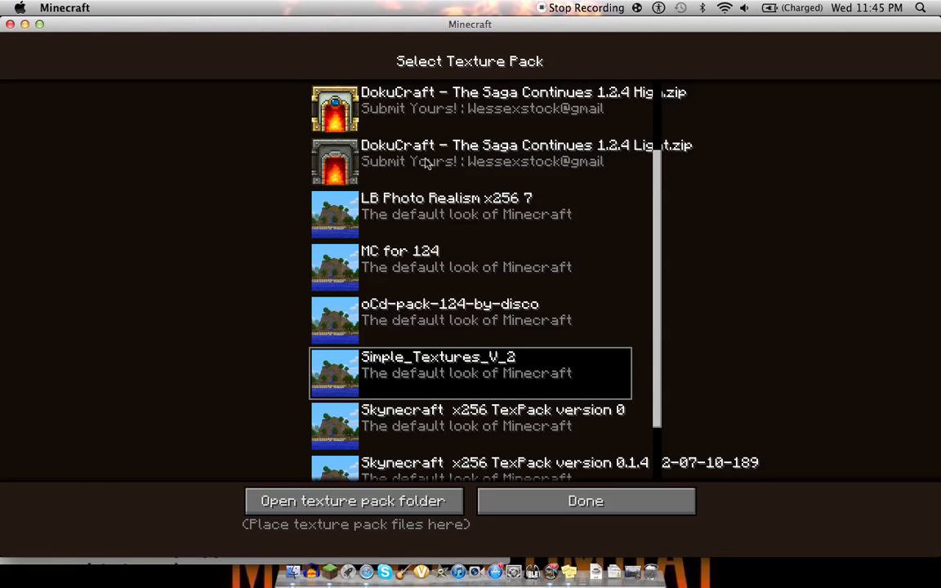
mouse_move(562, 419)
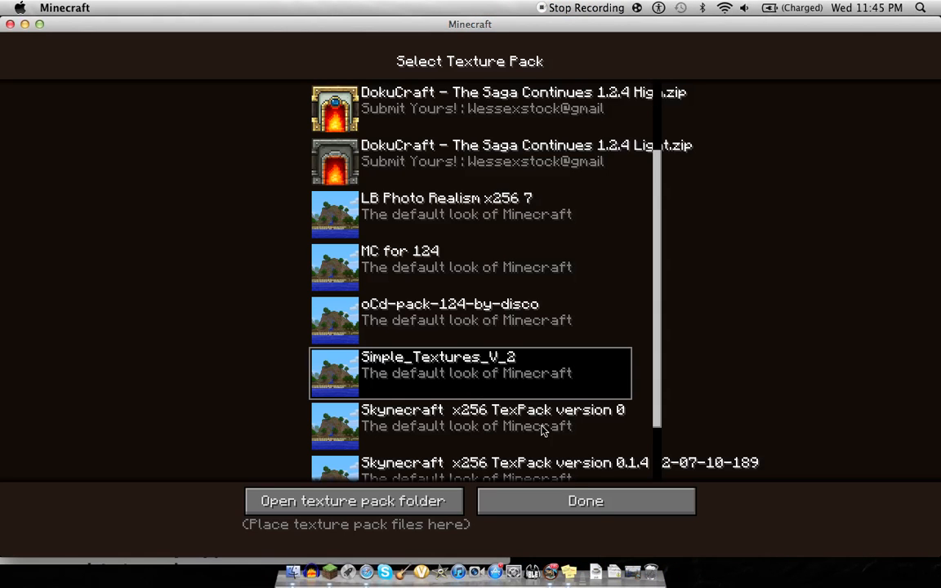
mouse_move(526, 249)
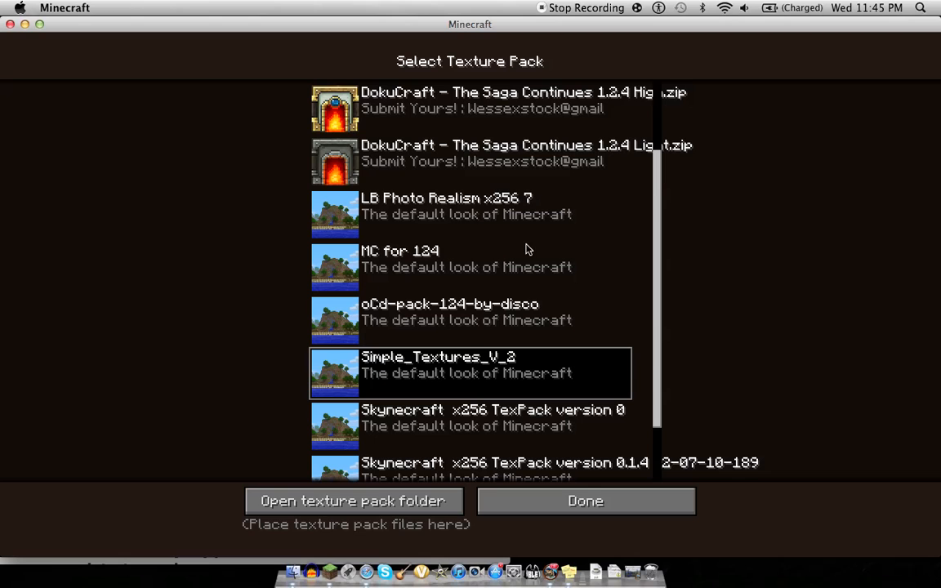
mouse_move(438, 190)
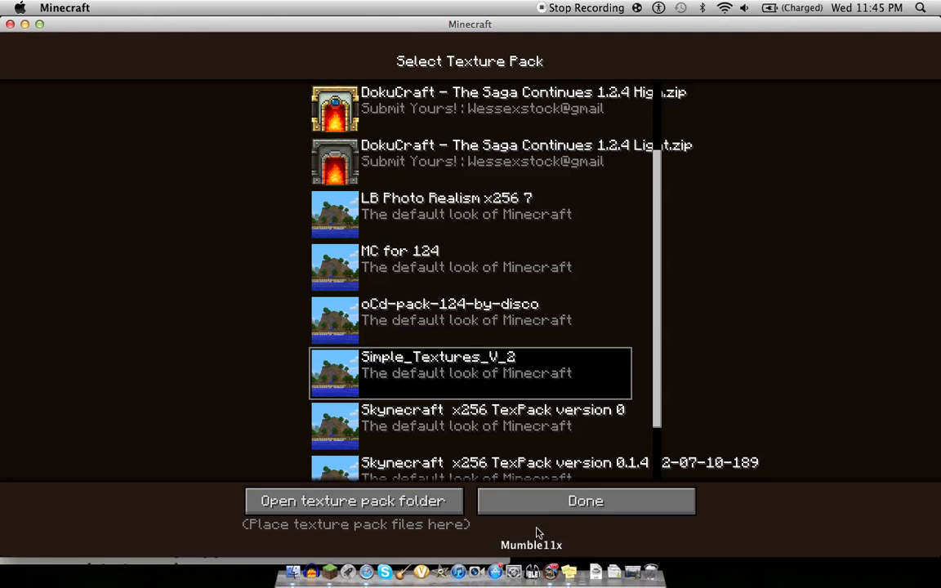
scroll("up", 3)
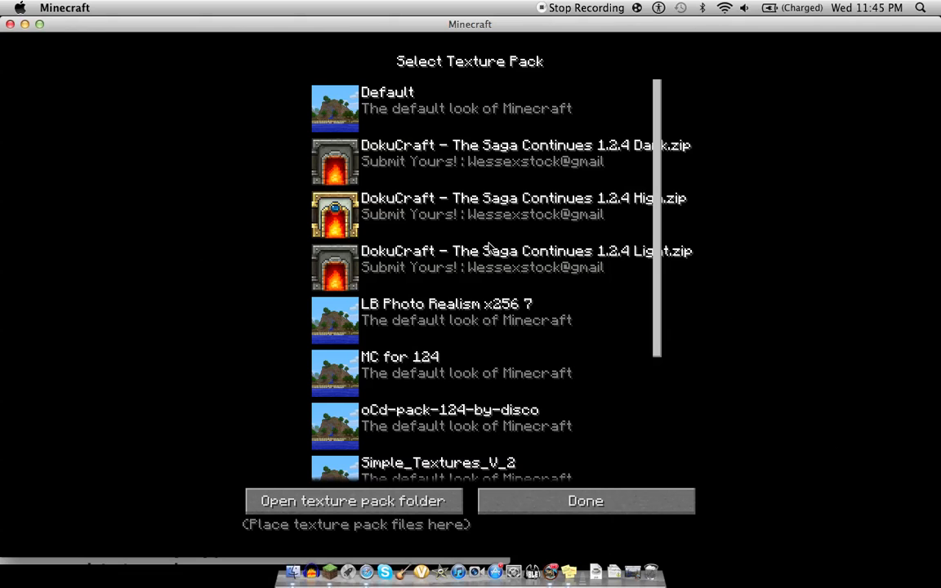
mouse_move(211, 358)
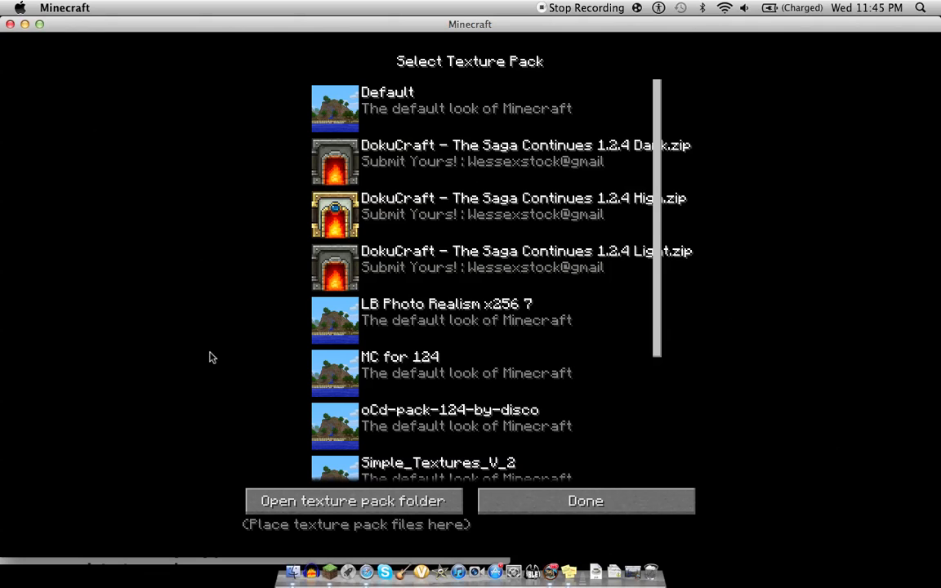
mouse_move(416, 407)
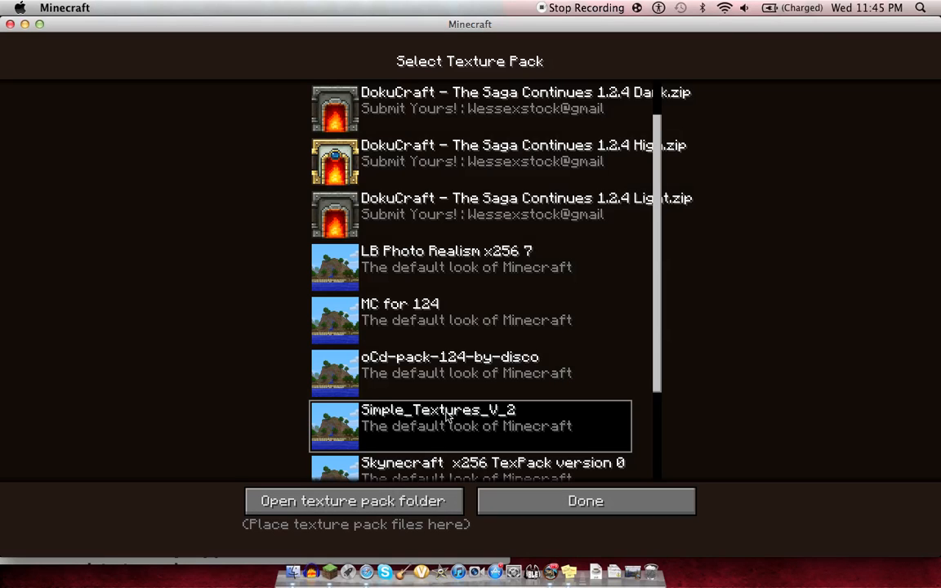
left_click(585, 500)
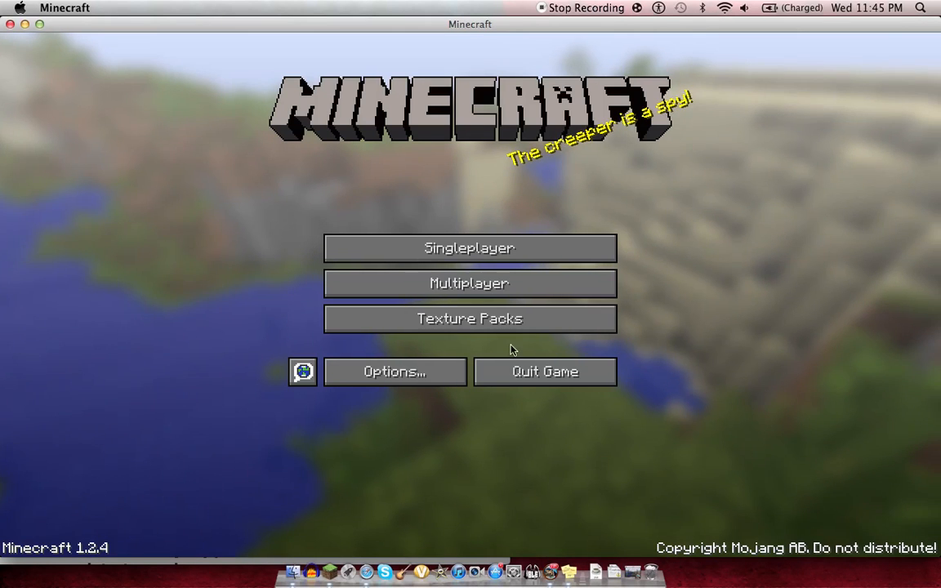
Back out of the Multiplayer server list, then load the 'update' singleplayer world.
left_click(468, 283)
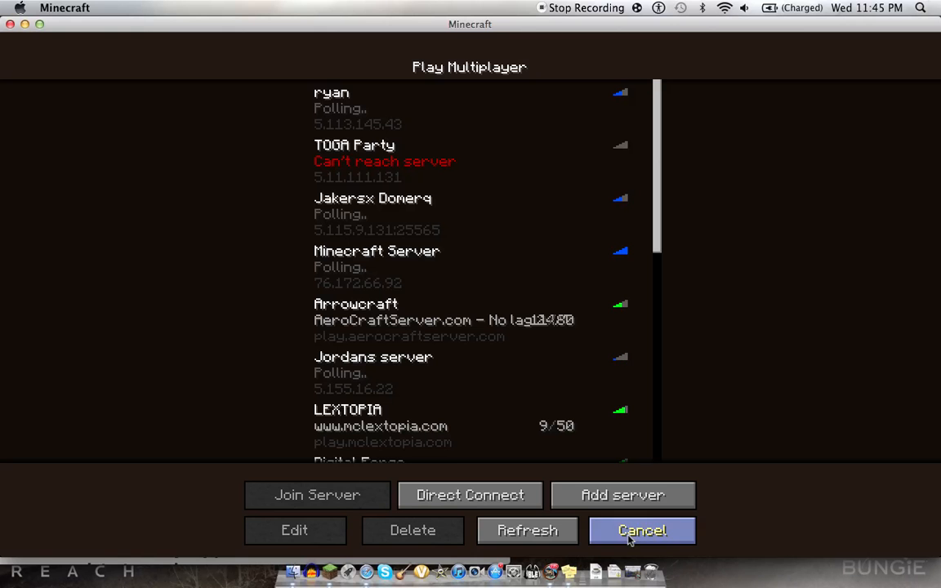
left_click(642, 530)
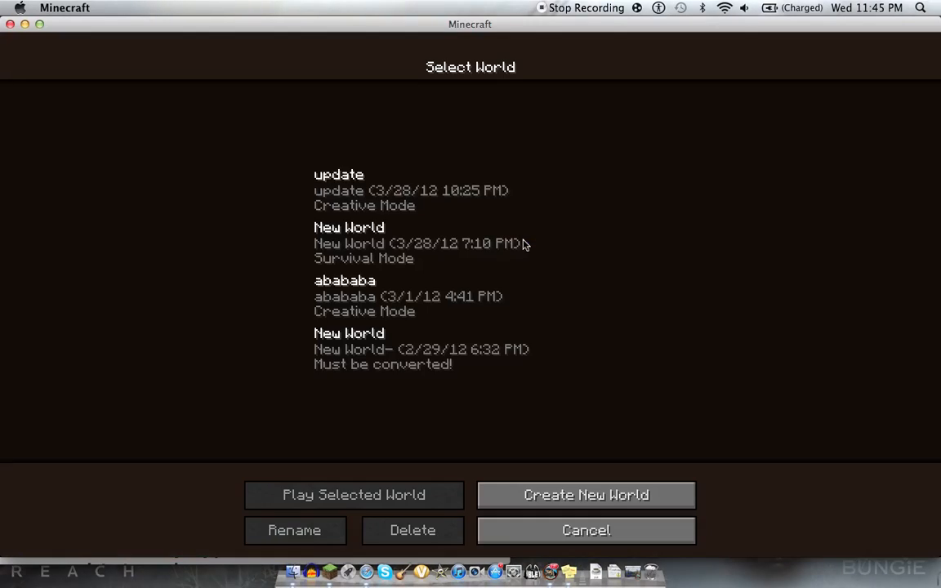
left_click(354, 494)
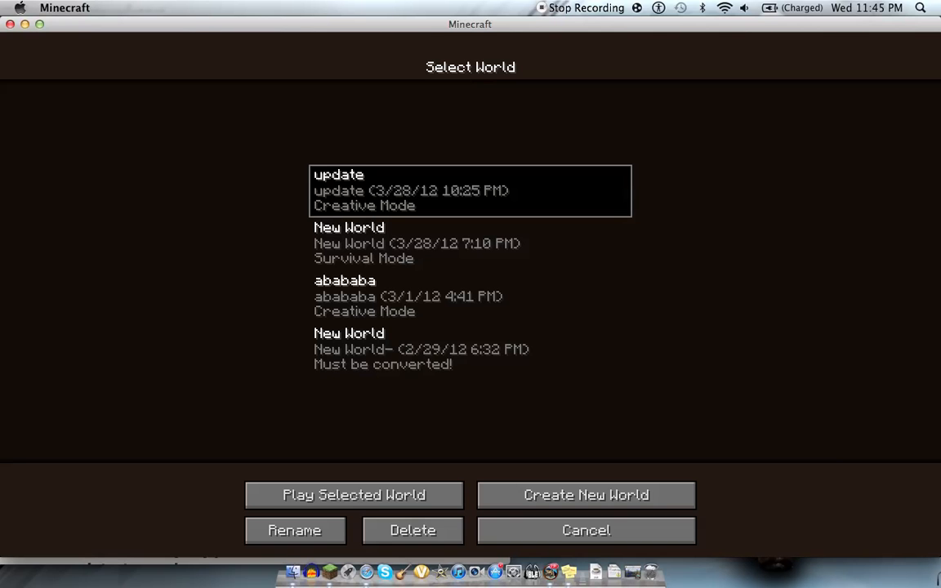
left_click(353, 495)
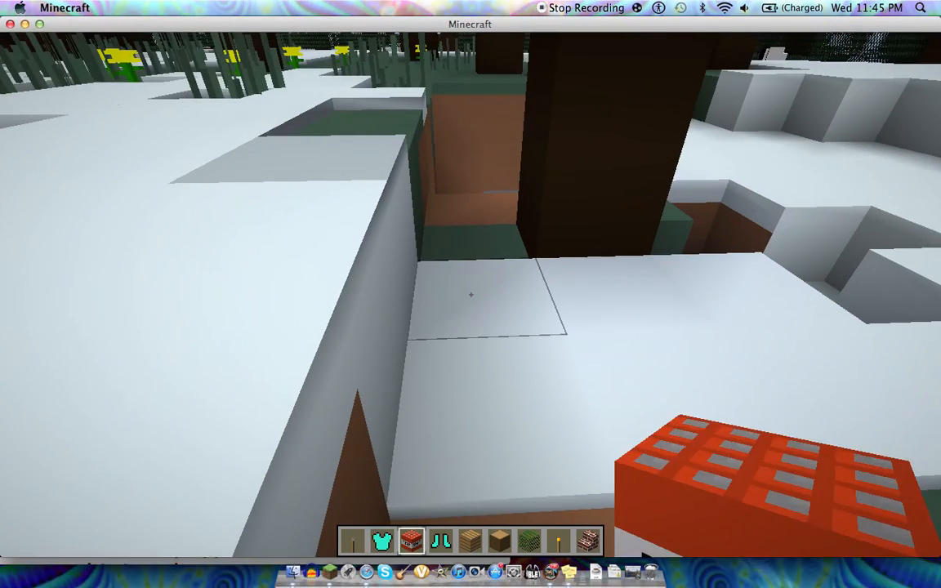
mouse_move(470, 294)
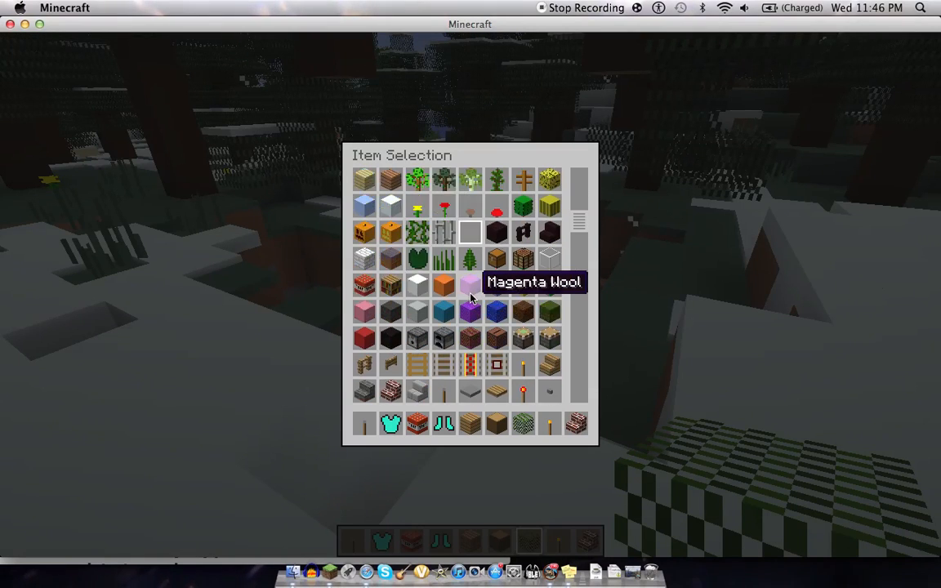
Scroll through the creative Item Selection to see blocks and tools in simple textures.
scroll("down", 3)
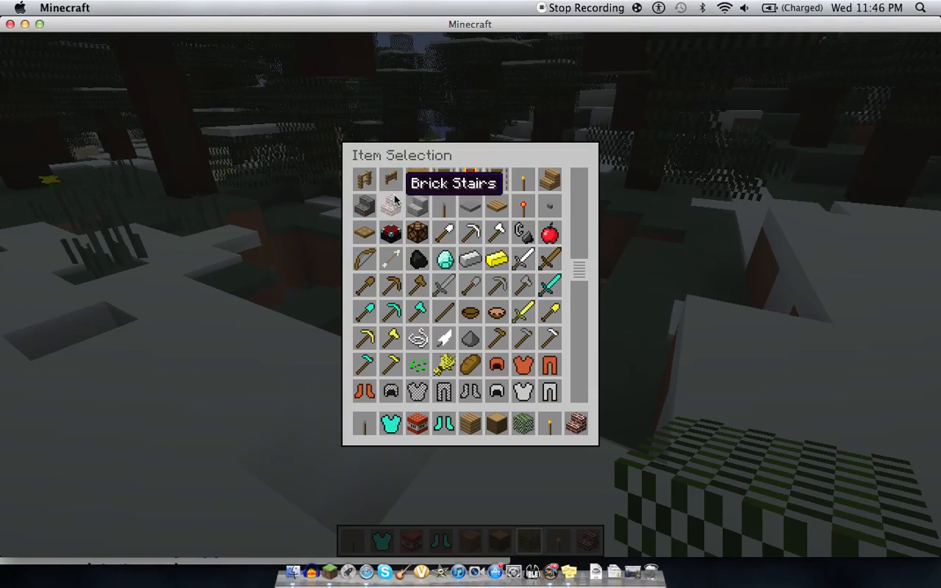
scroll("down", 3)
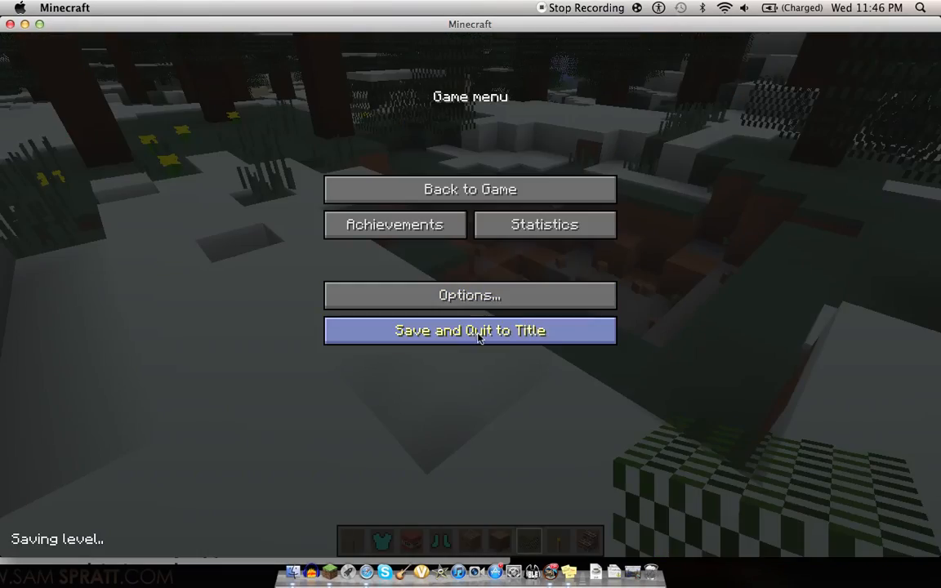
Save and quit to title, then apply DokuCraft – The Saga Continues 1.2.4 High.
left_click(469, 330)
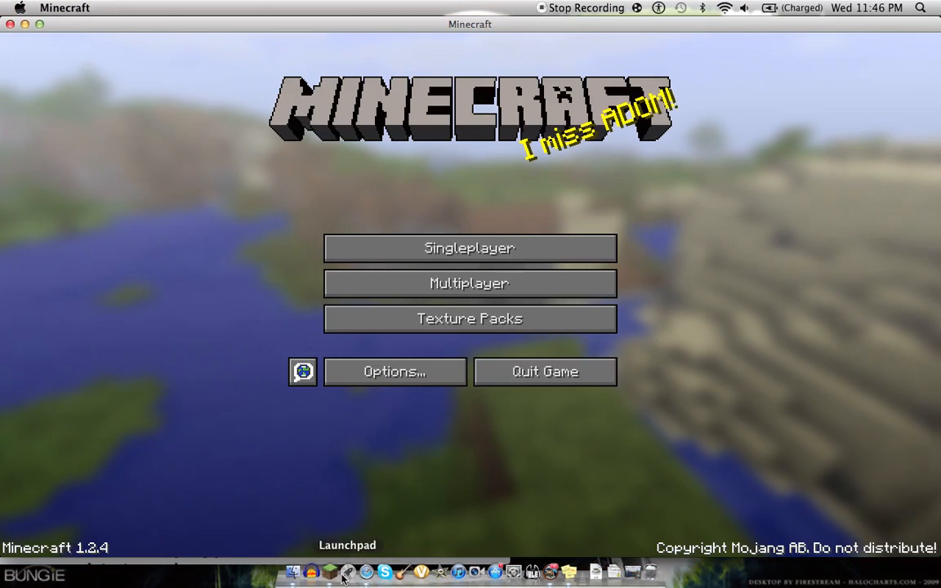
left_click(469, 319)
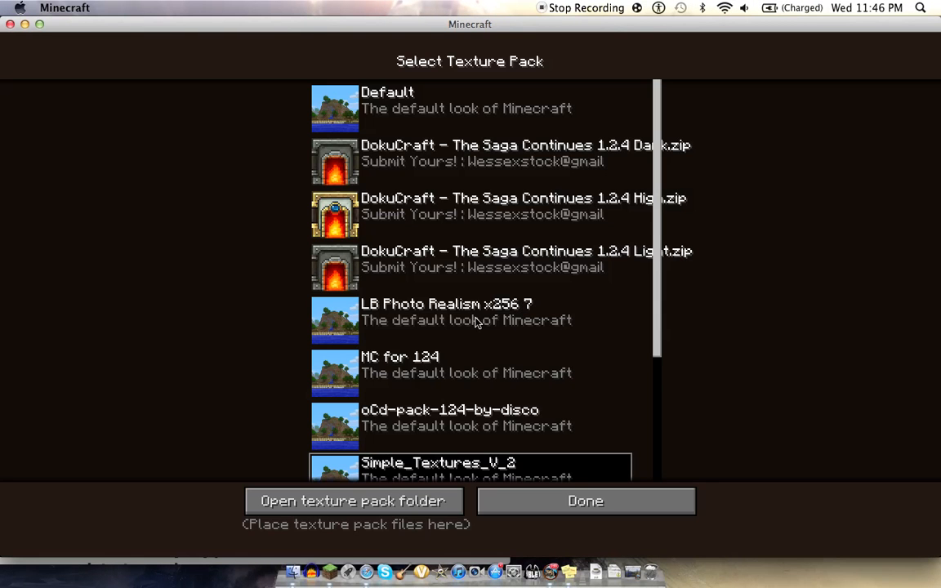
mouse_move(464, 211)
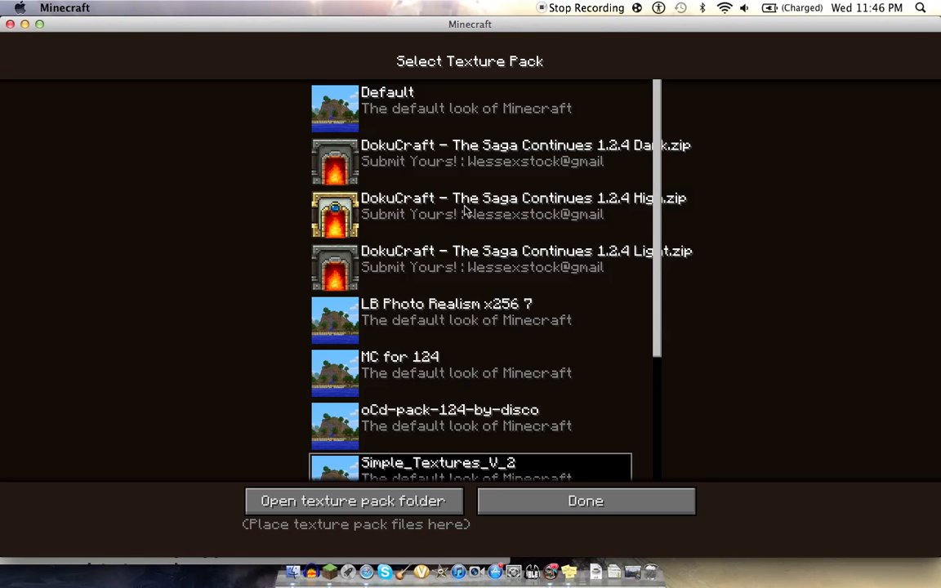
mouse_move(478, 221)
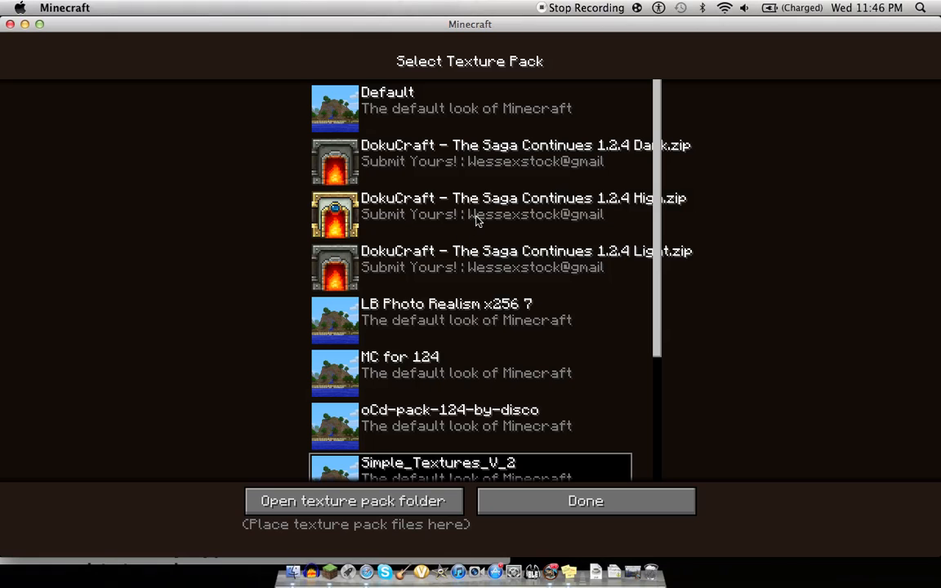
left_click(491, 206)
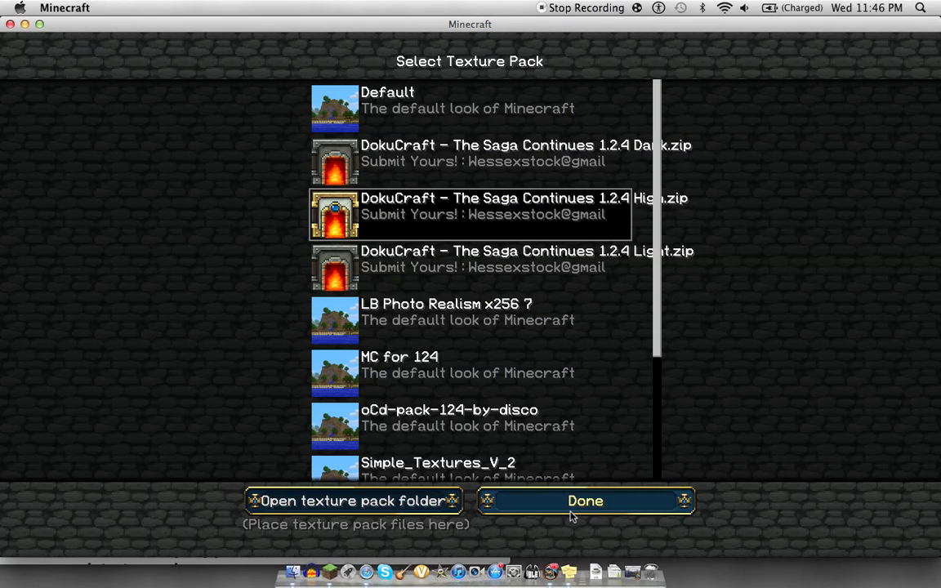
Confirm DokuCraft High, load the 'update' world and explore its snowy forest.
left_click(585, 501)
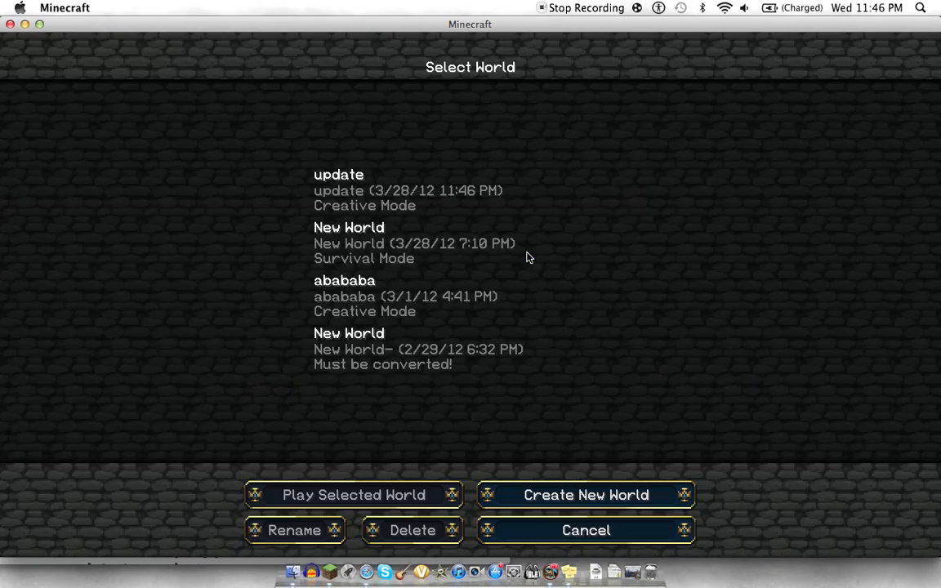
left_click(407, 190)
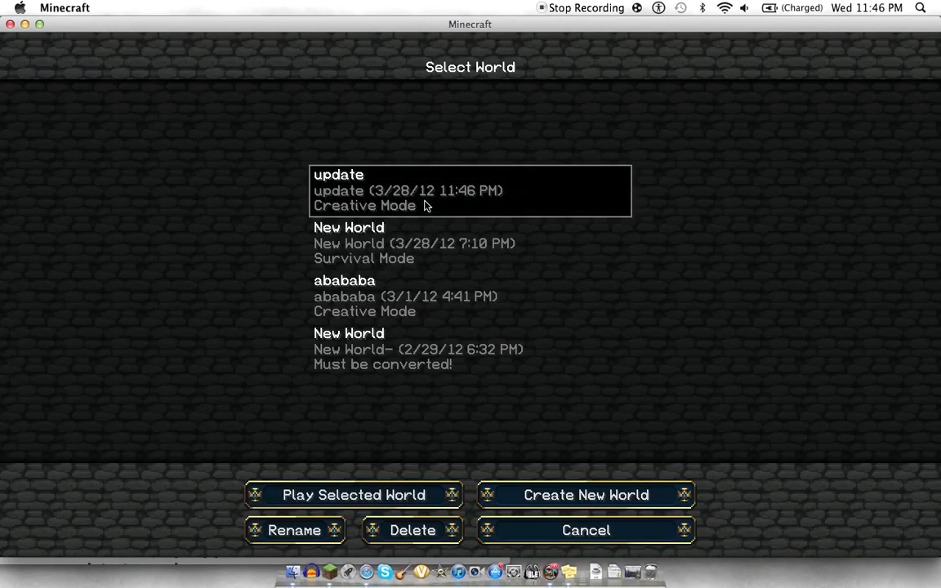
left_click(353, 495)
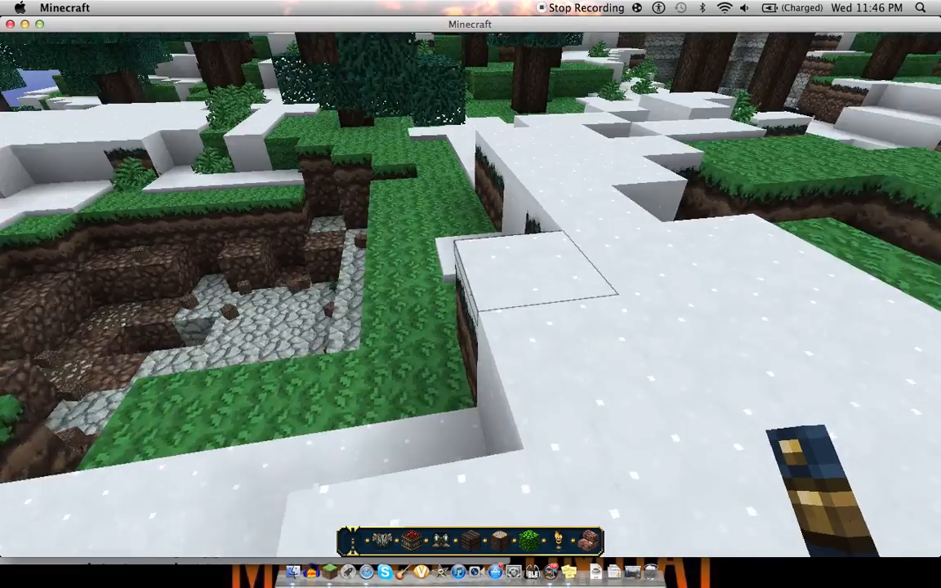
mouse_move(470, 294)
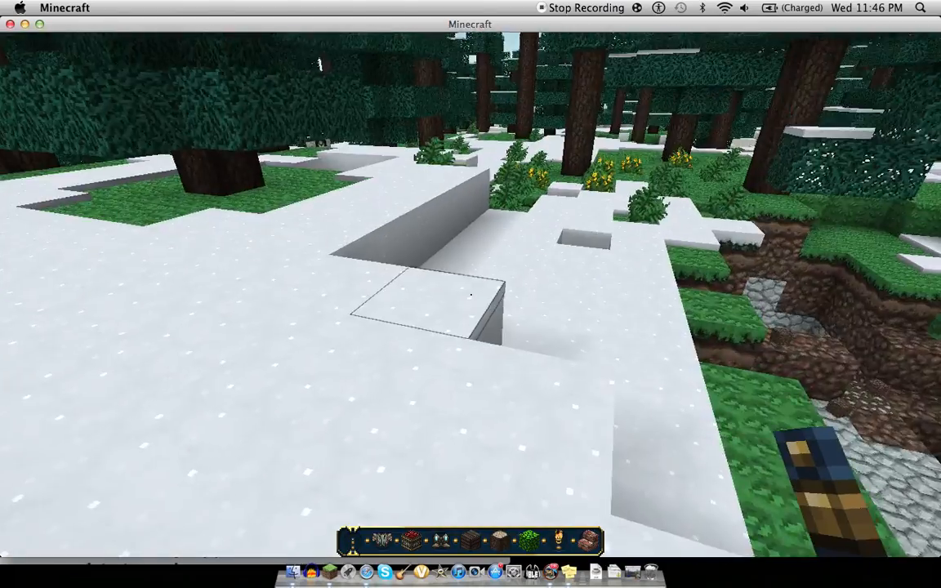
mouse_move(471, 294)
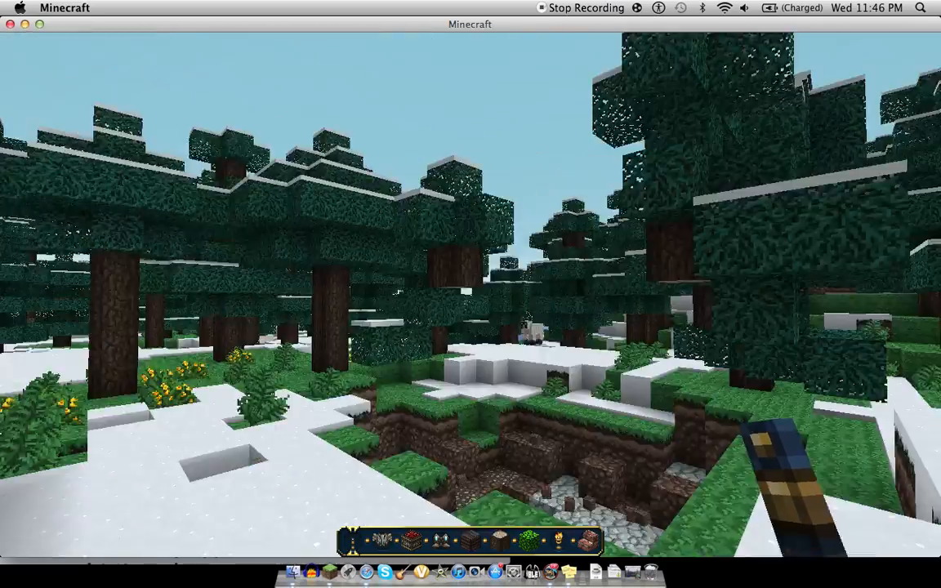
mouse_move(471, 294)
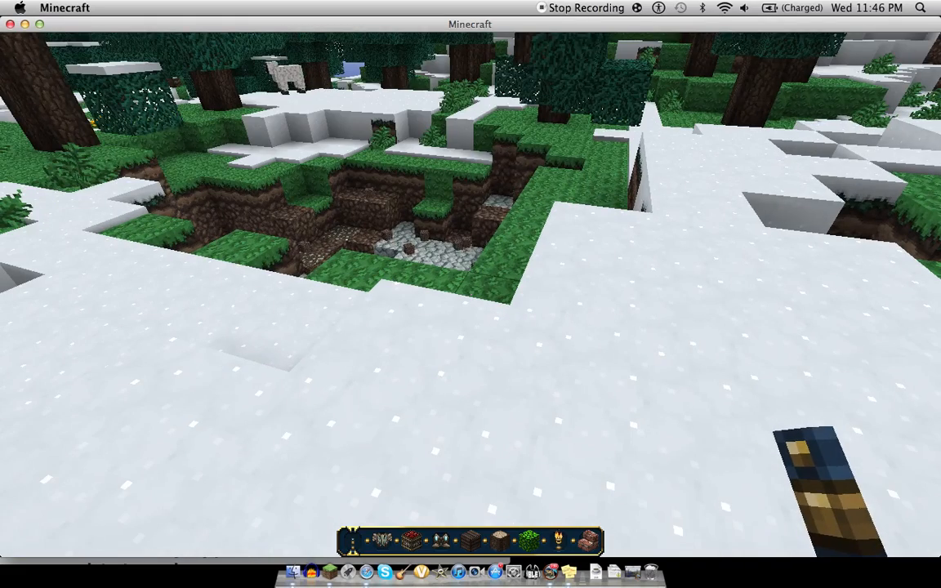
key("e")
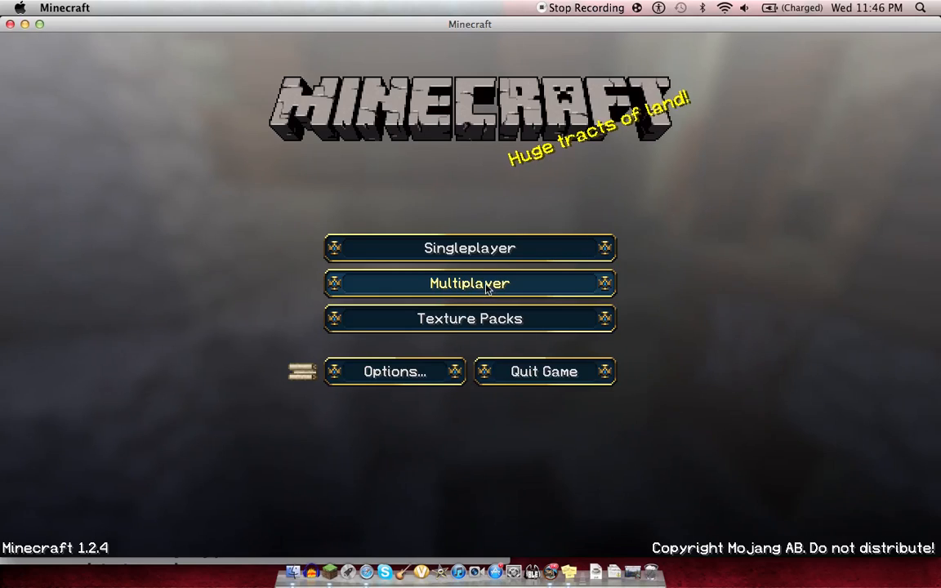
Reopen the Texture Packs list from the title screen.
left_click(469, 319)
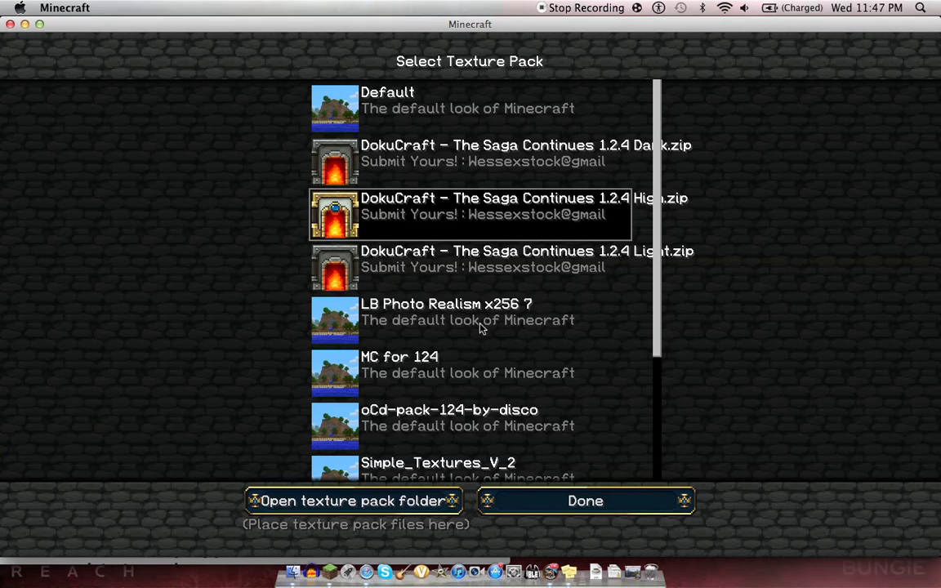
mouse_move(526, 318)
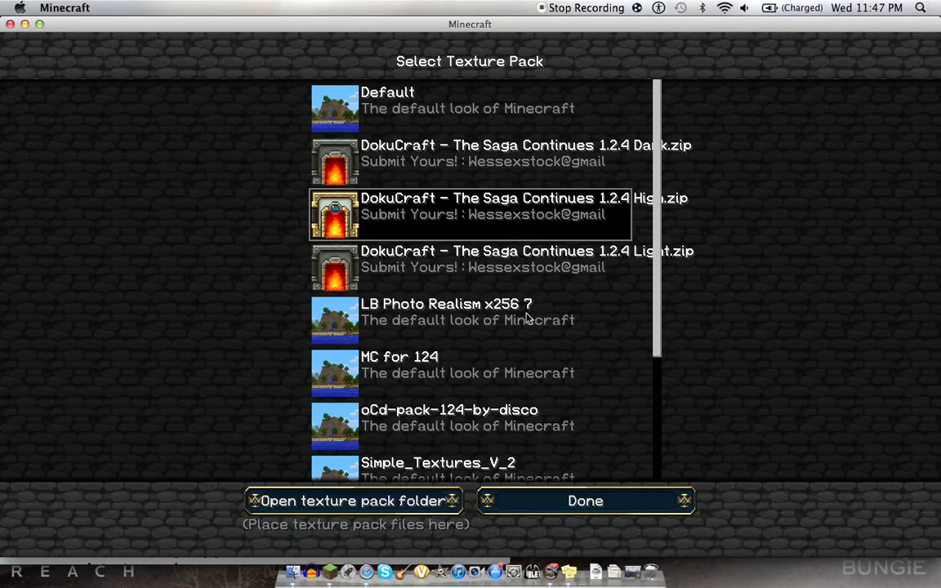
mouse_move(480, 324)
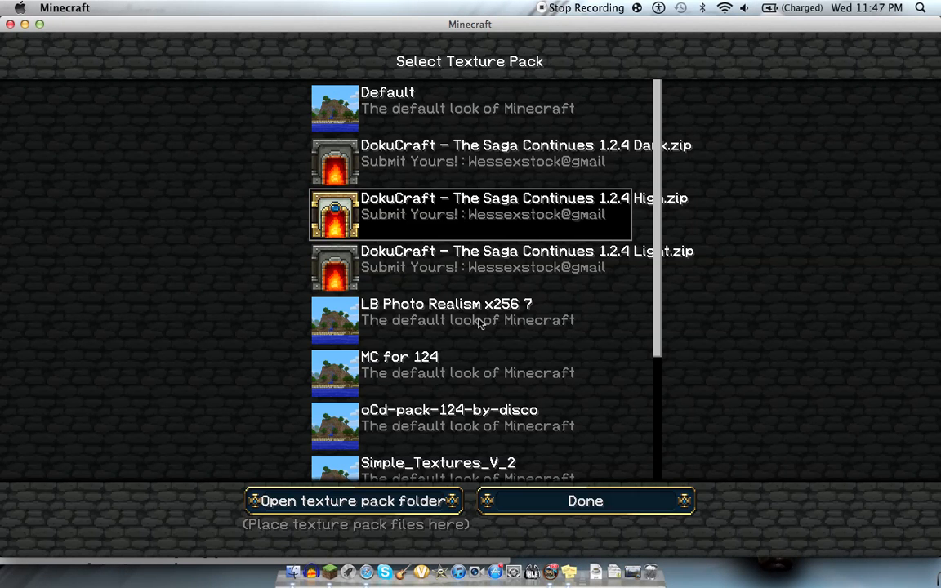
mouse_move(545, 276)
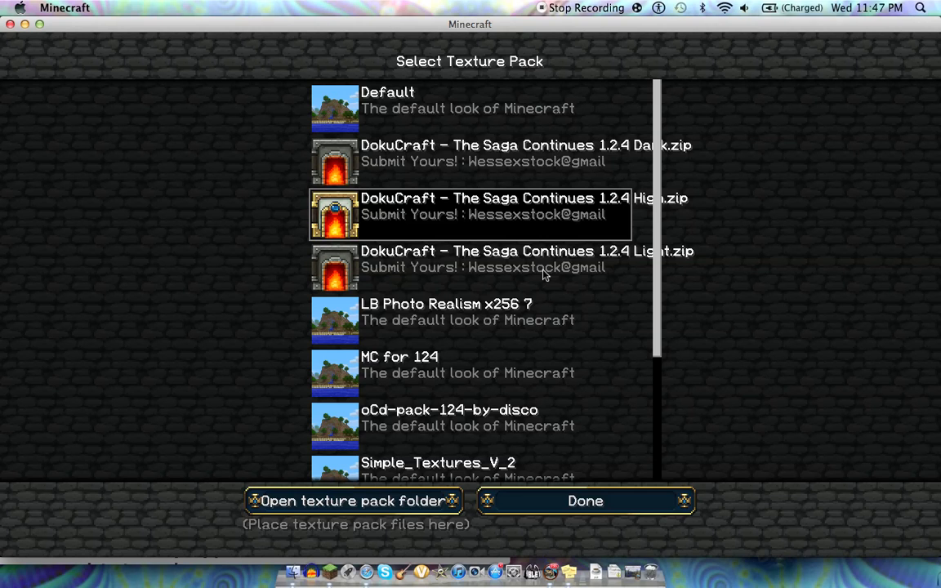
mouse_move(409, 318)
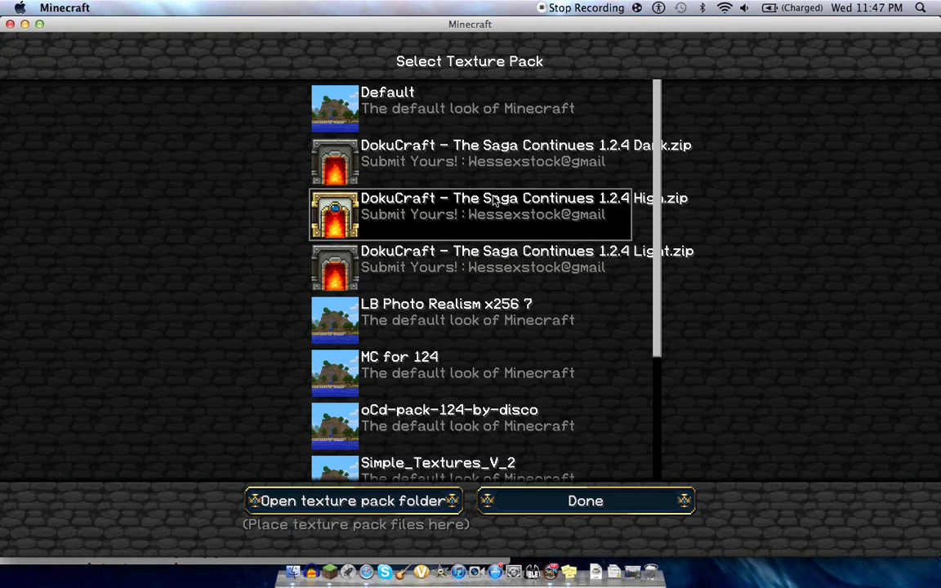
mouse_move(493, 320)
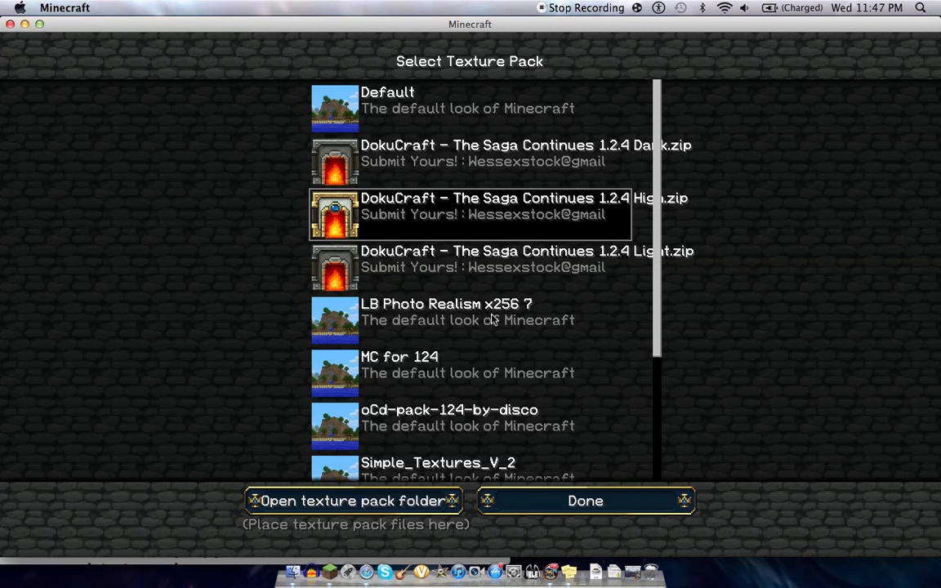
mouse_move(515, 312)
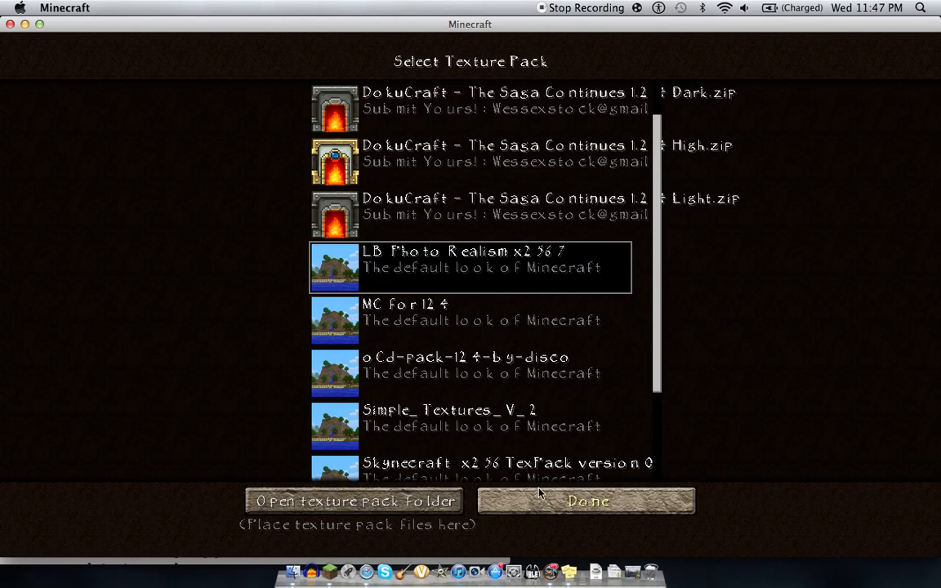
mouse_move(640, 281)
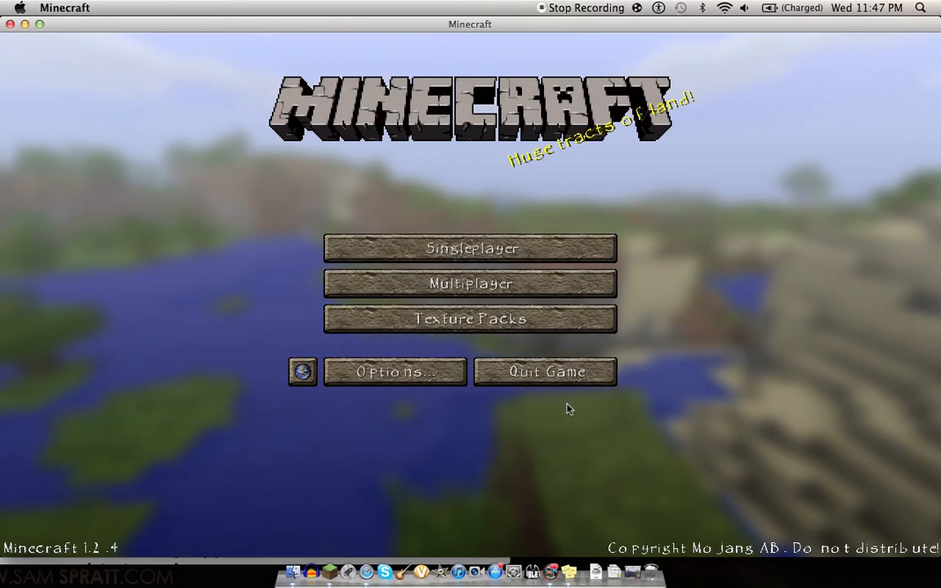
Load the 'update' world and browse its creative item catalogue in the new textures.
left_click(470, 248)
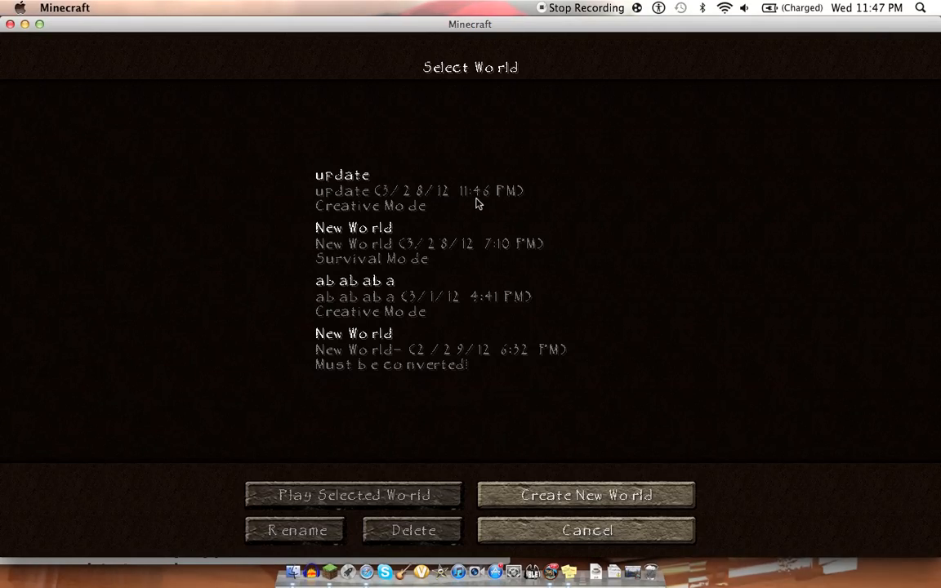
left_click(353, 495)
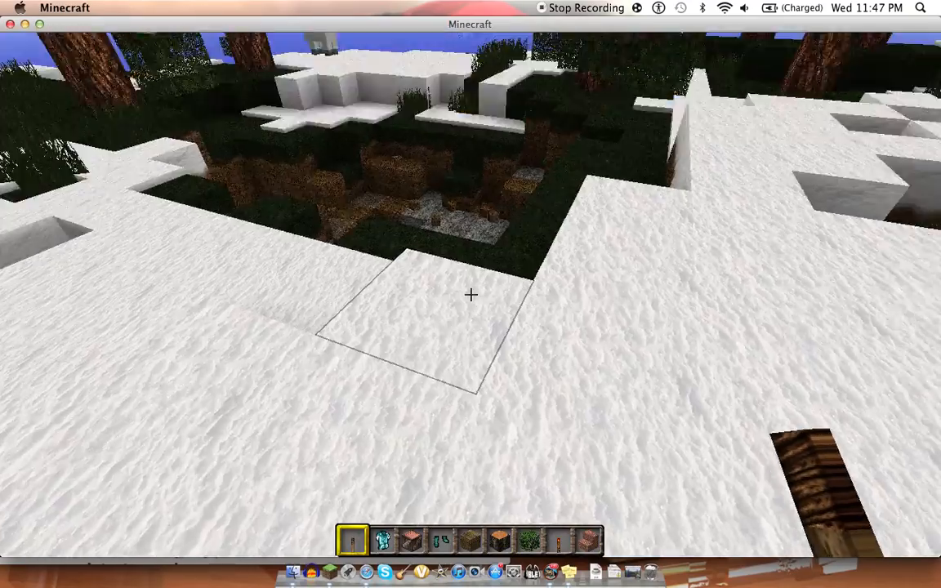
mouse_move(471, 295)
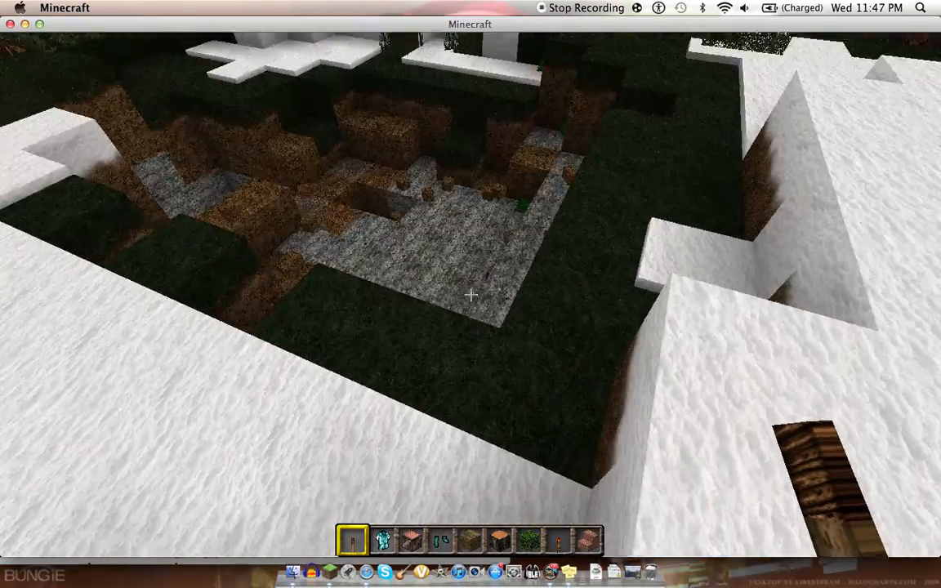
mouse_move(470, 294)
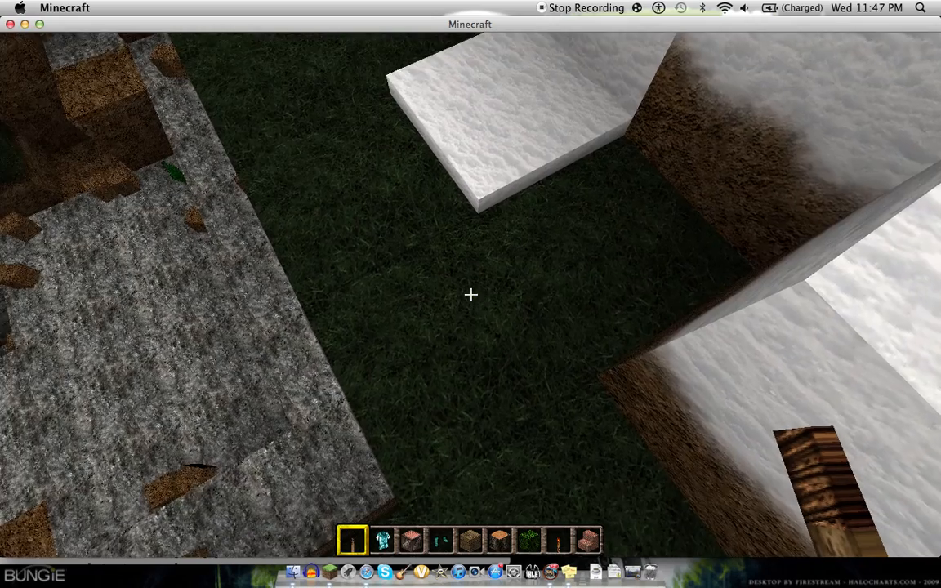
key("e")
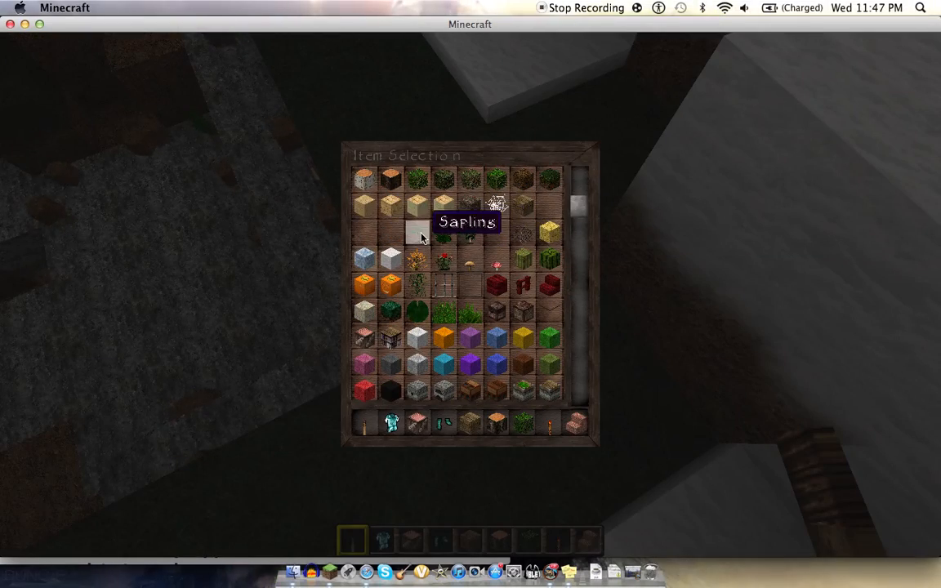
mouse_move(433, 339)
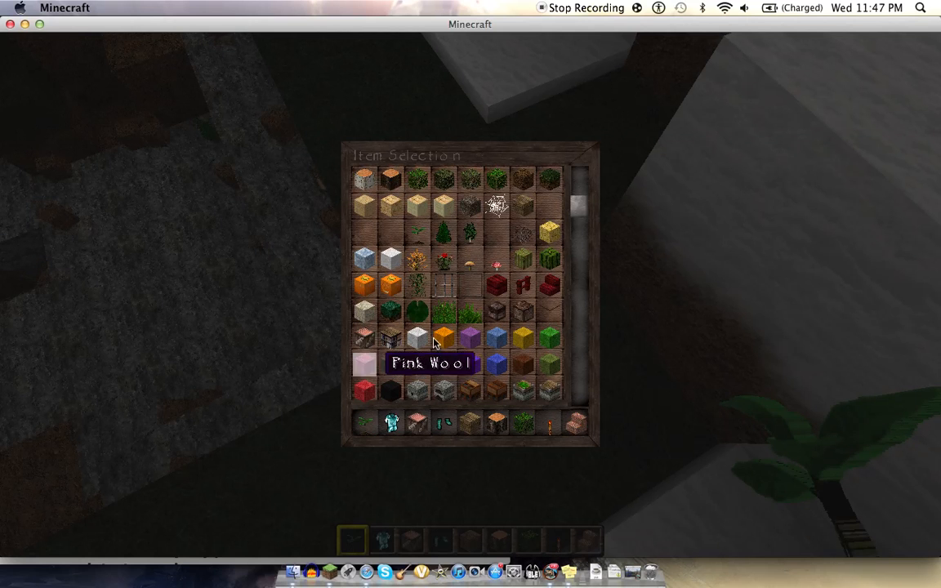
mouse_move(391, 363)
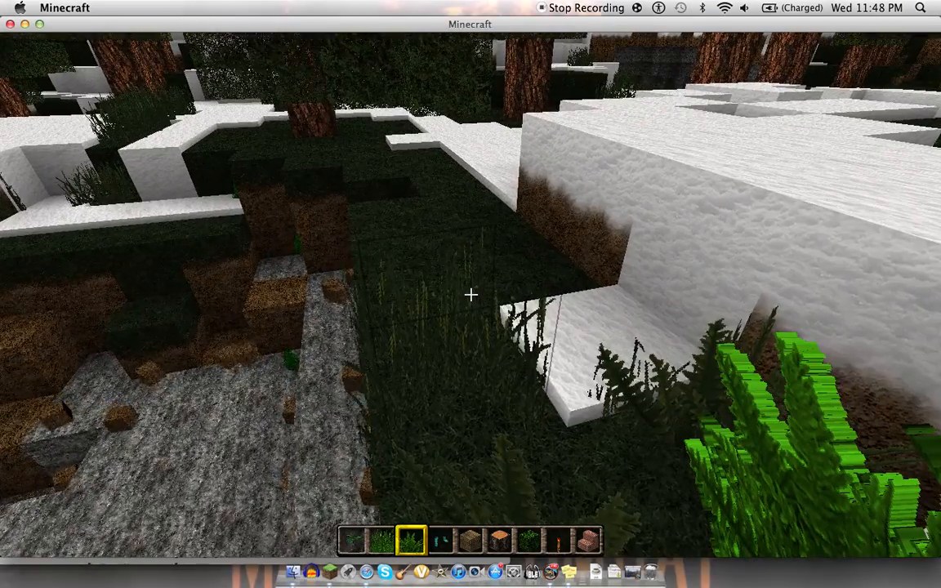
mouse_move(470, 294)
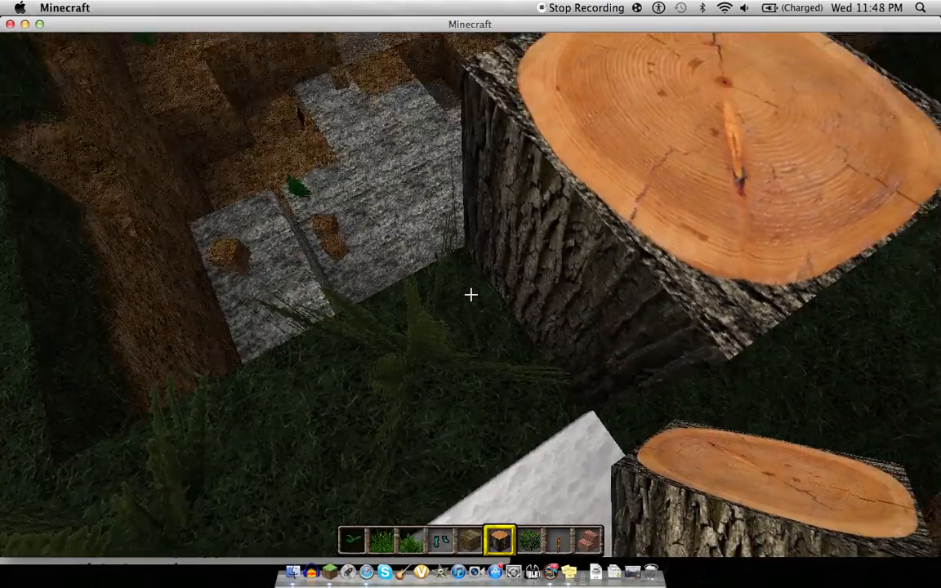
mouse_move(470, 294)
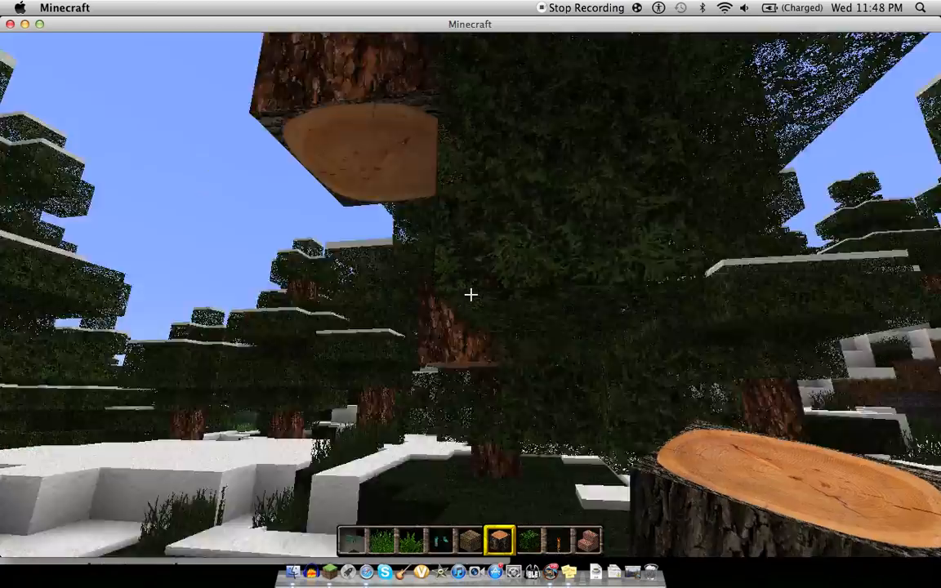
mouse_move(471, 294)
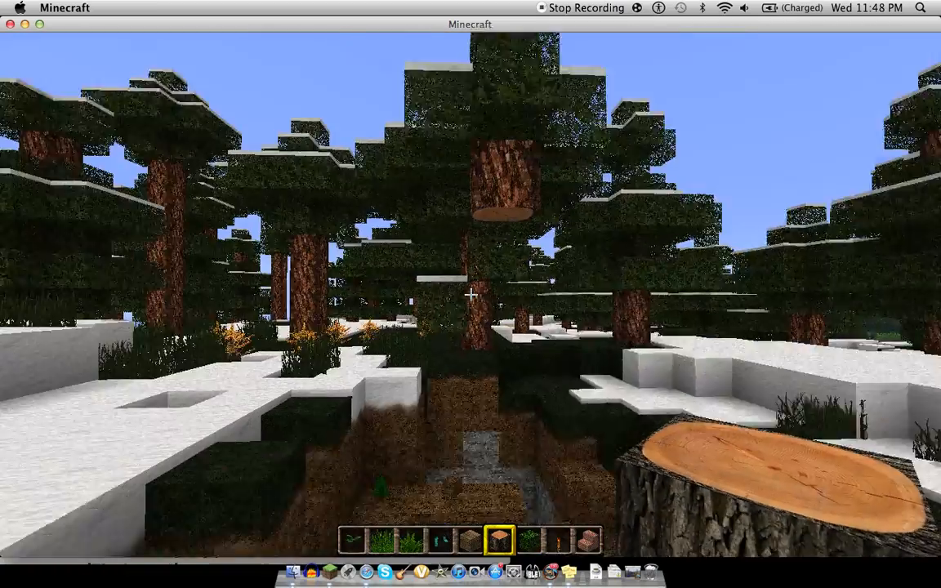
key("e")
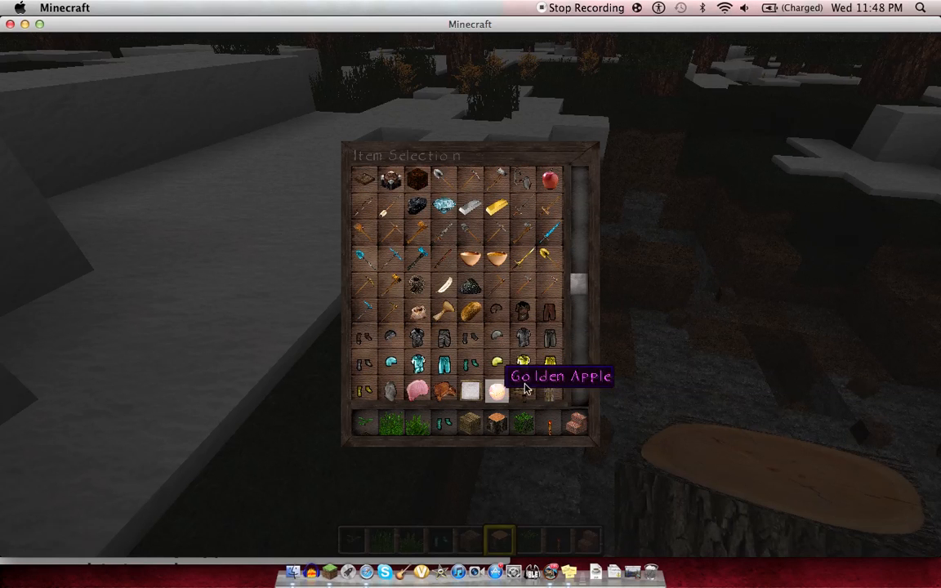
scroll("down", 3)
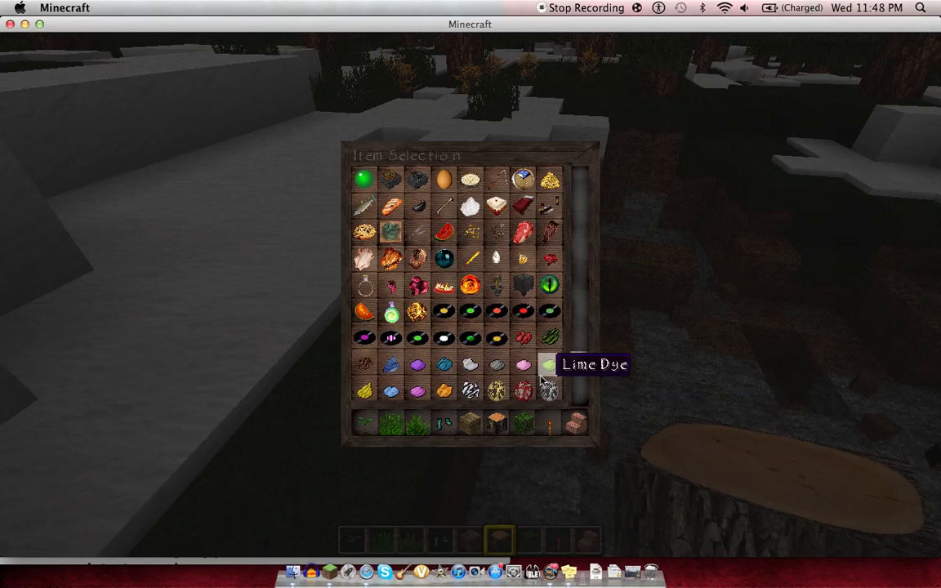
mouse_move(417, 286)
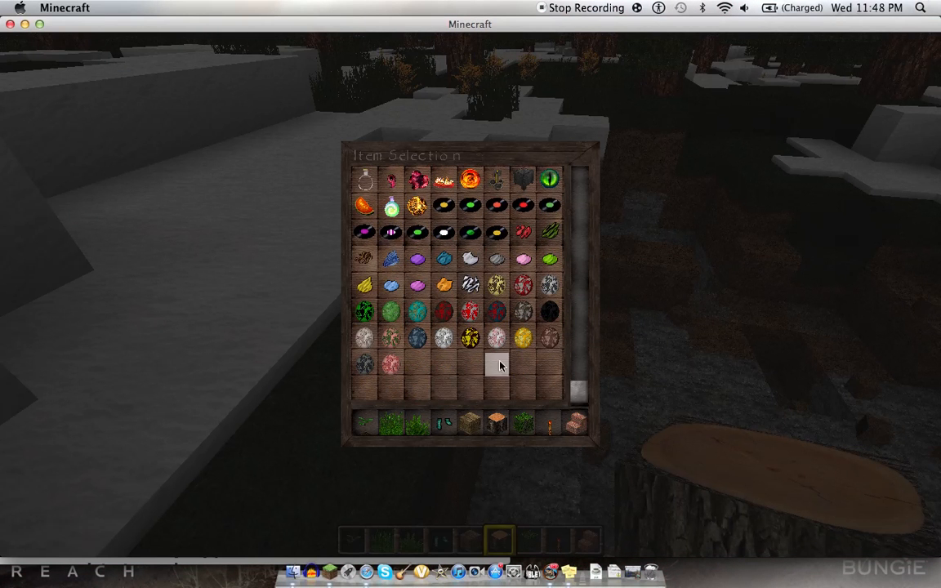
scroll("down", 3)
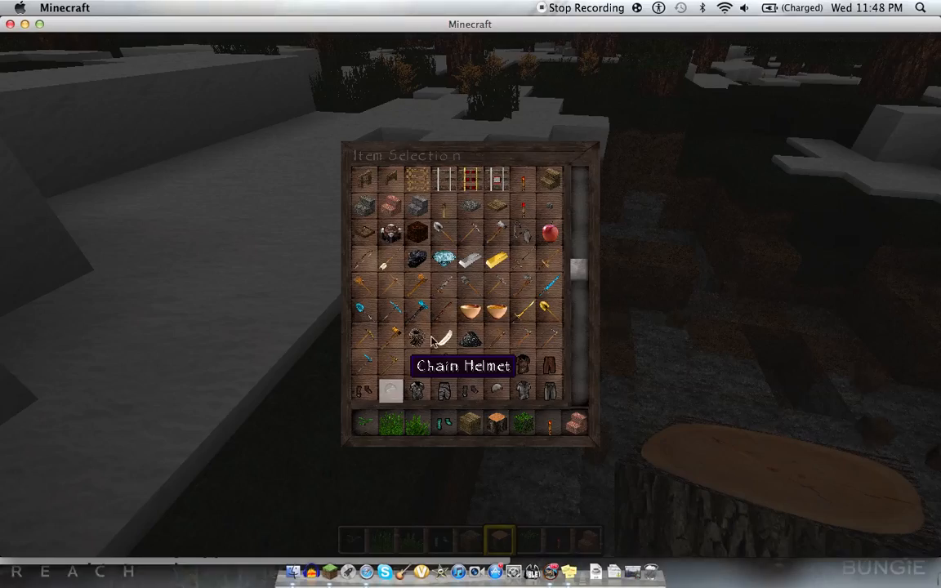
key("escape")
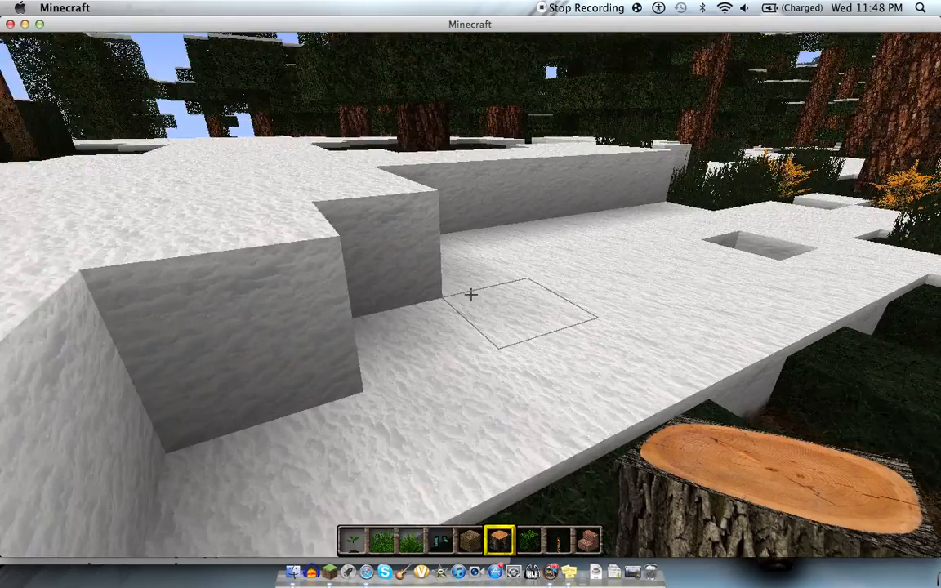
Leave the game, show Safari's Dokucraft page, and minimize the texturepacks Finder window.
key("Escape")
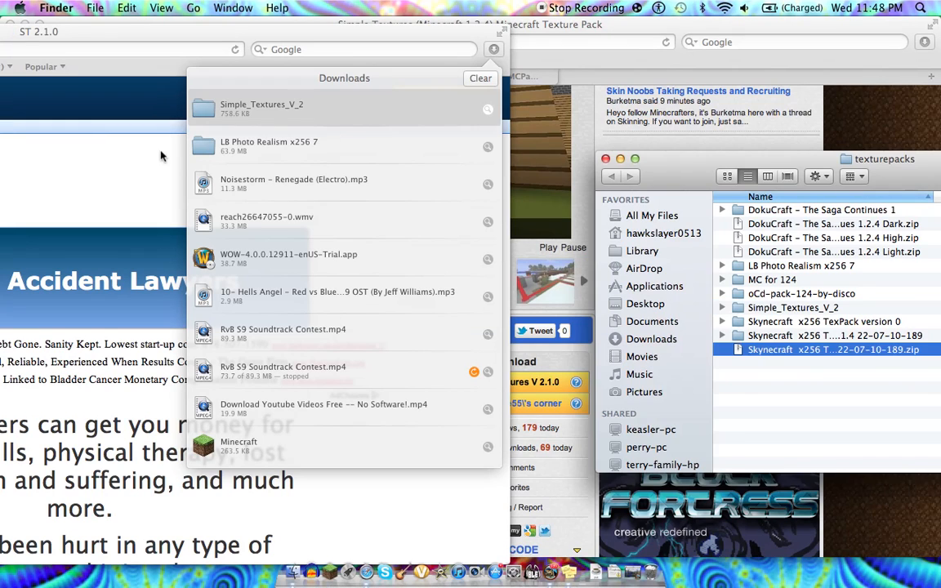
left_click(343, 107)
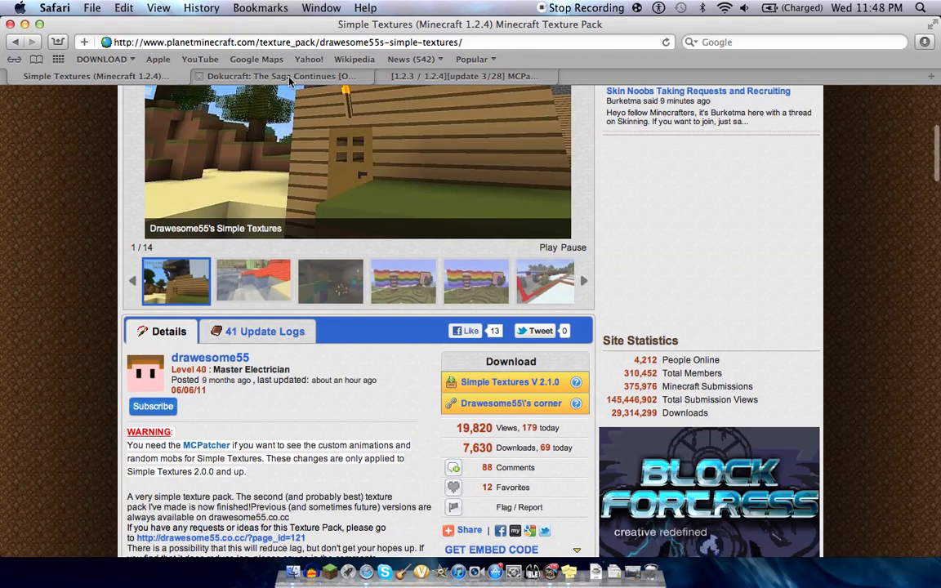
left_click(280, 76)
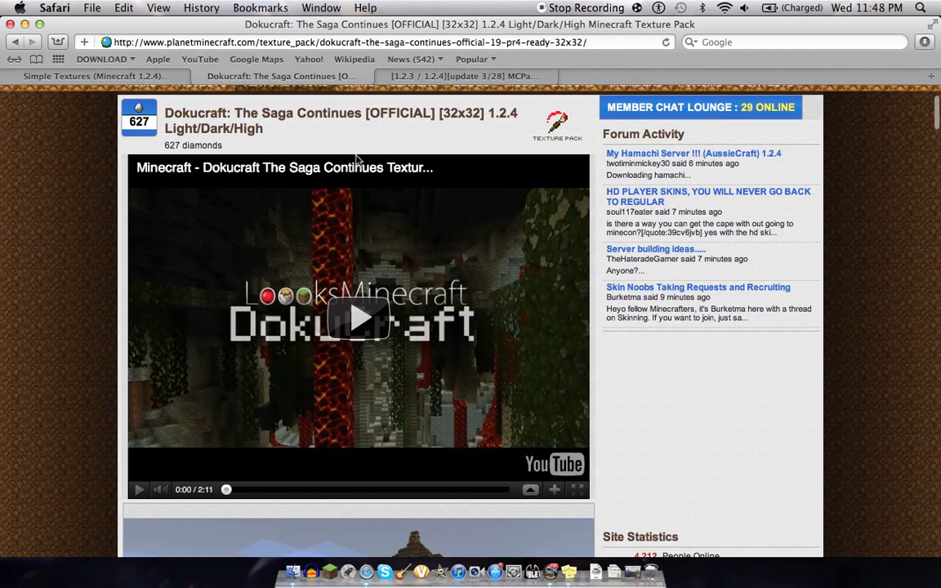
scroll("down", 3)
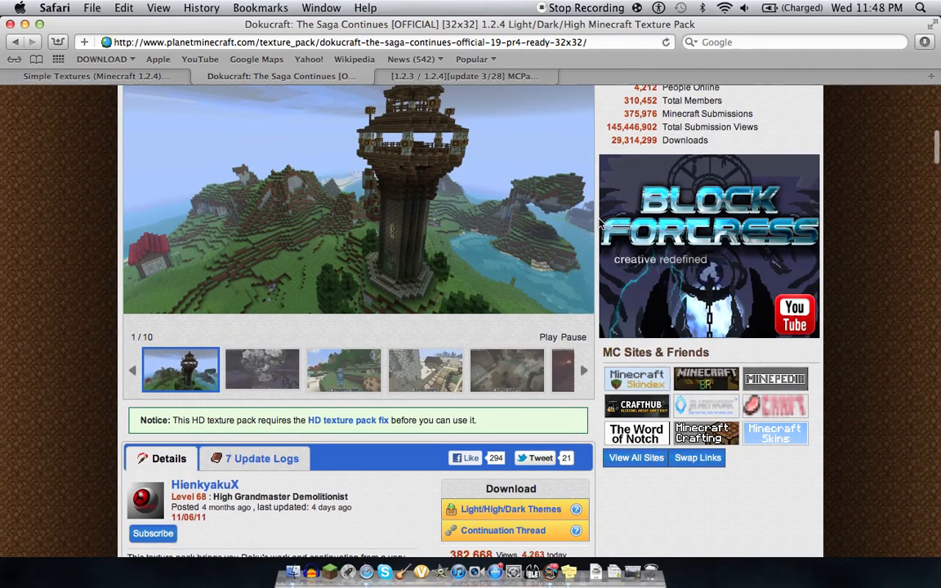
left_click(512, 509)
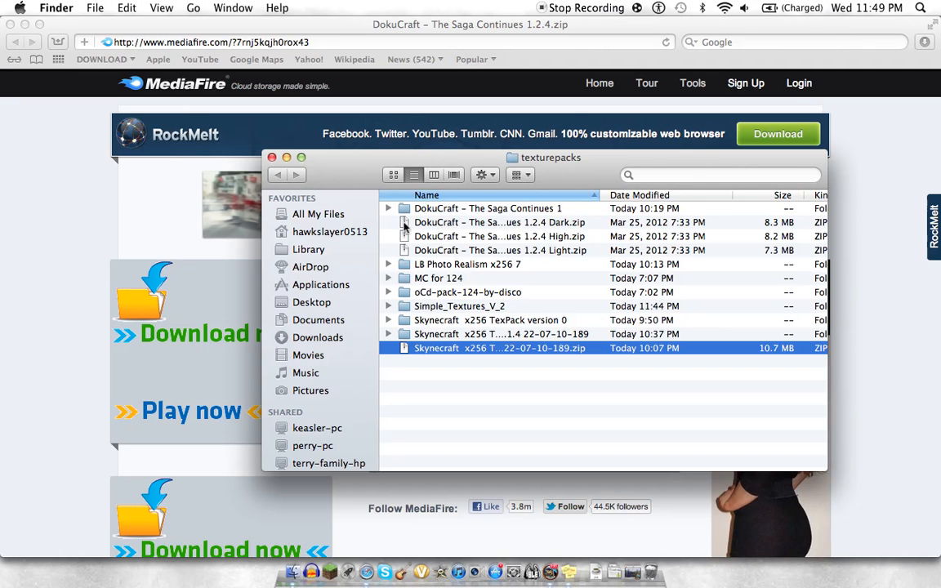
mouse_move(580, 261)
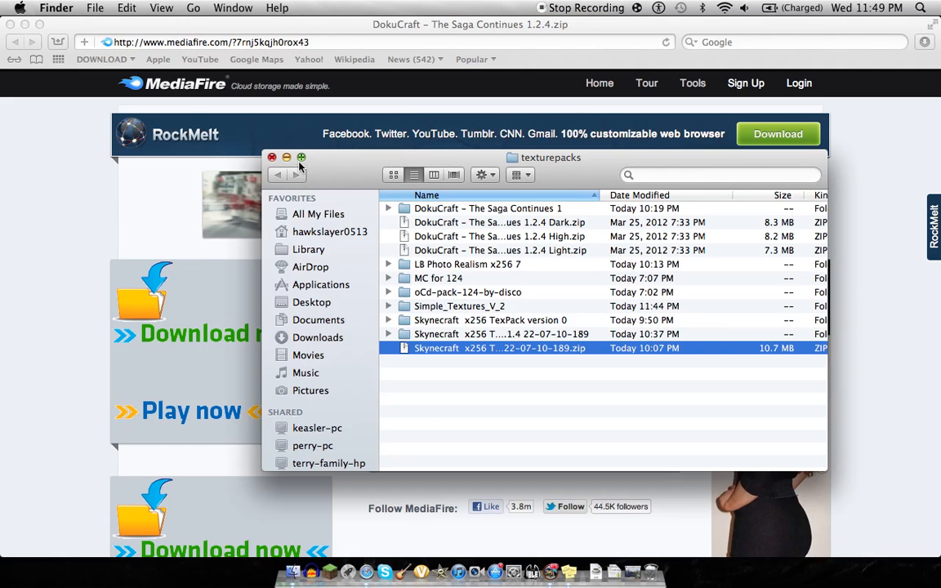
left_click(272, 157)
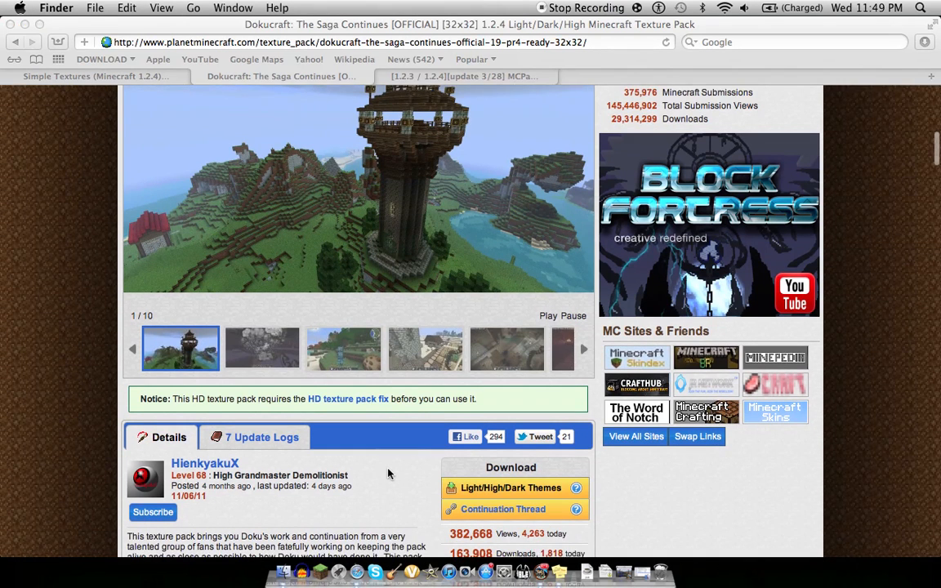
Scroll the MCPatcher HD fix 2.3.5_01 topic down to its Downloads section.
scroll("down", 3)
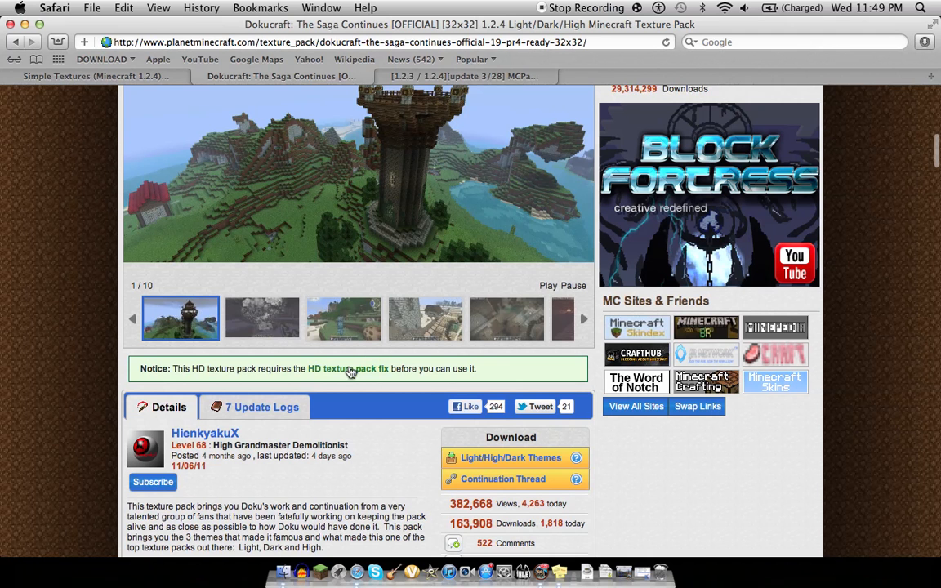
mouse_move(402, 156)
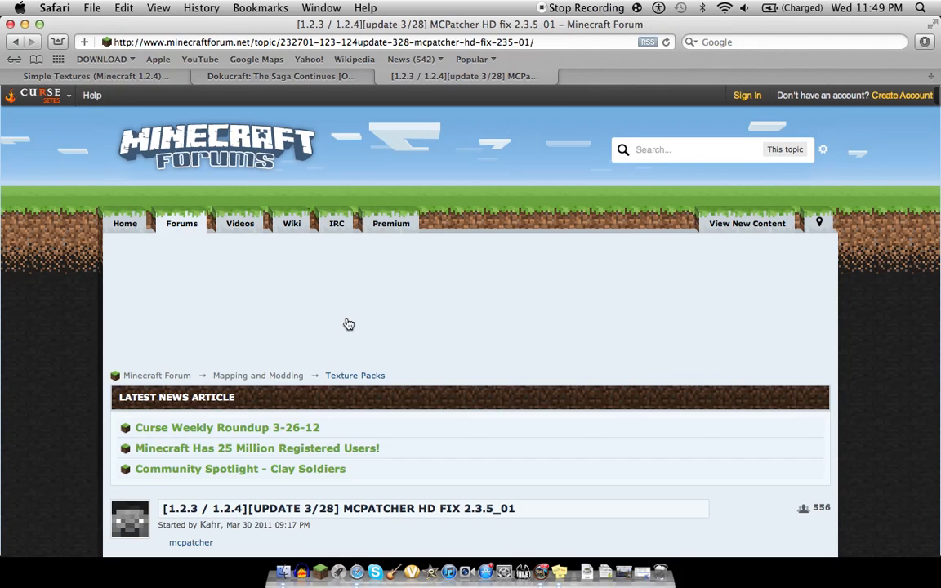
scroll("down", 3)
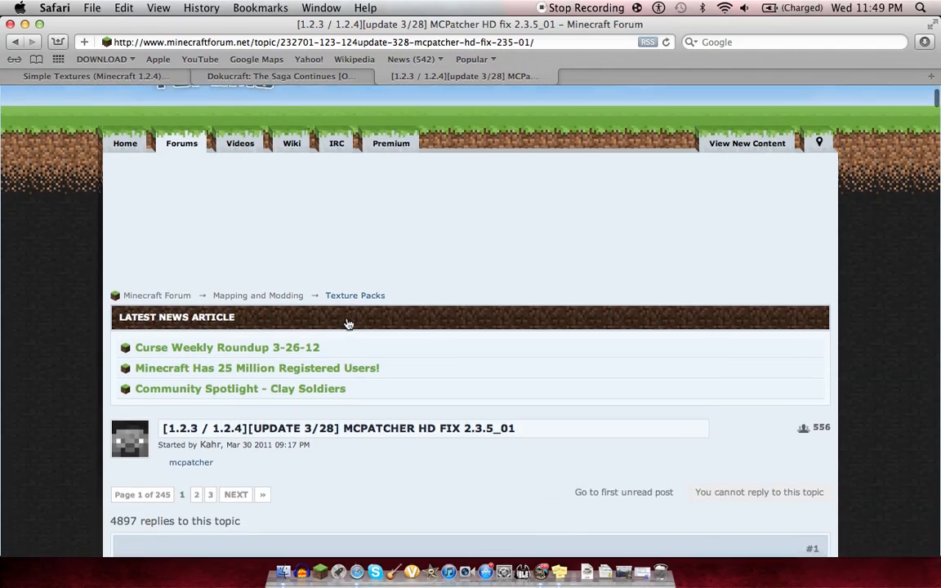
scroll("down", 3)
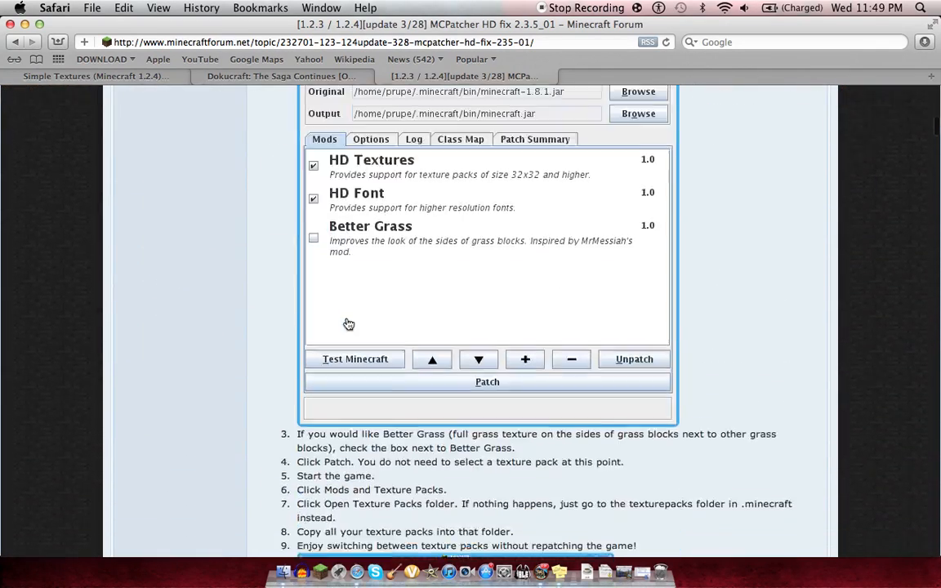
scroll("down", 3)
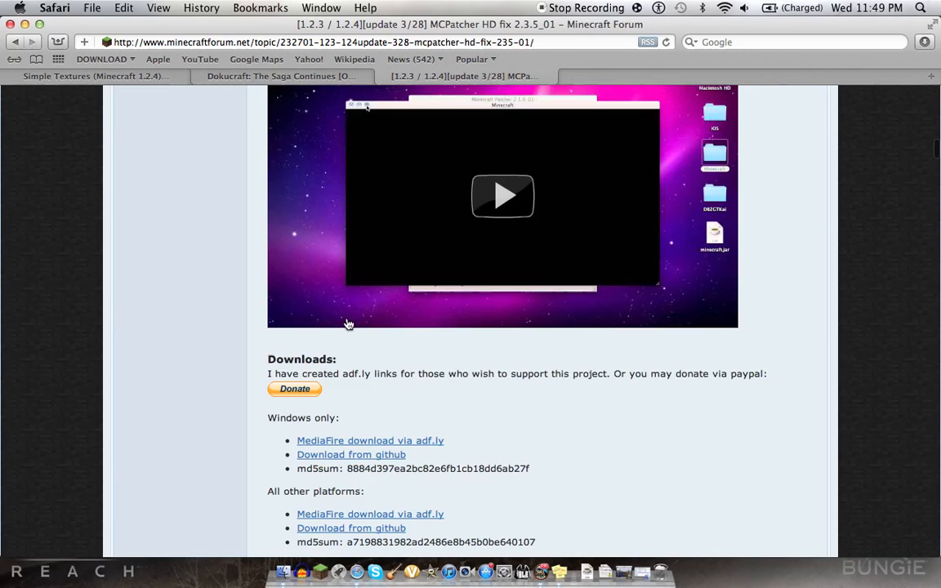
scroll("down", 3)
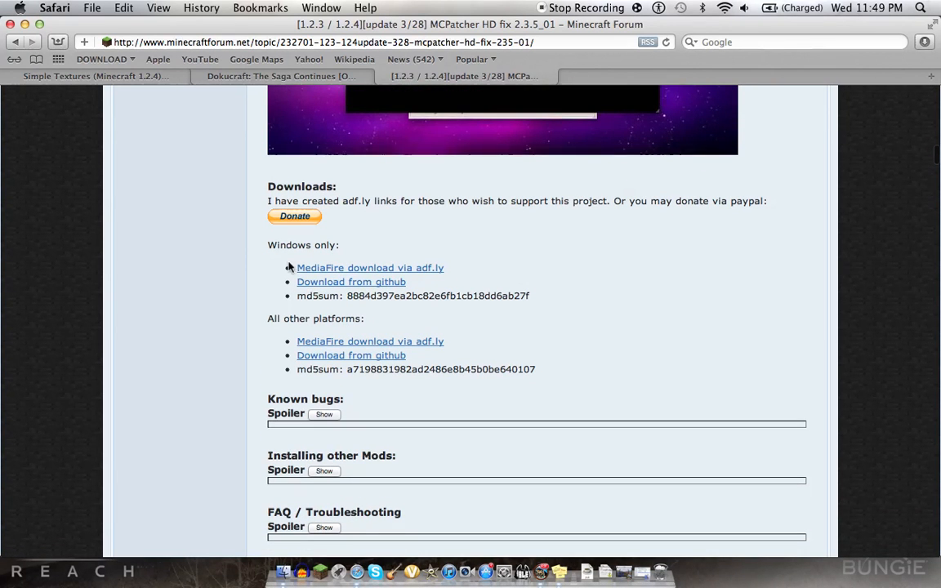
mouse_move(262, 374)
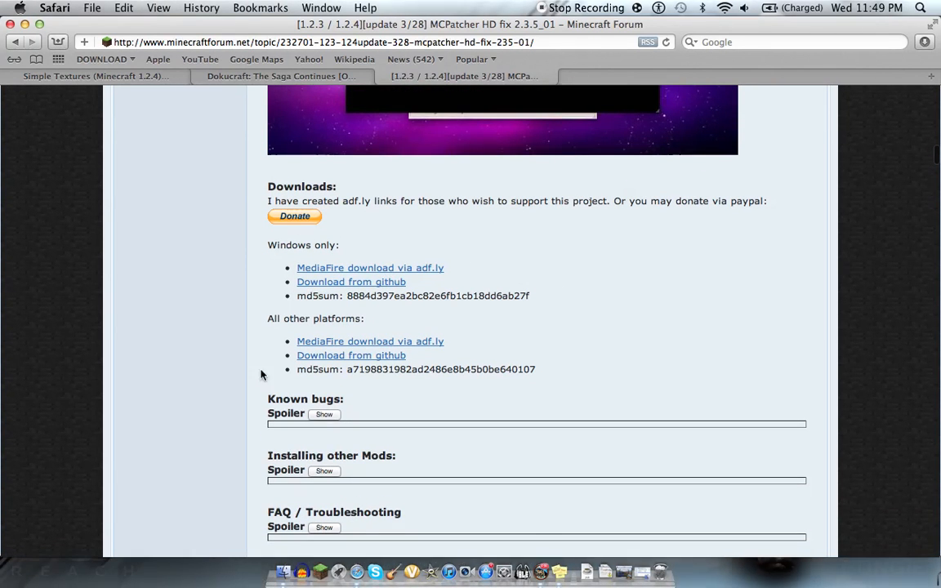
mouse_move(394, 352)
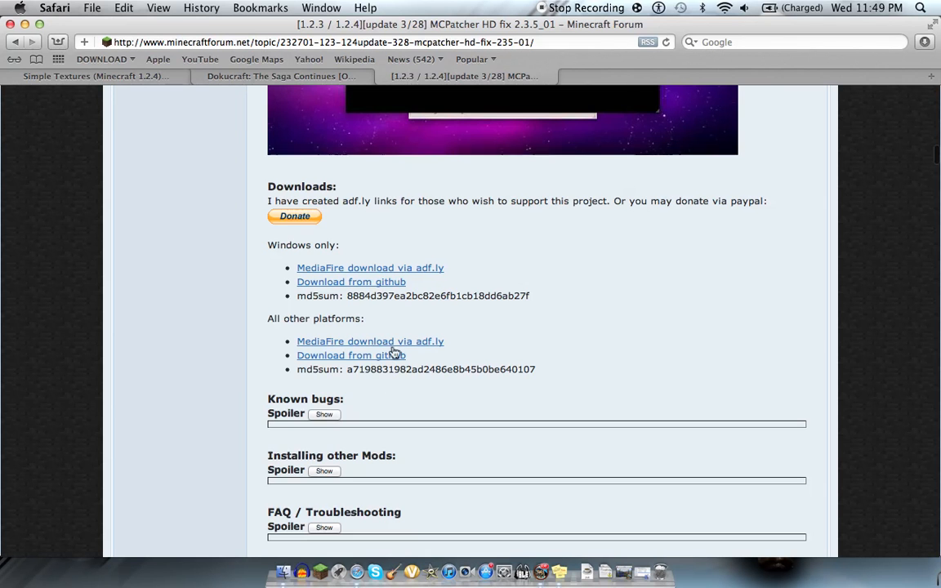
Follow the 'MediaFire download via adf.ly' link and skip the ad to mcpatcher-2.3.5_01.jar.
left_click(370, 342)
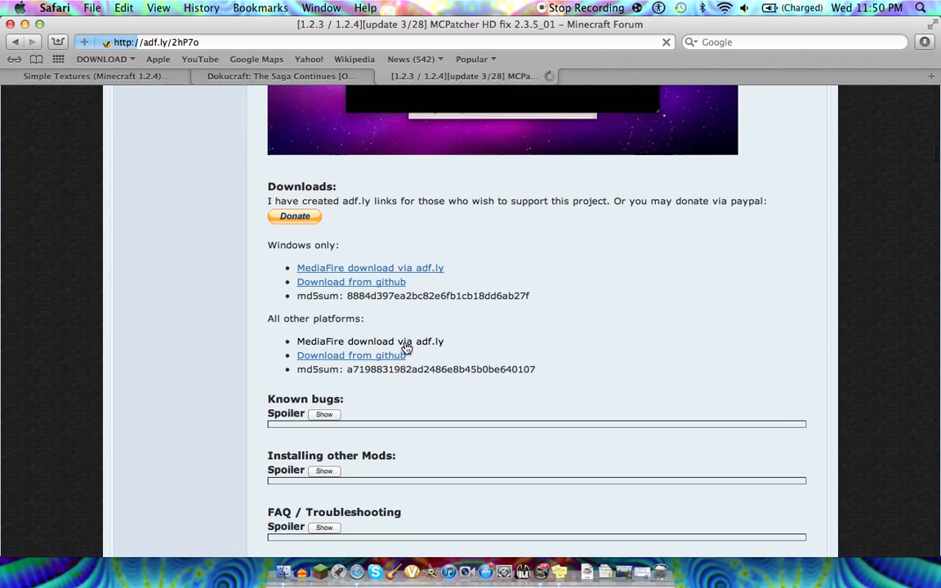
left_click(370, 341)
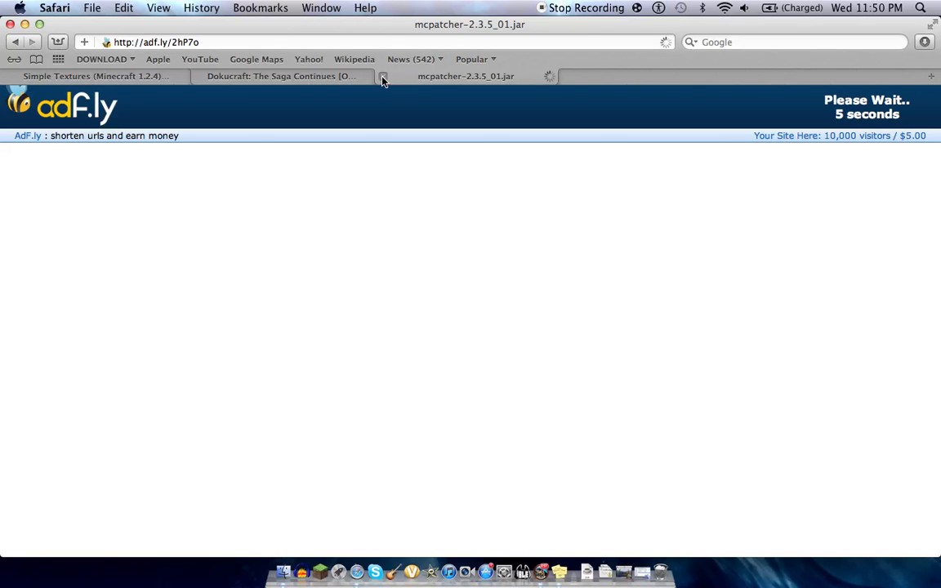
mouse_move(384, 76)
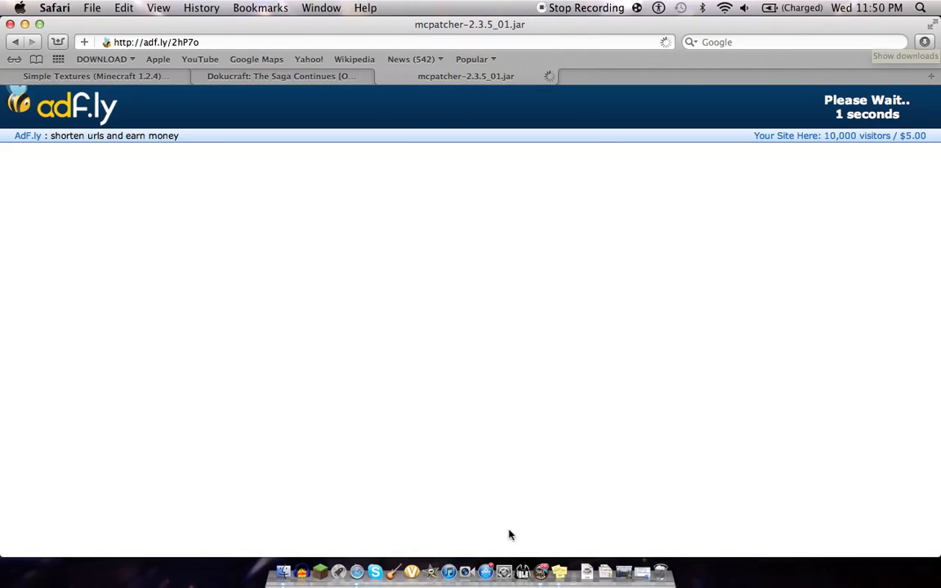
mouse_move(743, 233)
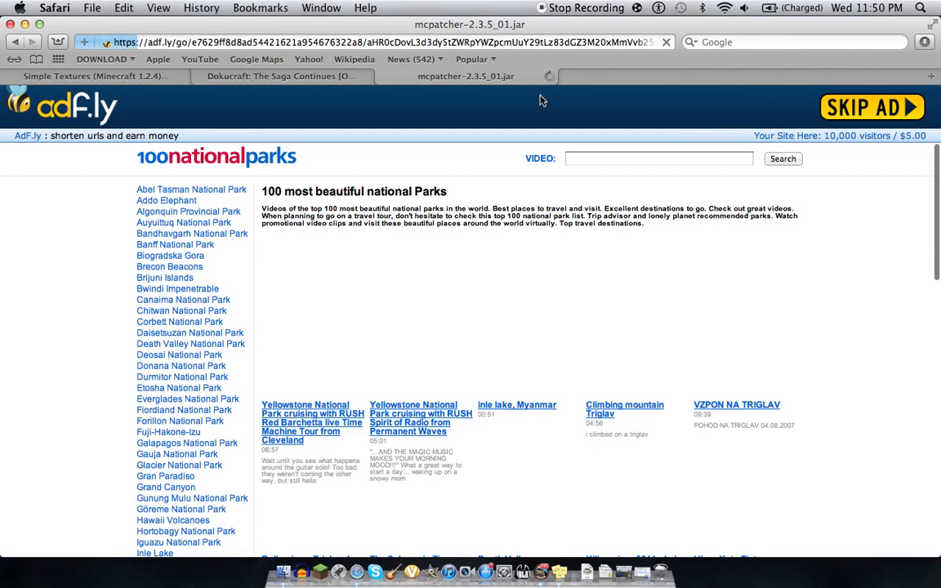
left_click(872, 107)
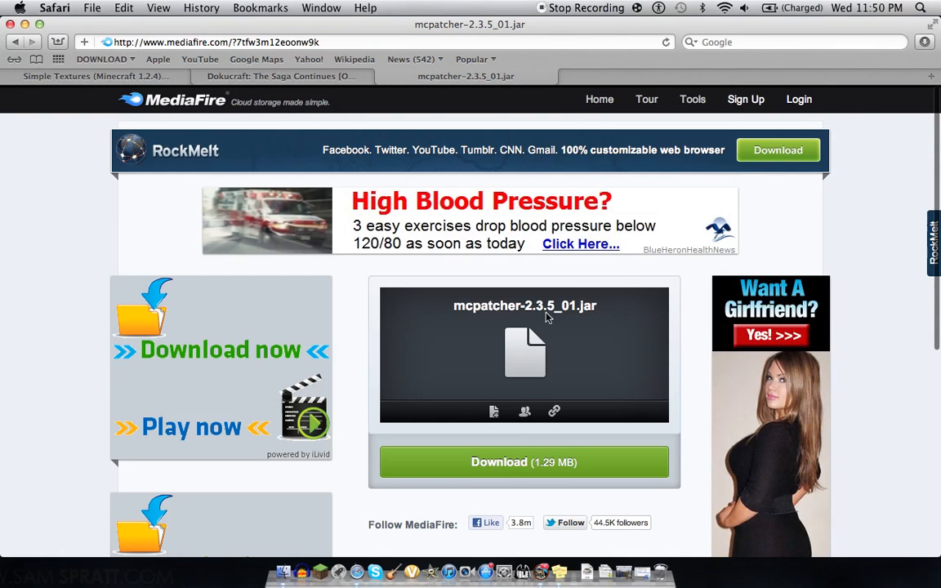
mouse_move(593, 279)
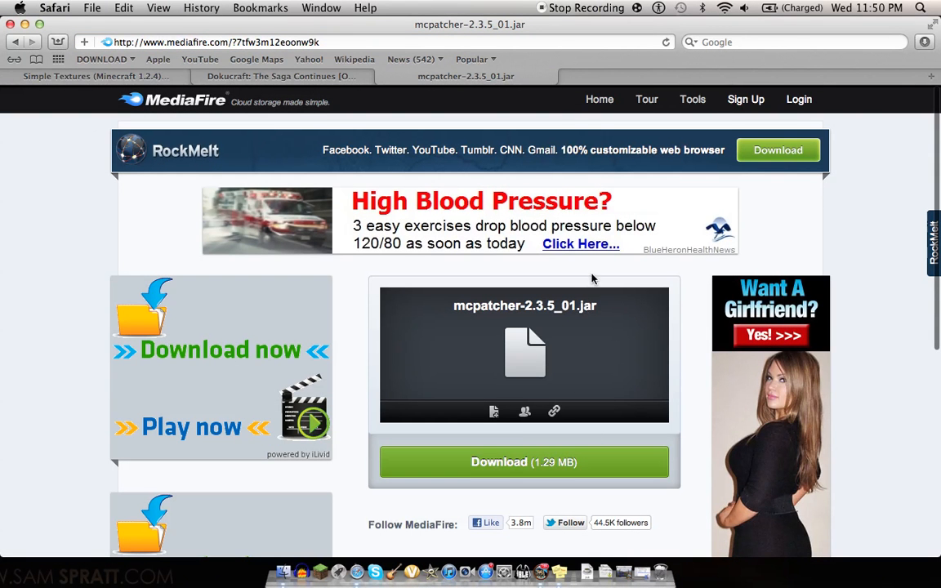
mouse_move(418, 106)
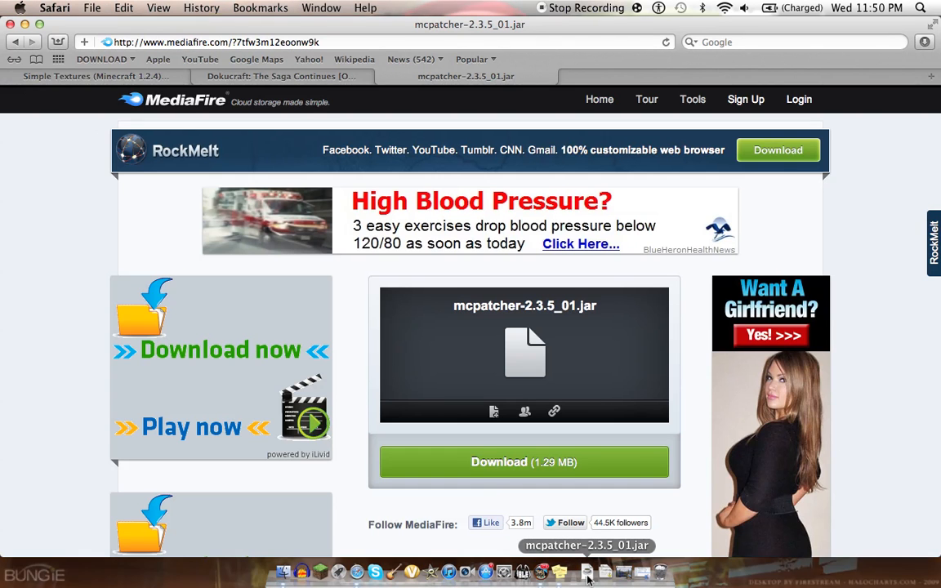
mouse_move(673, 291)
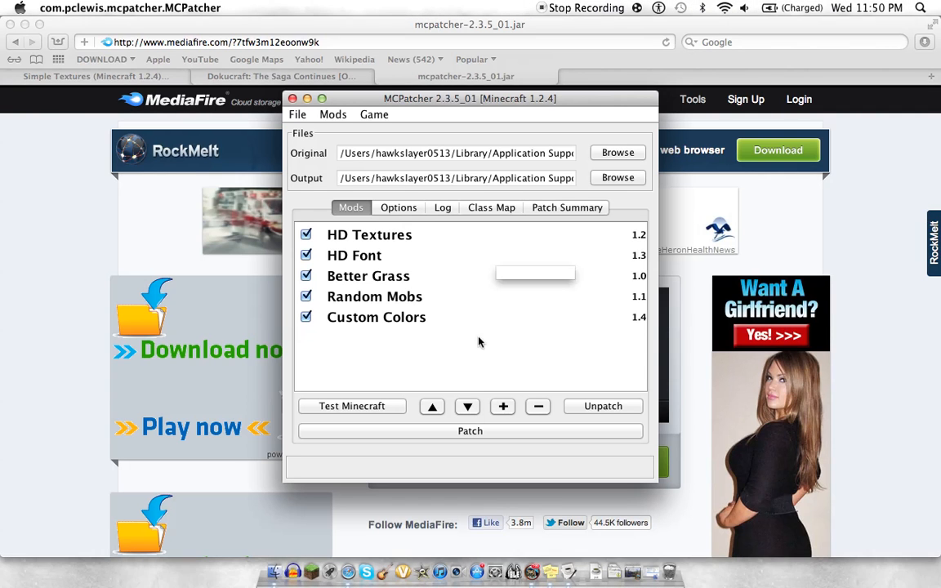
mouse_move(469, 430)
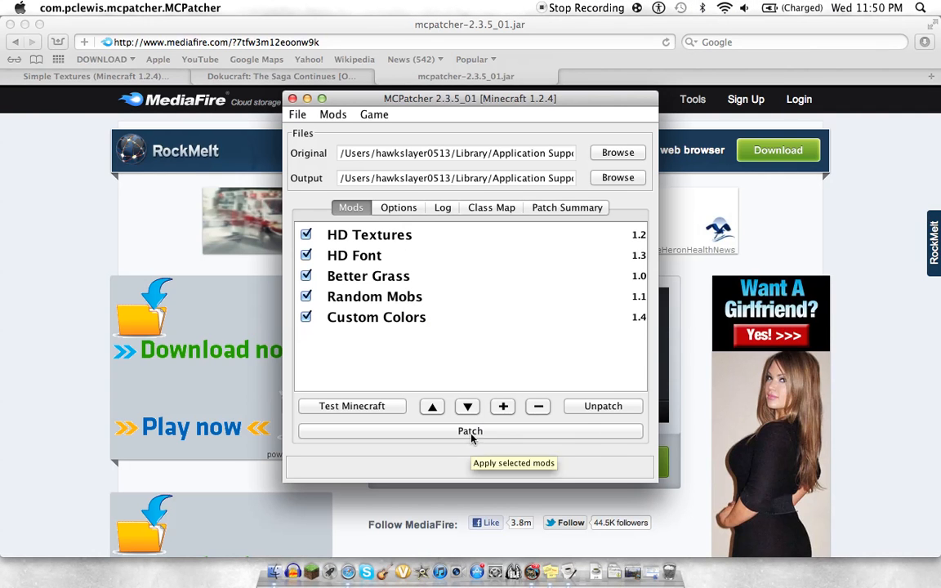
mouse_move(369, 335)
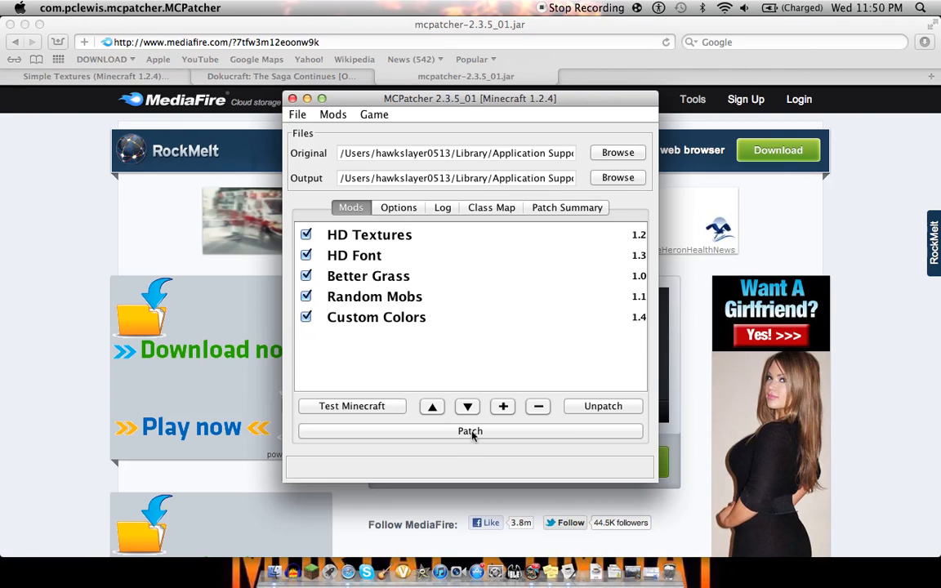
Patch Minecraft 1.2.4 with all five HD mods checked, then close MCPatcher.
left_click(470, 431)
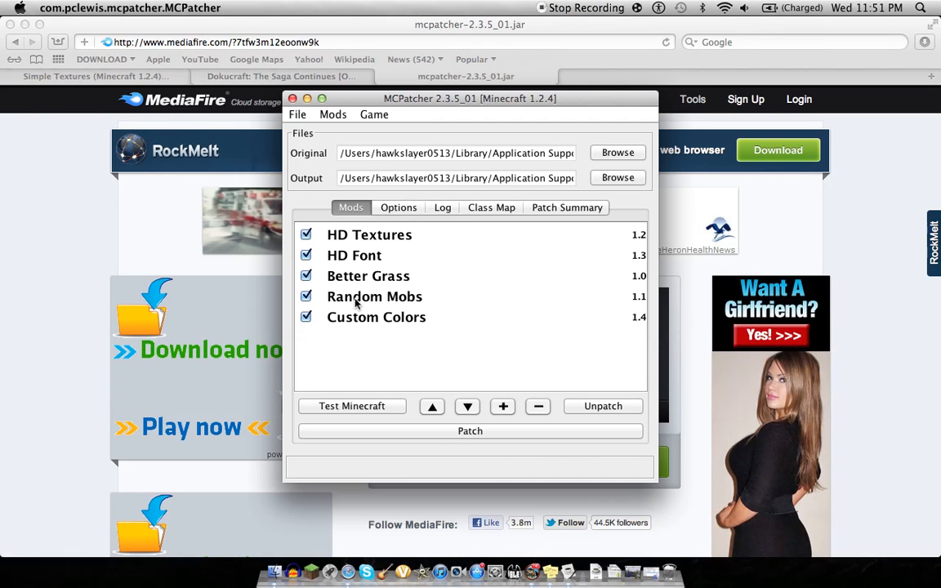
mouse_move(311, 570)
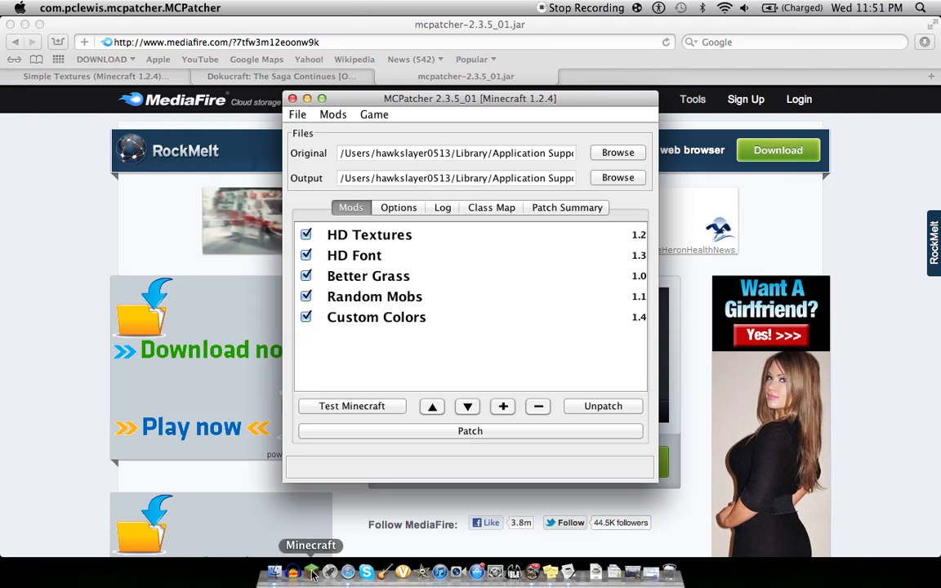
mouse_move(308, 99)
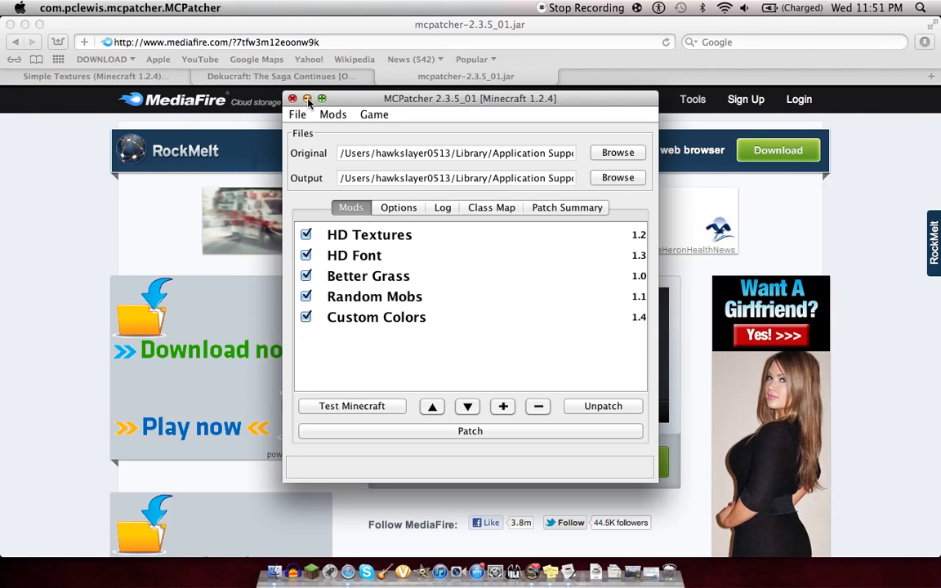
mouse_move(346, 125)
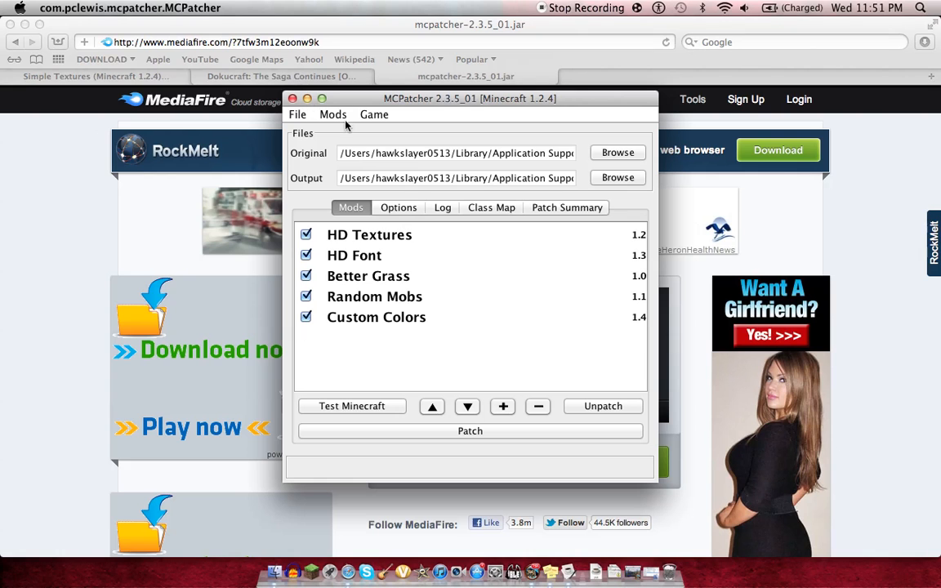
left_click(332, 114)
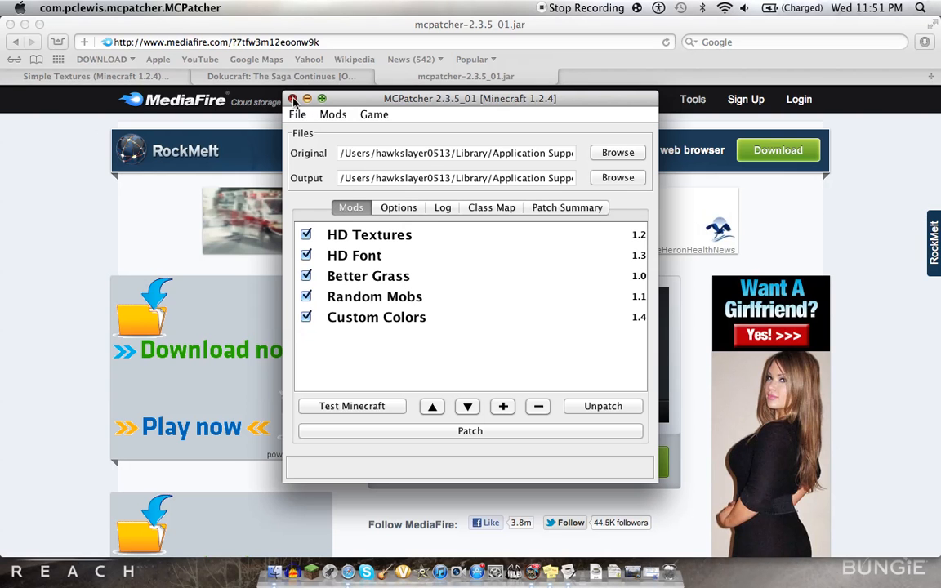
left_click(294, 98)
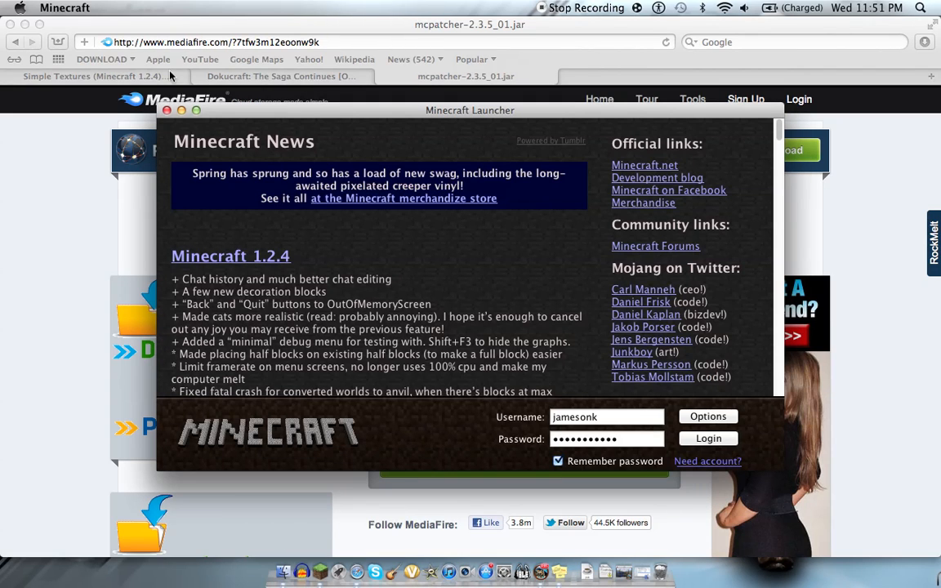
Maximize the Minecraft launcher and start Minecraft 1.2.4 to its title screen.
left_click(196, 110)
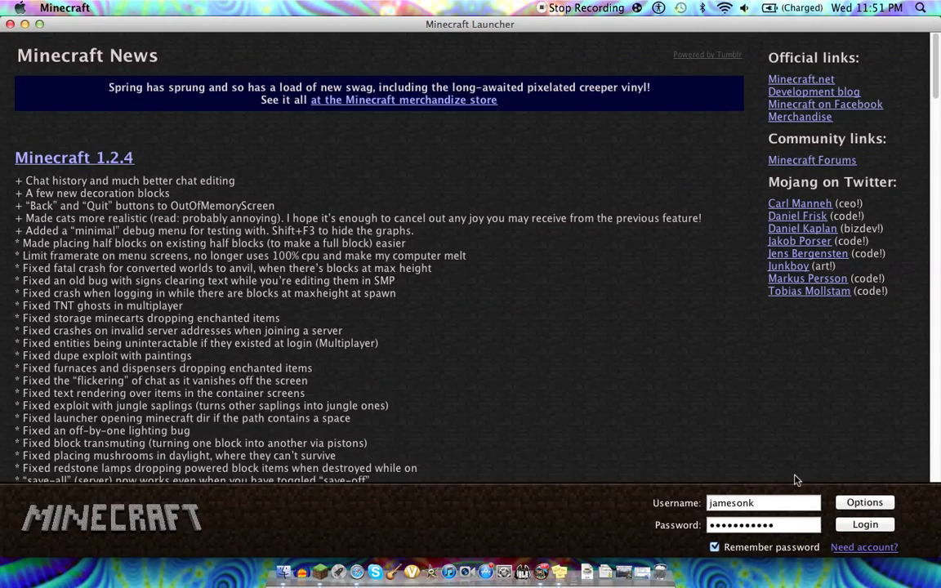
left_click(864, 524)
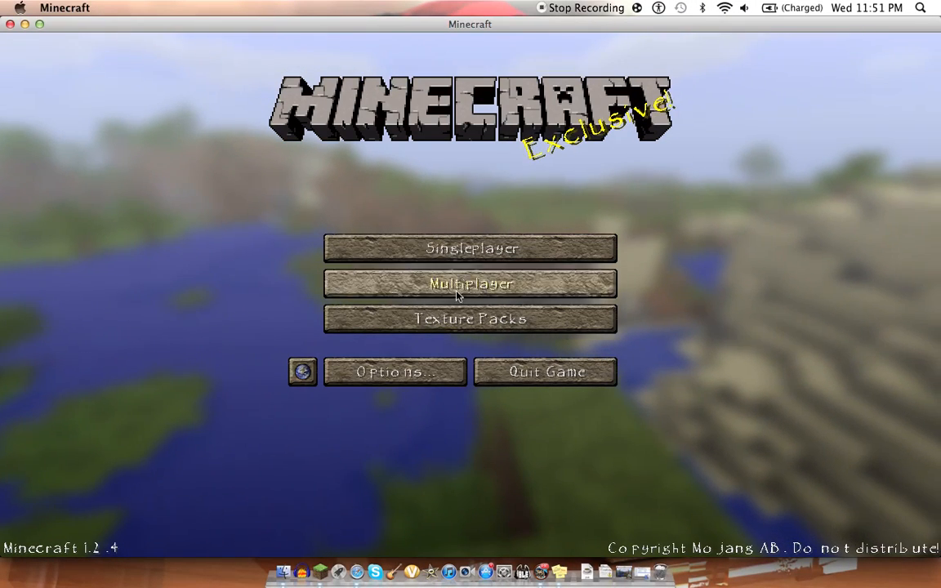
Select the DokuCraft High texture pack and confirm with Done.
left_click(469, 319)
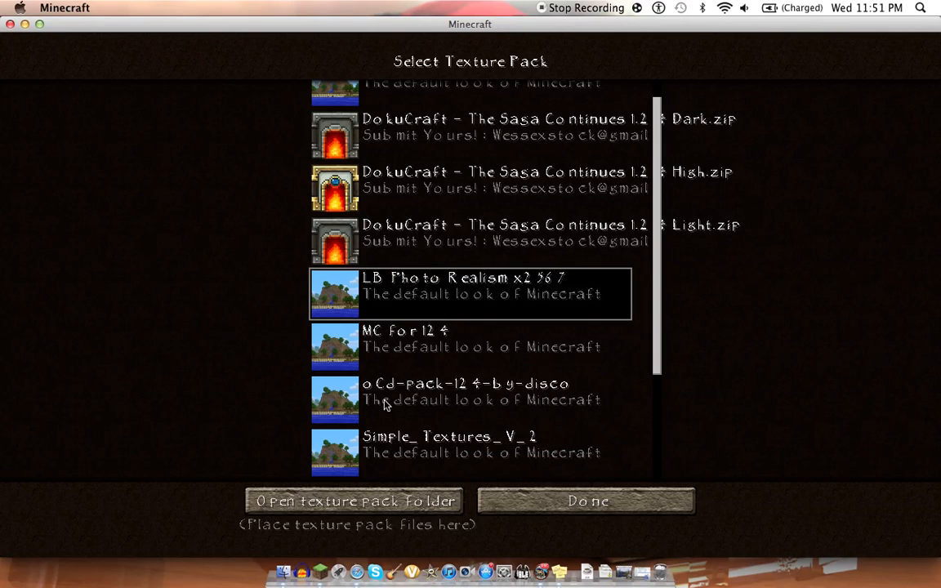
scroll("up", 3)
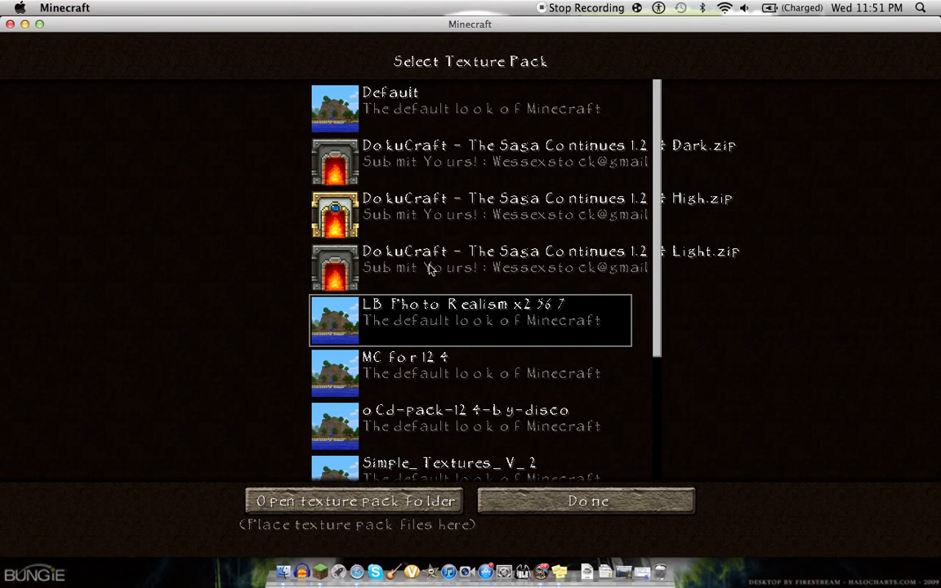
mouse_move(522, 267)
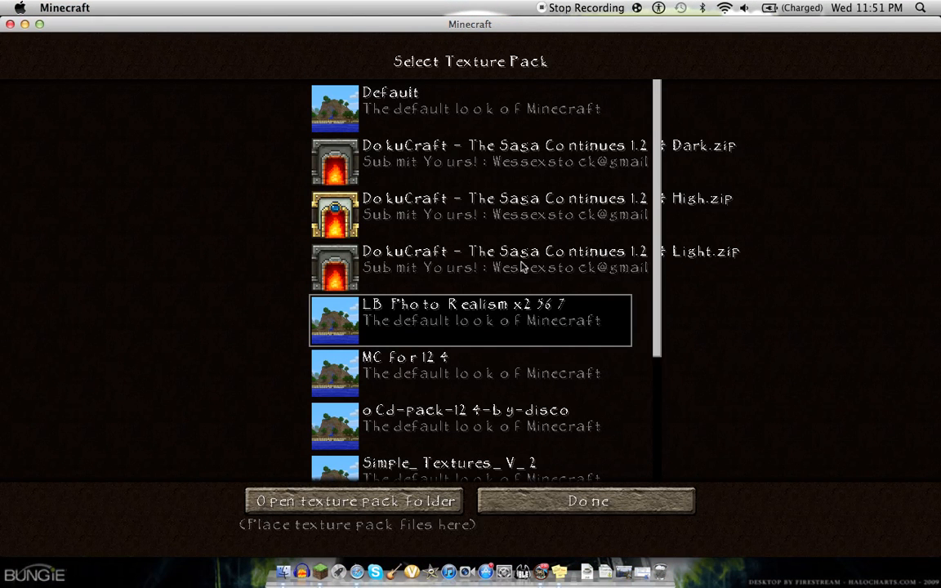
mouse_move(503, 245)
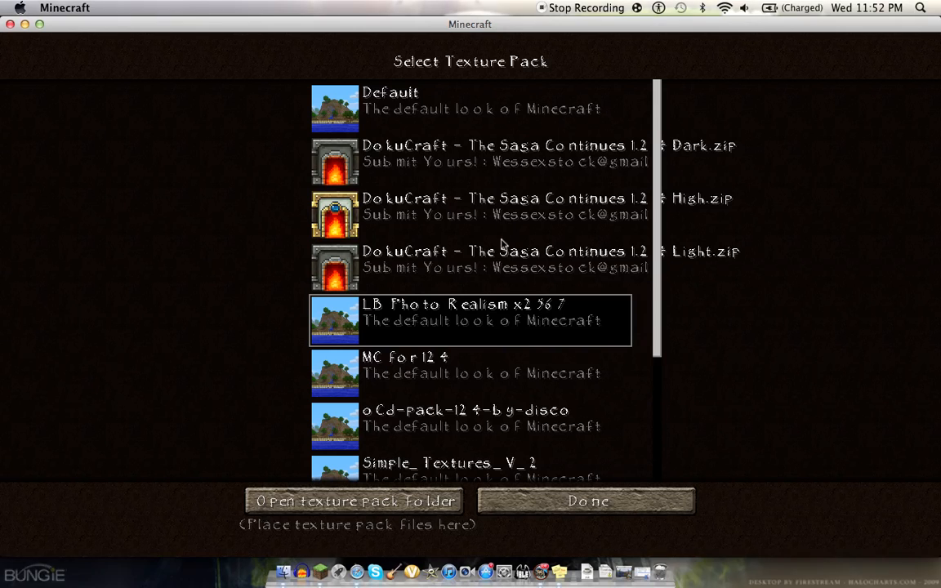
mouse_move(504, 170)
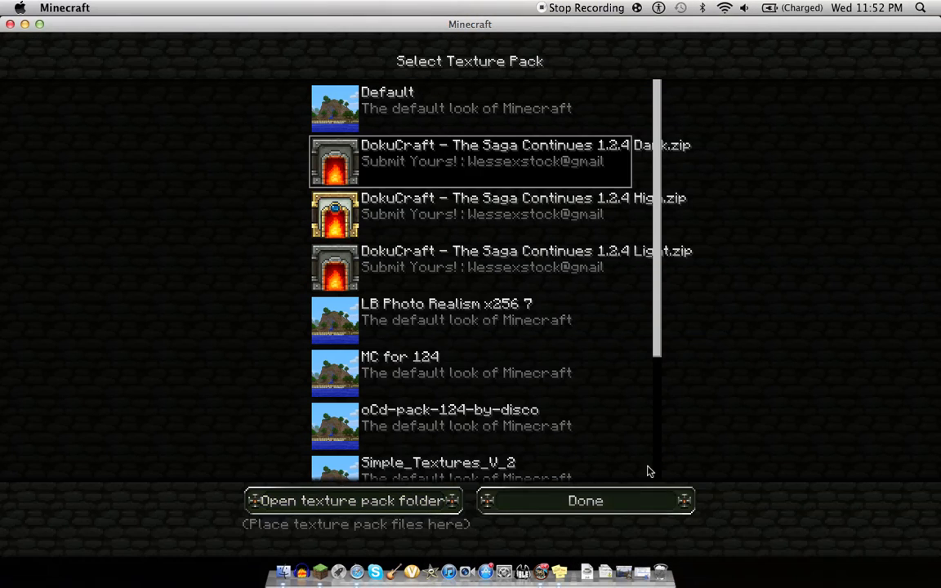
mouse_move(580, 390)
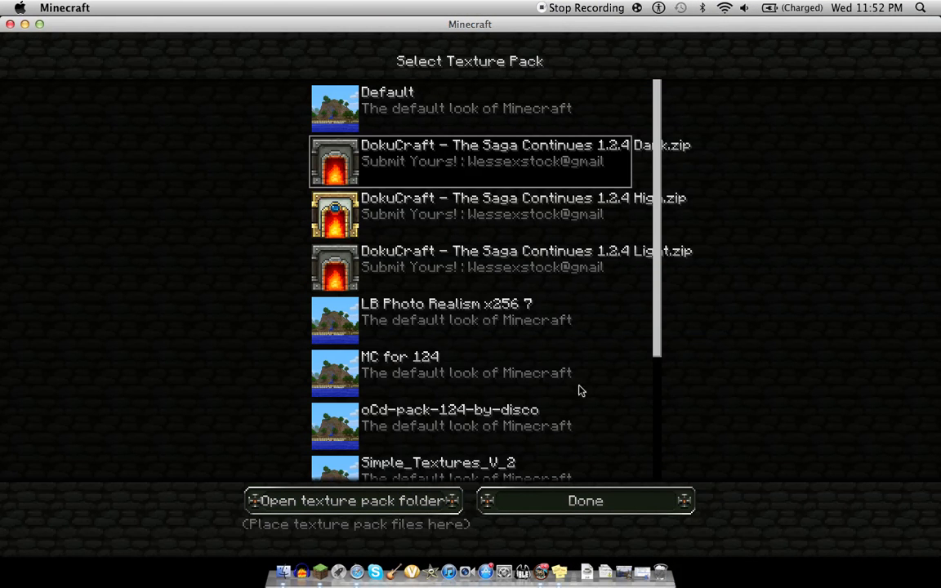
left_click(498, 206)
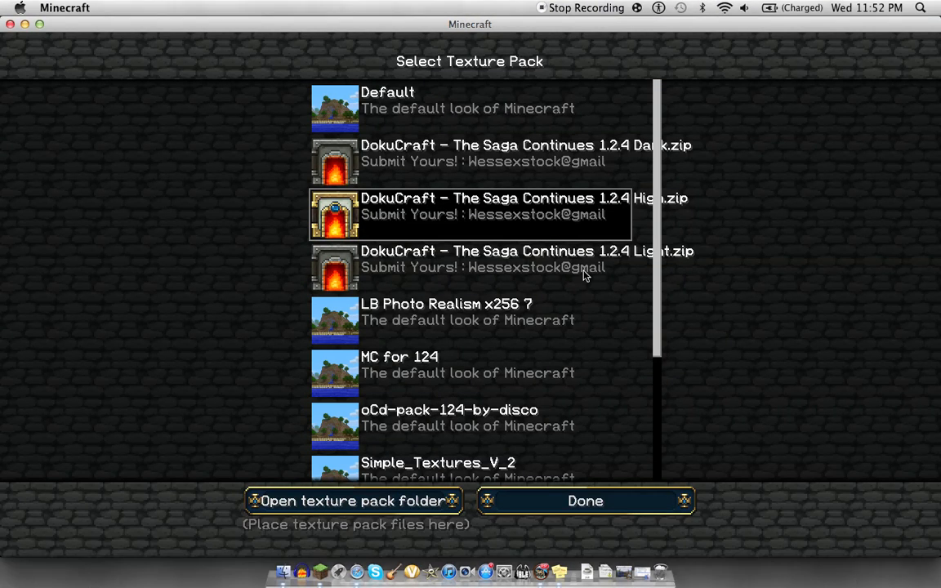
mouse_move(755, 504)
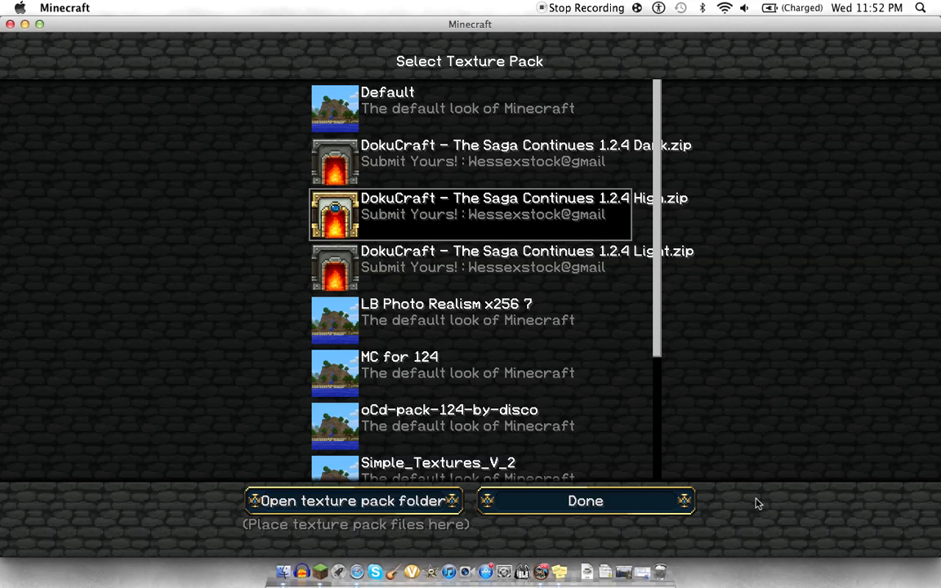
left_click(490, 267)
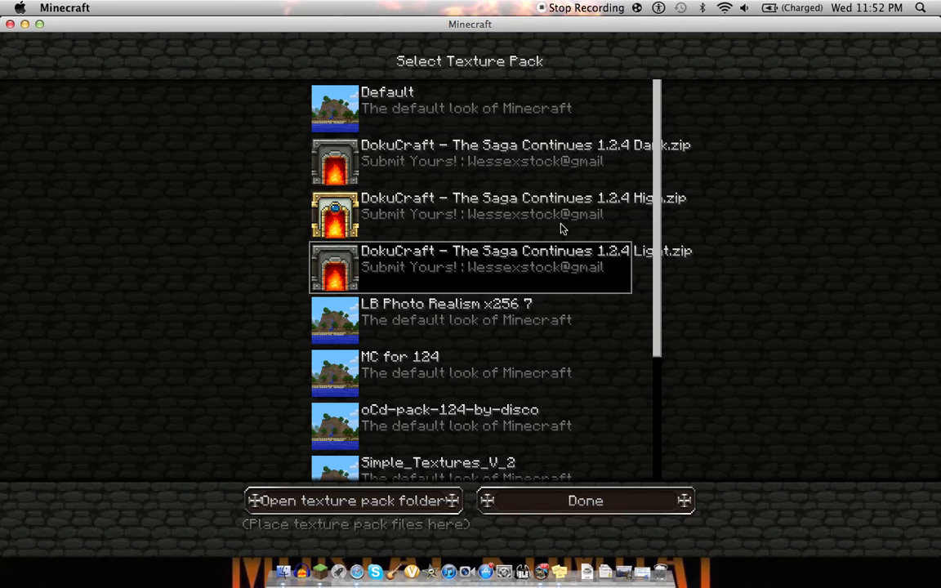
mouse_move(468, 176)
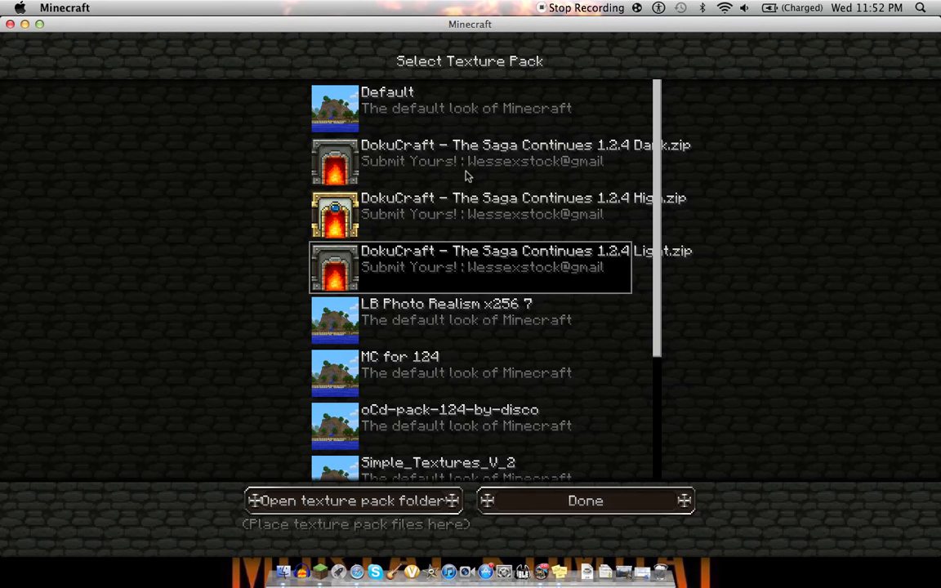
mouse_move(470, 229)
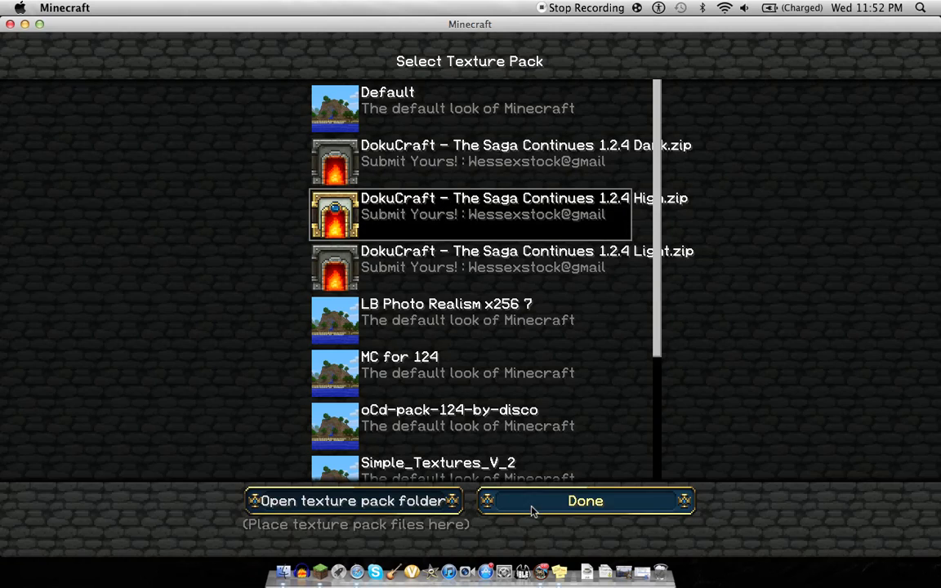
left_click(585, 501)
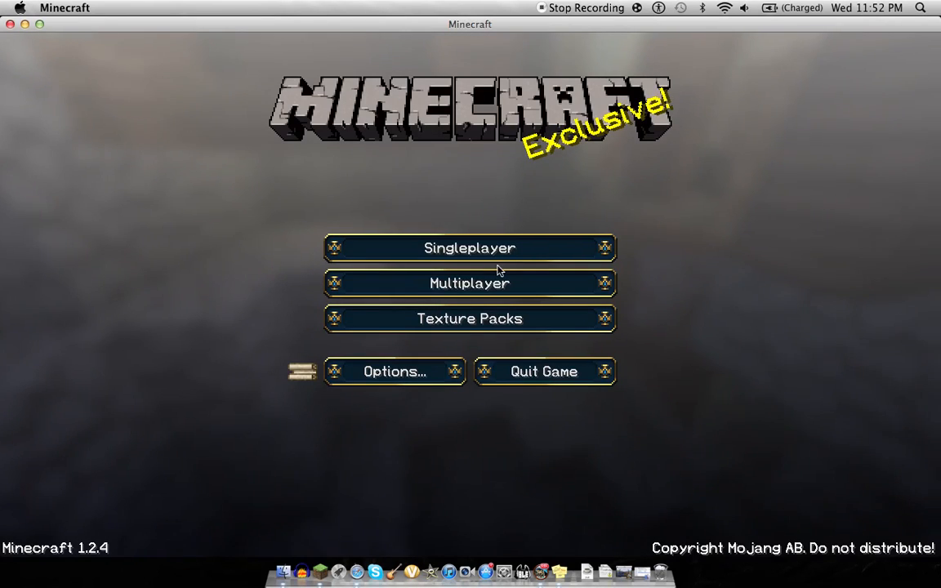
Load the update world, browse the creative inventory, then pause to leave.
left_click(470, 248)
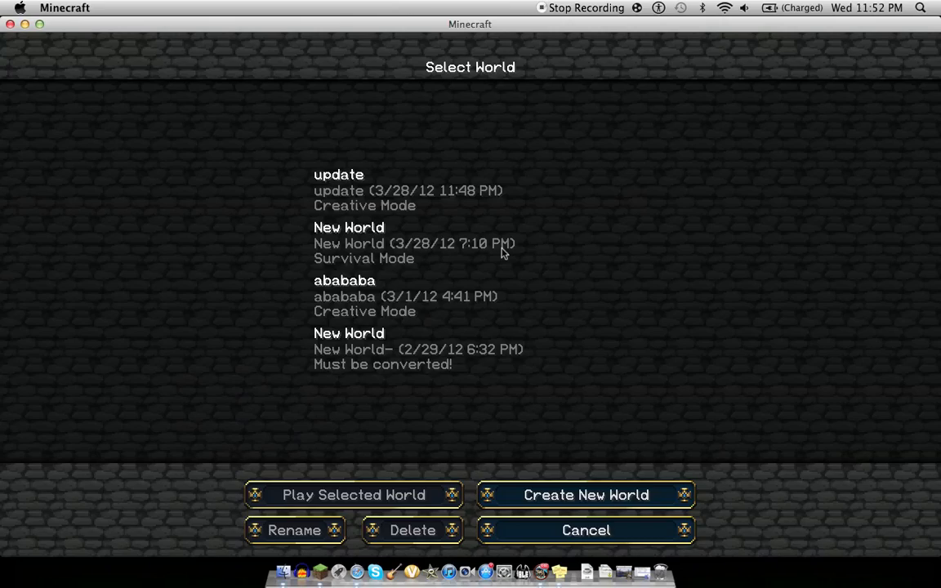
left_click(353, 494)
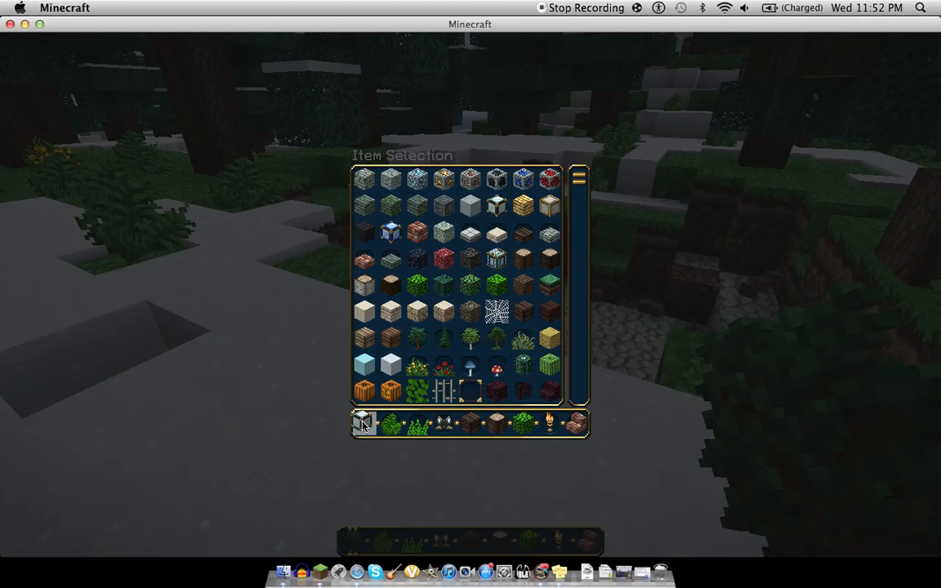
mouse_move(495, 337)
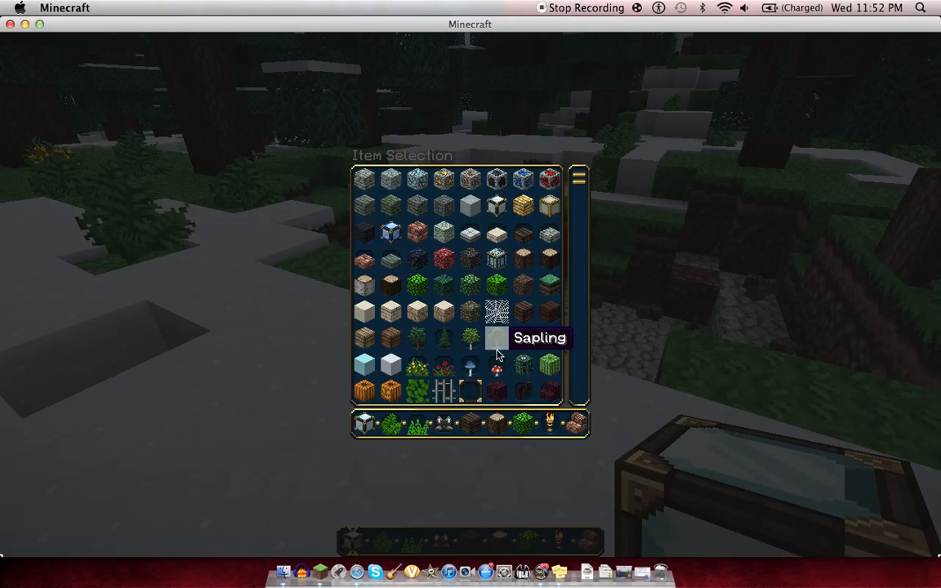
scroll("down", 3)
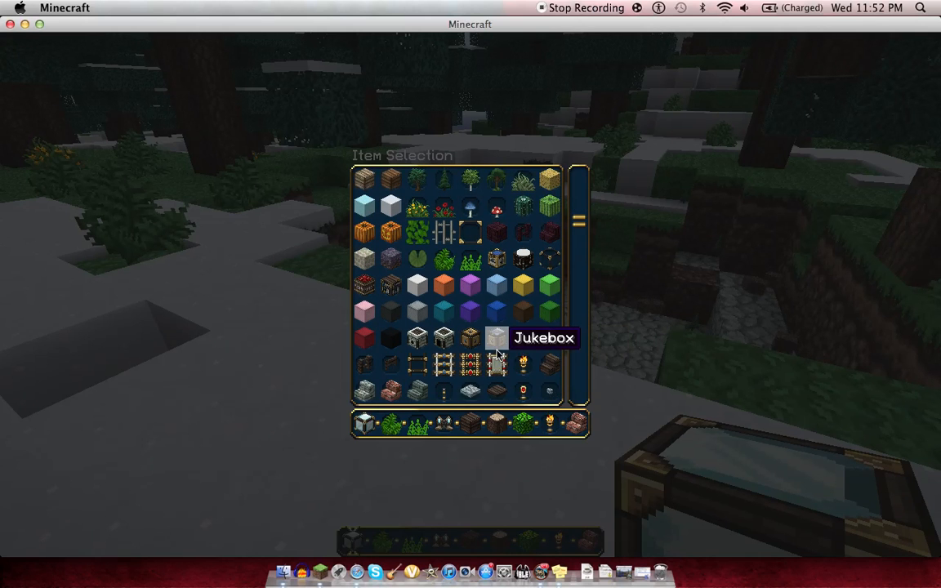
scroll("down", 3)
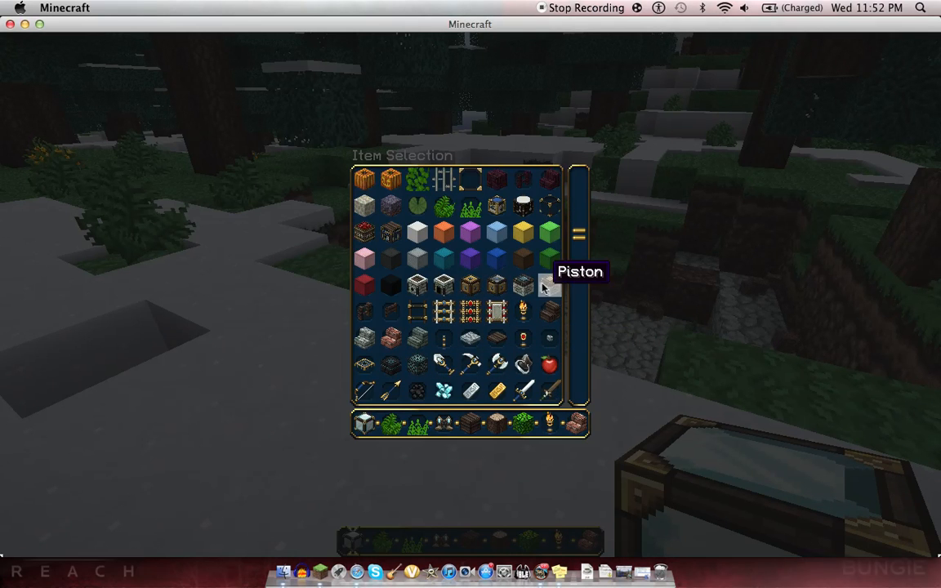
mouse_move(390, 392)
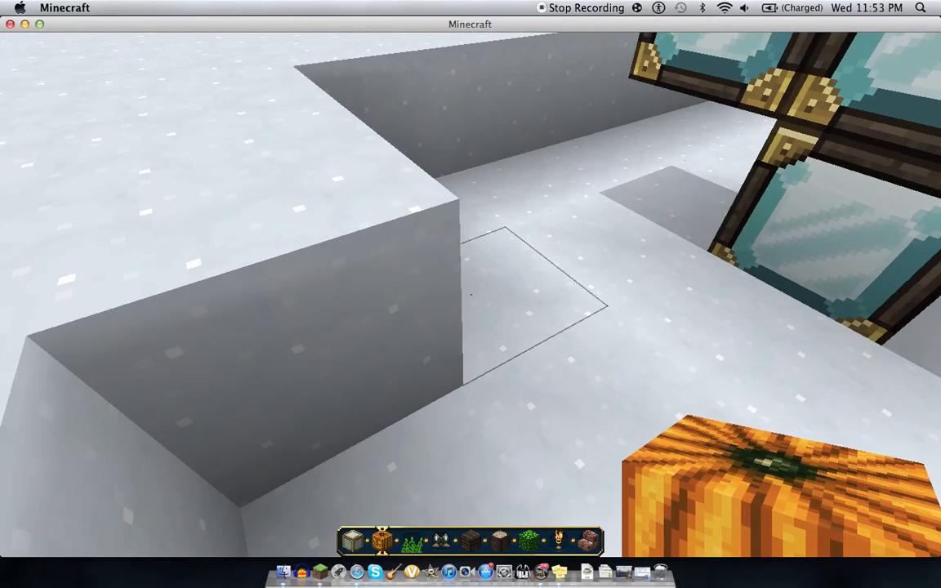
mouse_move(471, 294)
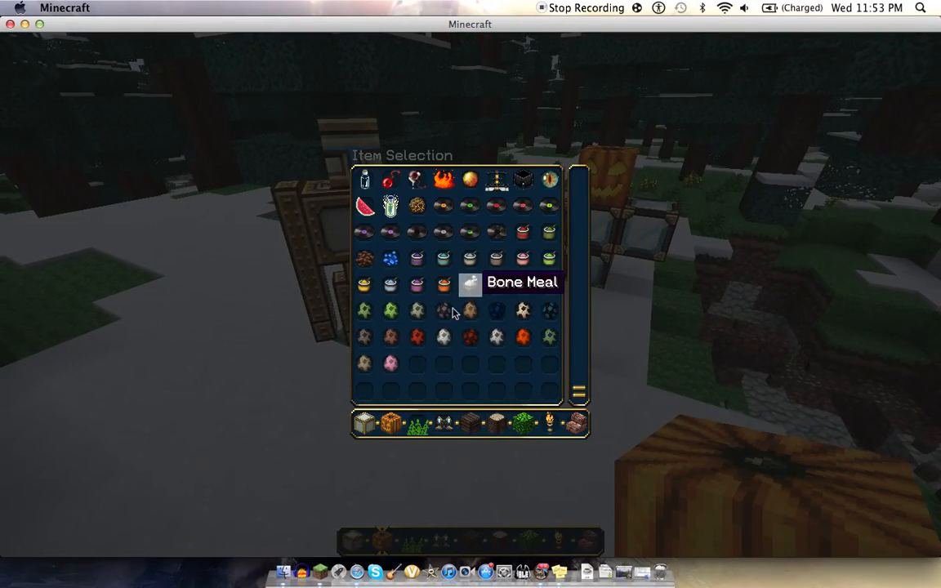
mouse_move(497, 311)
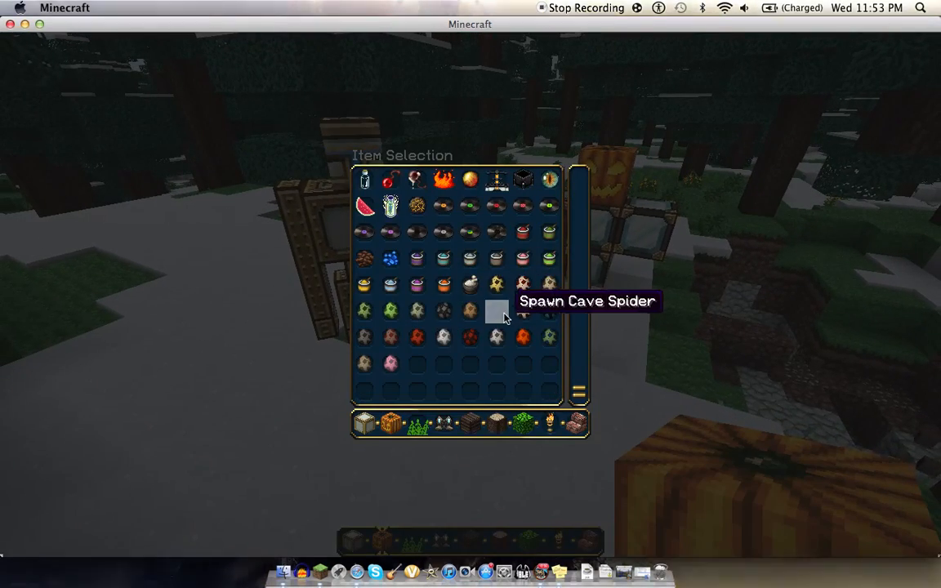
mouse_move(549, 311)
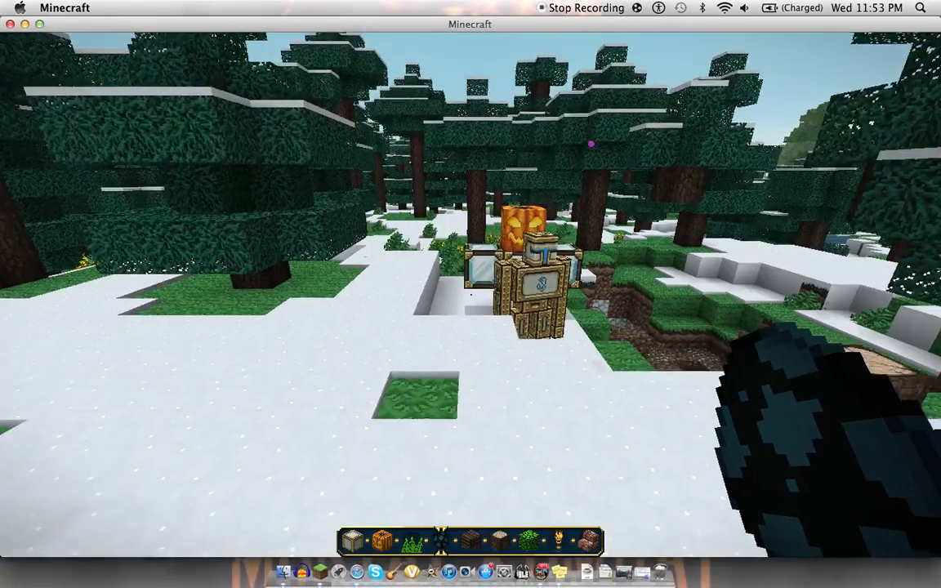
mouse_move(470, 294)
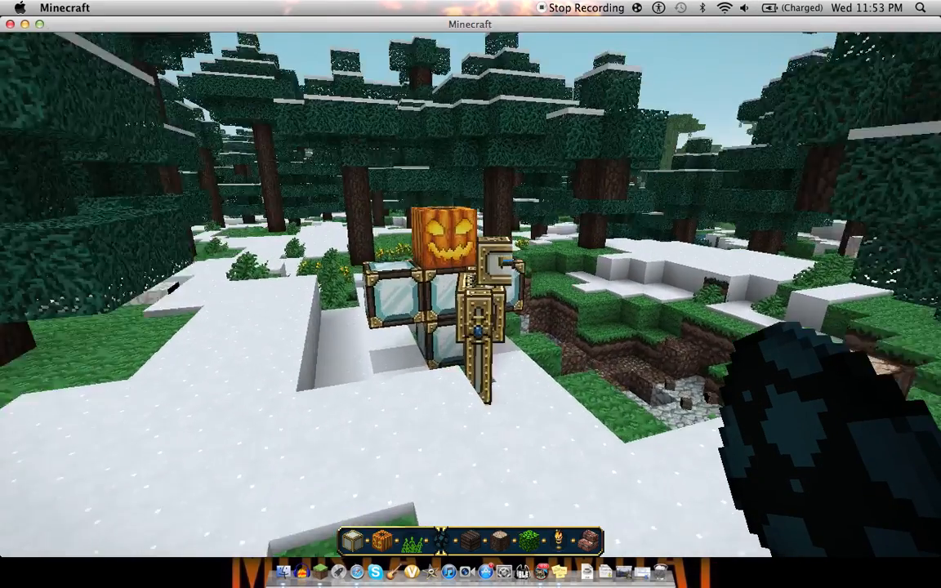
key("Escape")
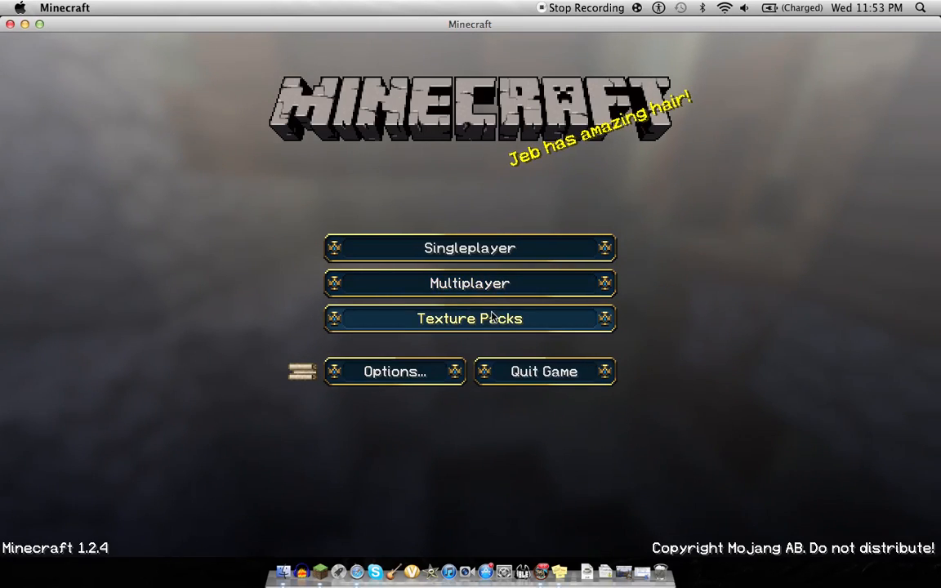
Apply the Skynecraft 0.1.4 texture pack and load the update world again.
left_click(470, 319)
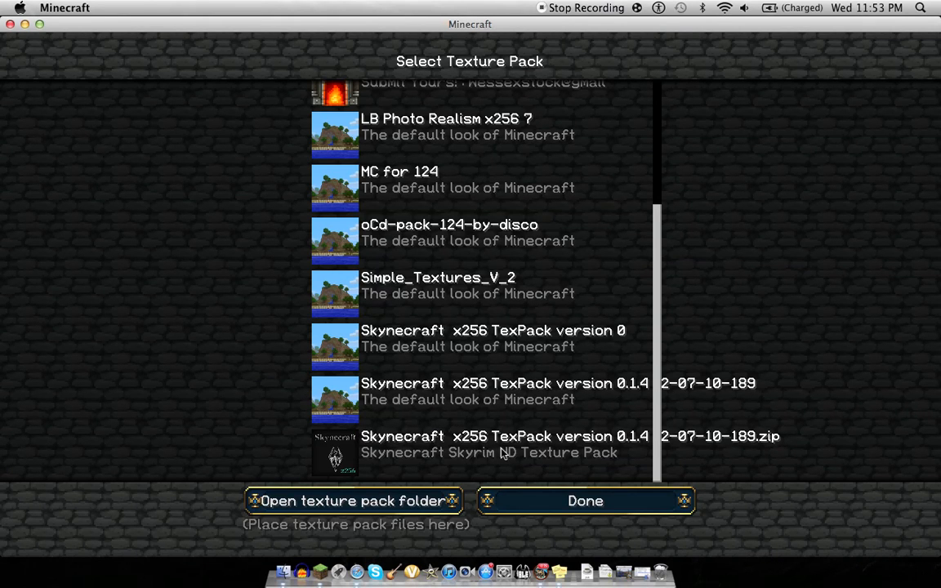
mouse_move(527, 403)
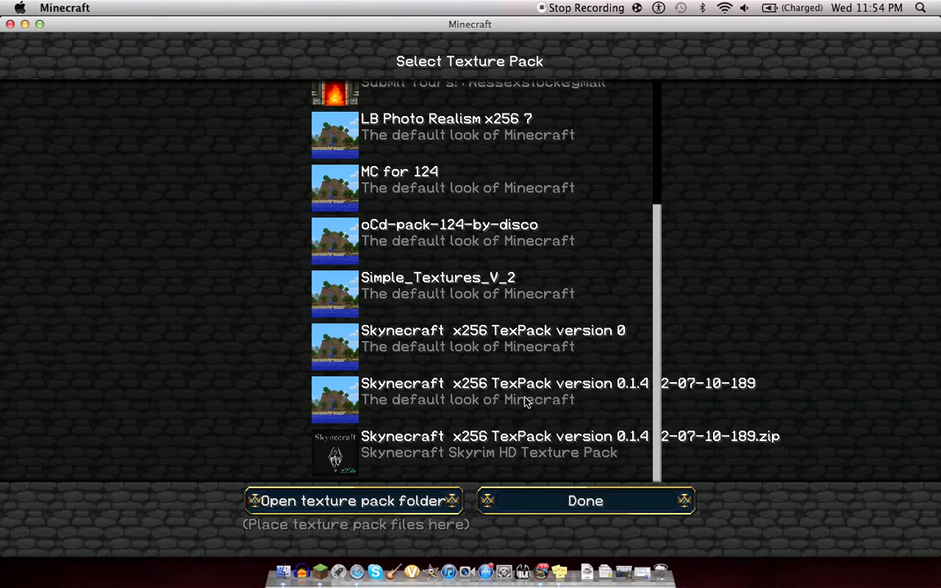
mouse_move(345, 412)
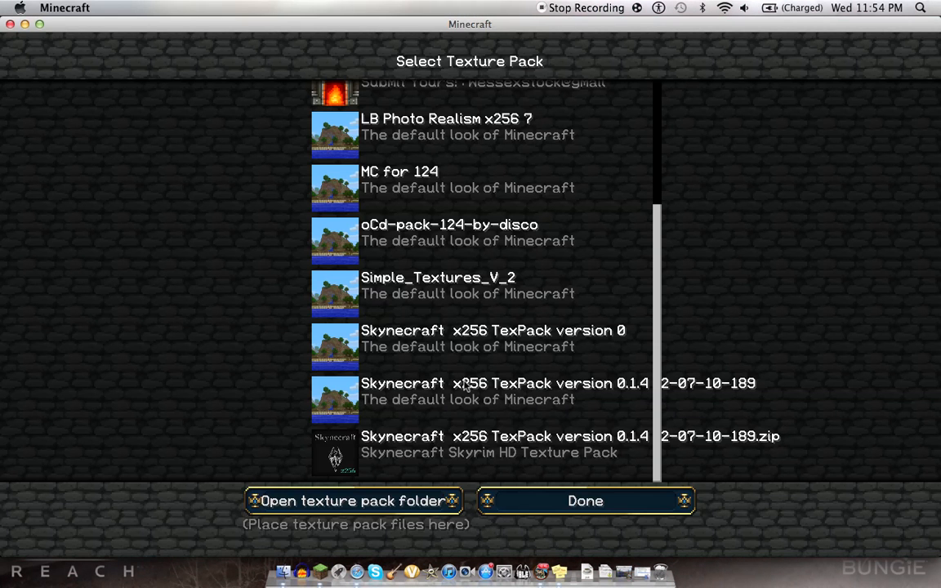
left_click(490, 391)
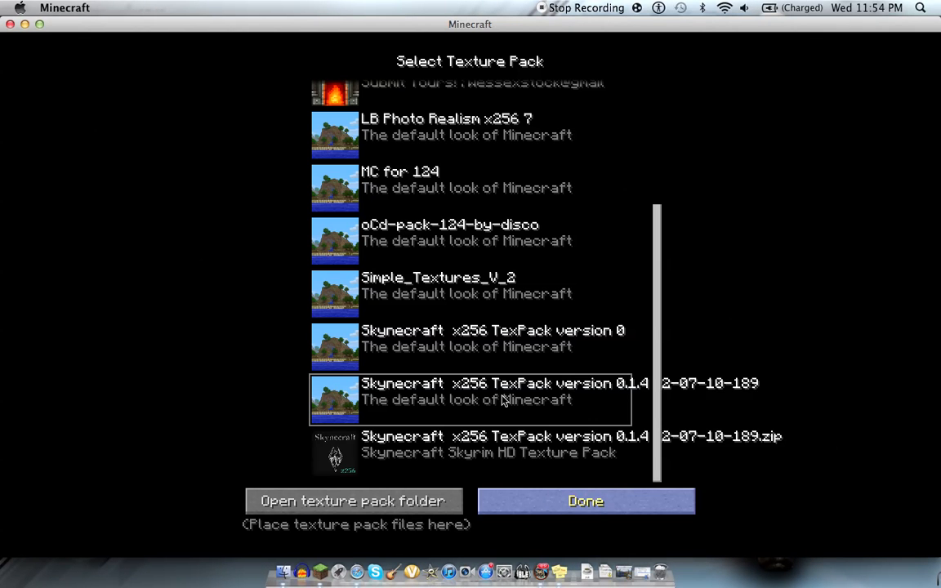
left_click(585, 501)
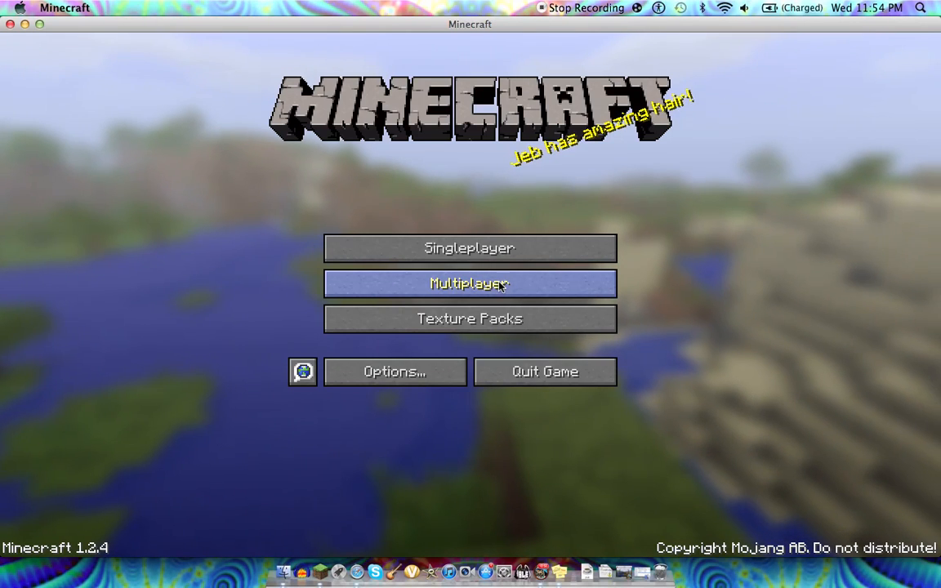
left_click(469, 284)
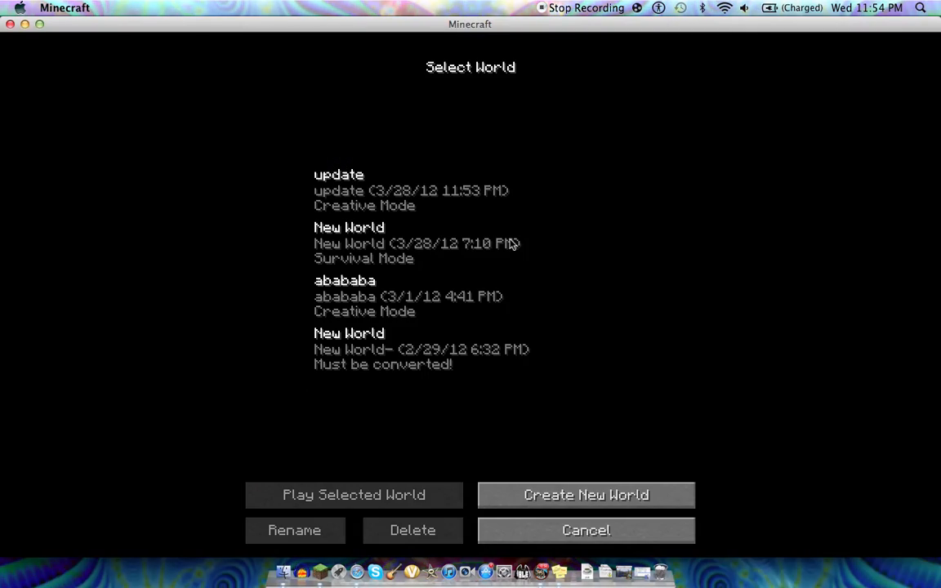
left_click(354, 494)
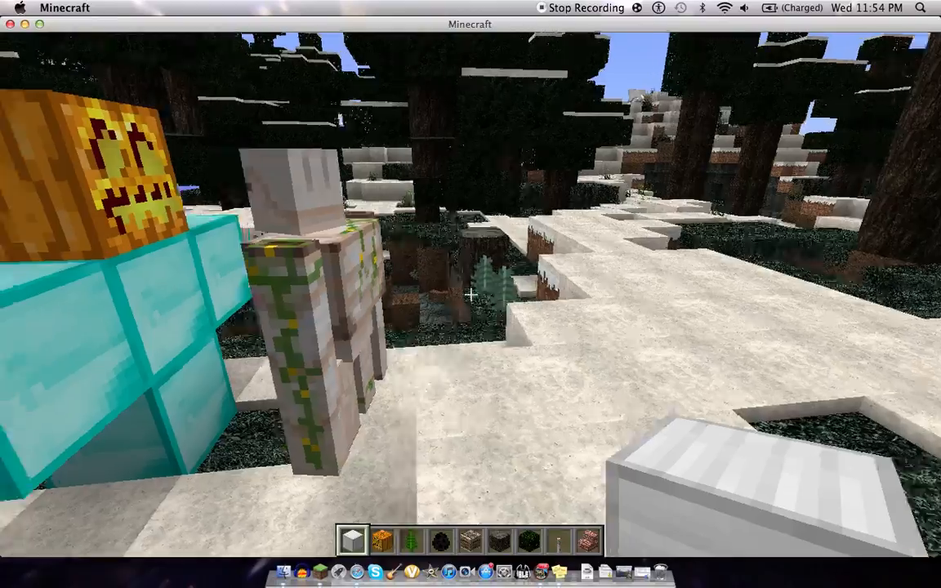
mouse_move(470, 295)
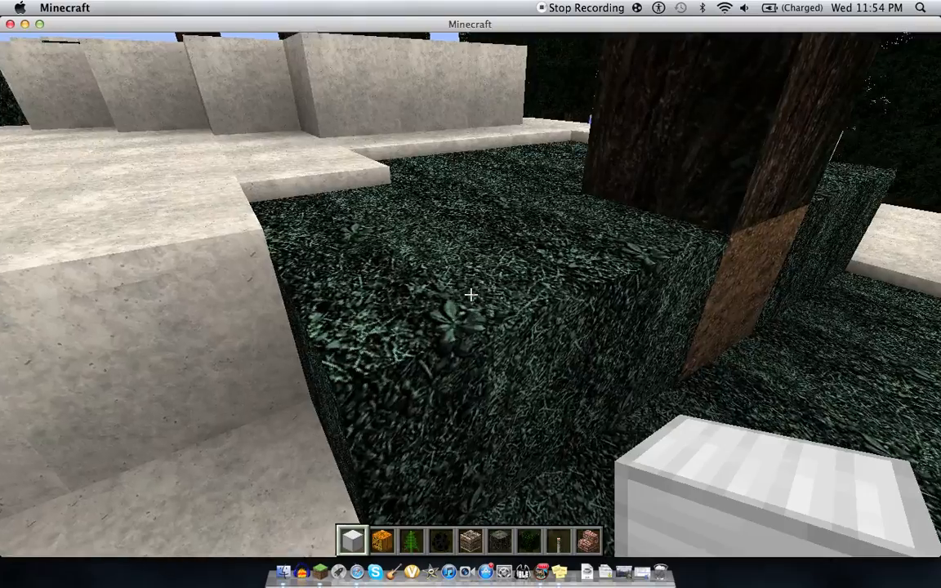
mouse_move(471, 294)
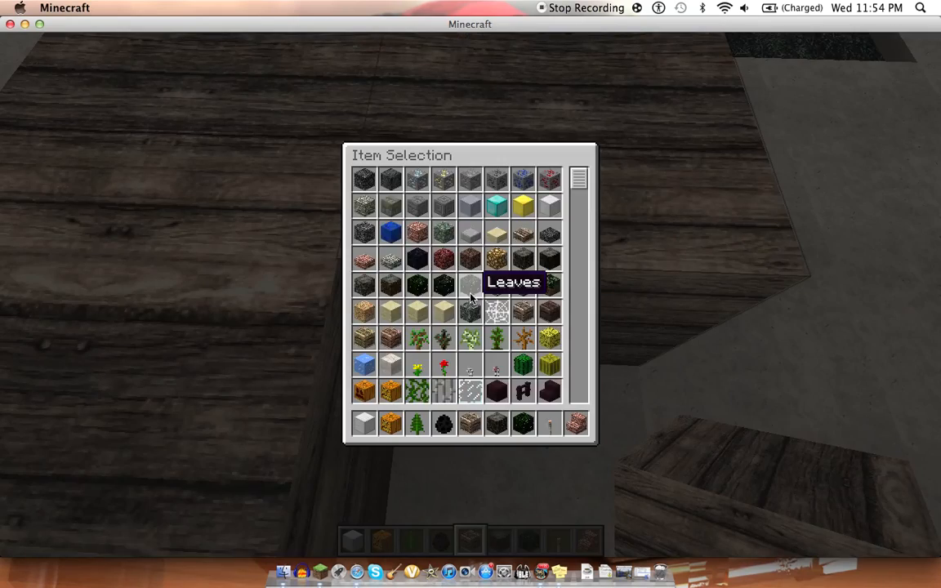
Scroll the creative catalogue and drag armour pieces into the hotbar.
scroll("down", 3)
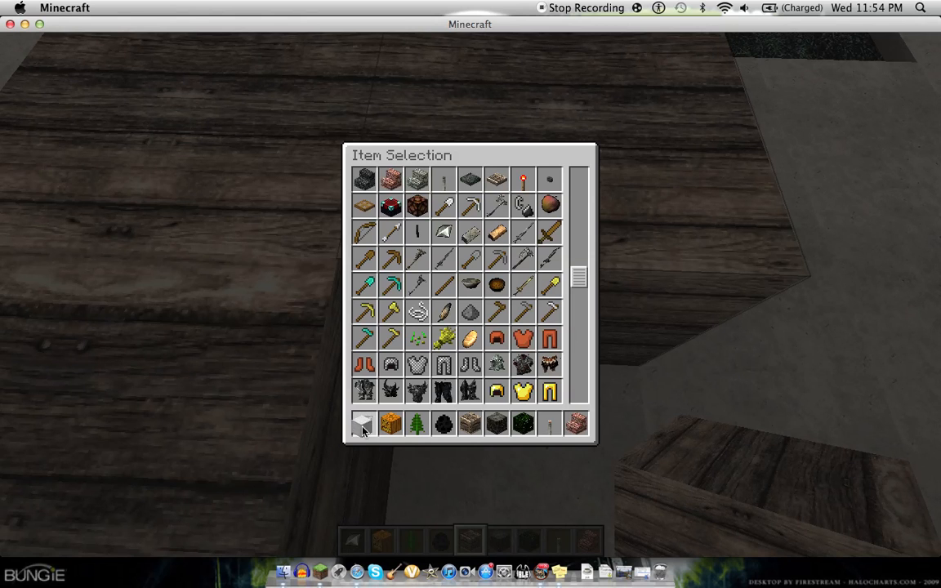
mouse_move(523, 366)
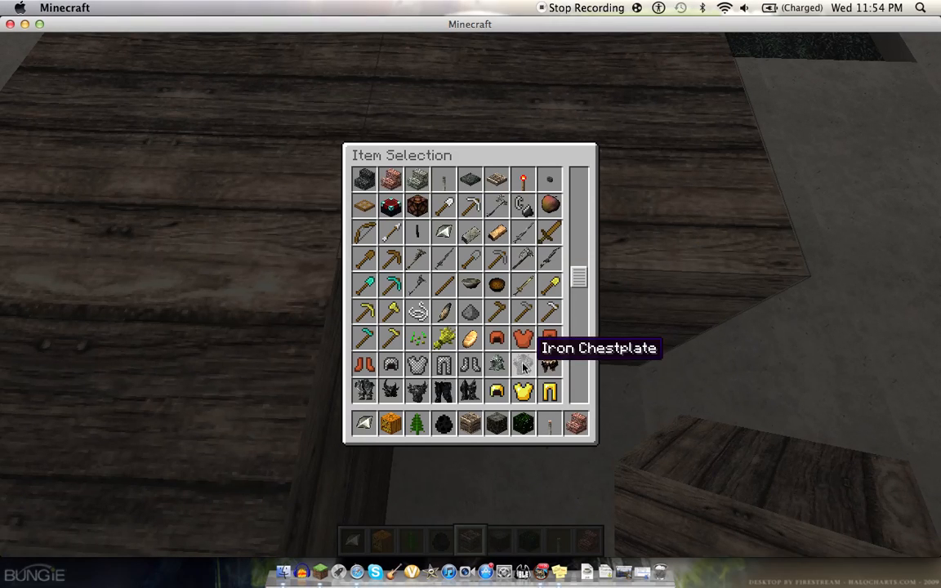
mouse_move(617, 365)
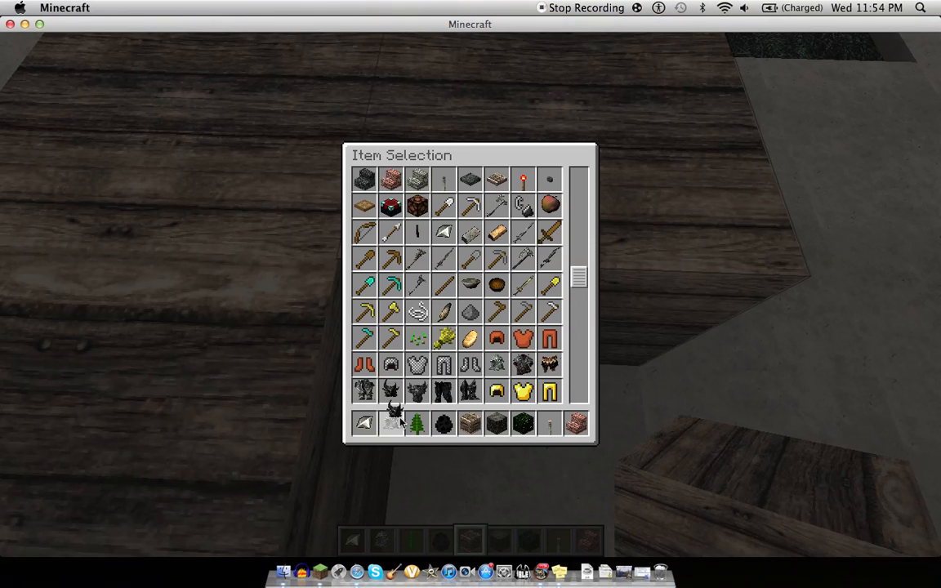
mouse_move(443, 309)
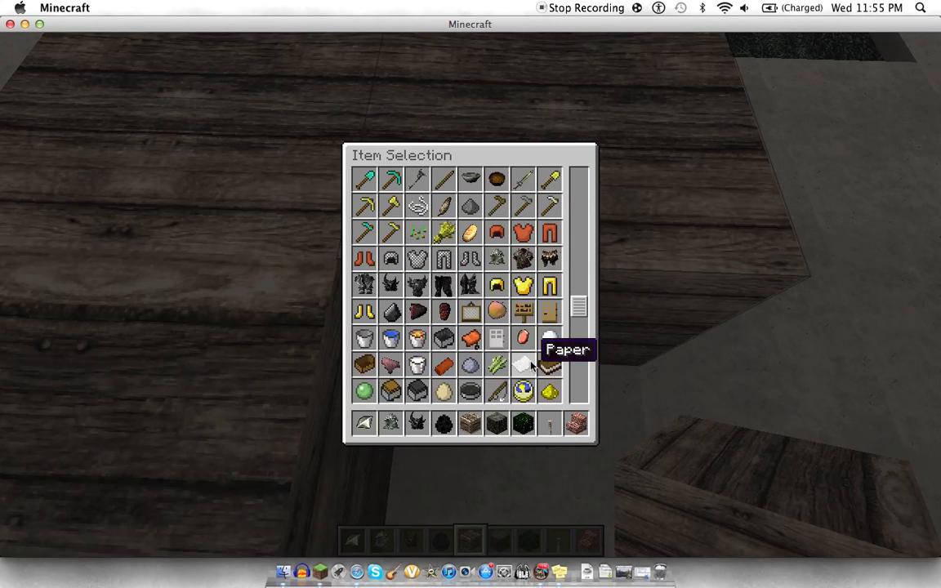
scroll("down", 3)
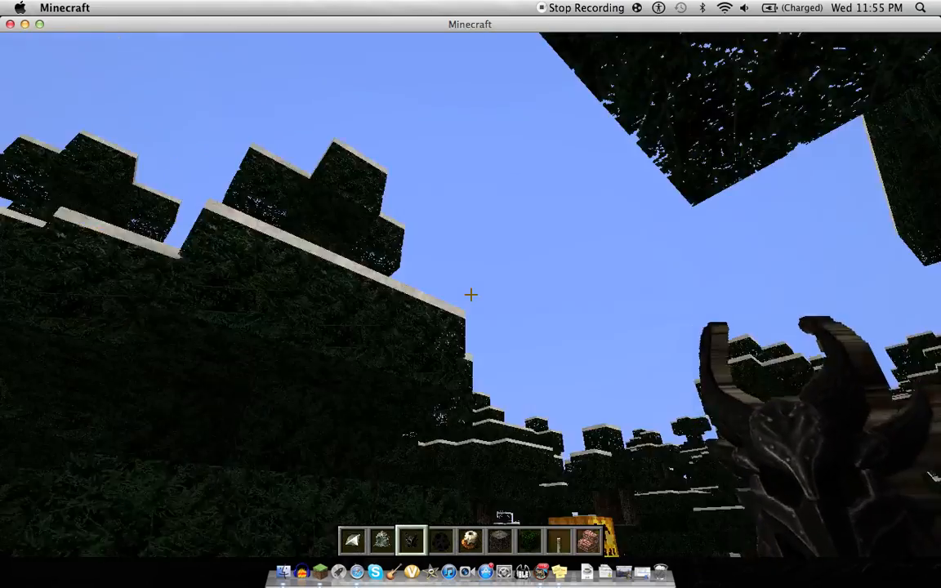
mouse_move(470, 294)
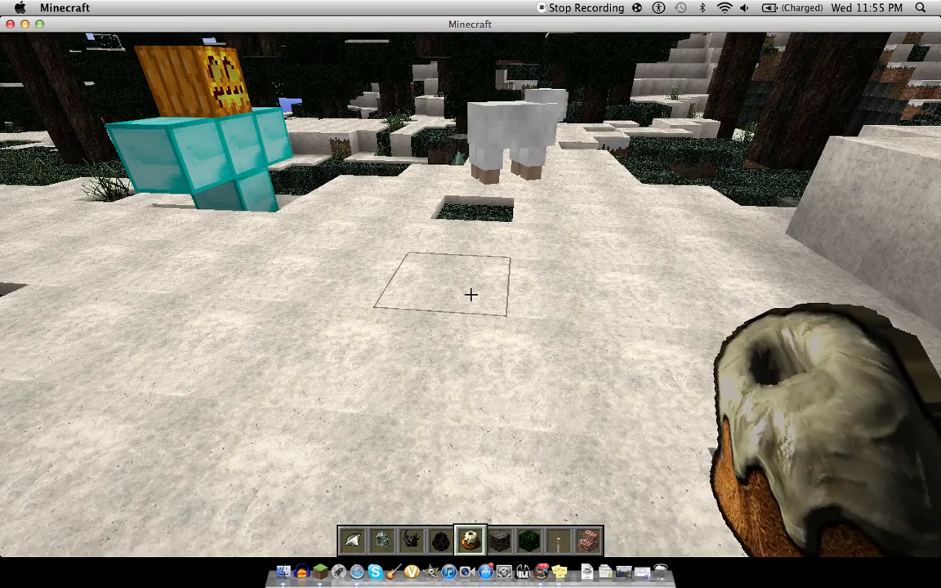
mouse_move(471, 294)
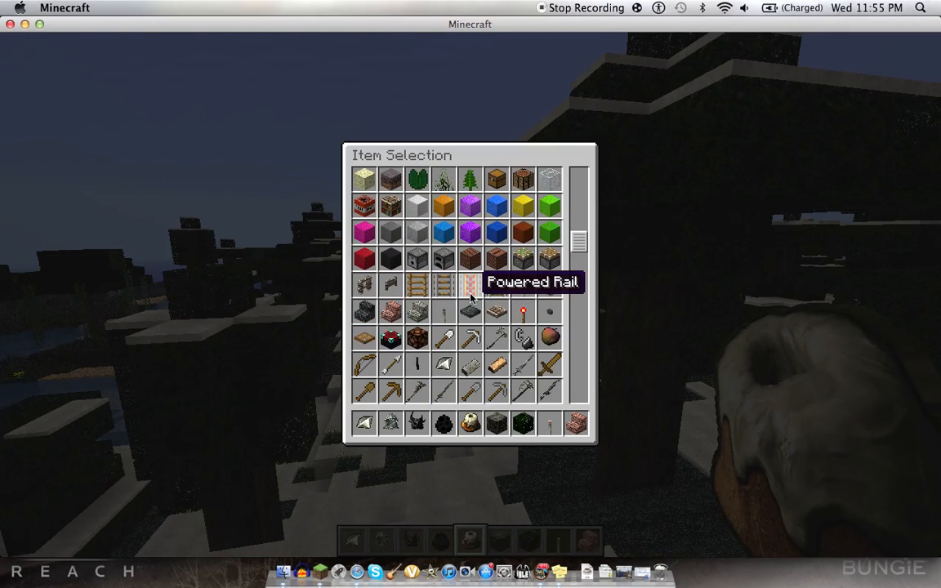
Scroll through Item Selection and place a mushroom and a plant in the hotbar.
scroll("down", 3)
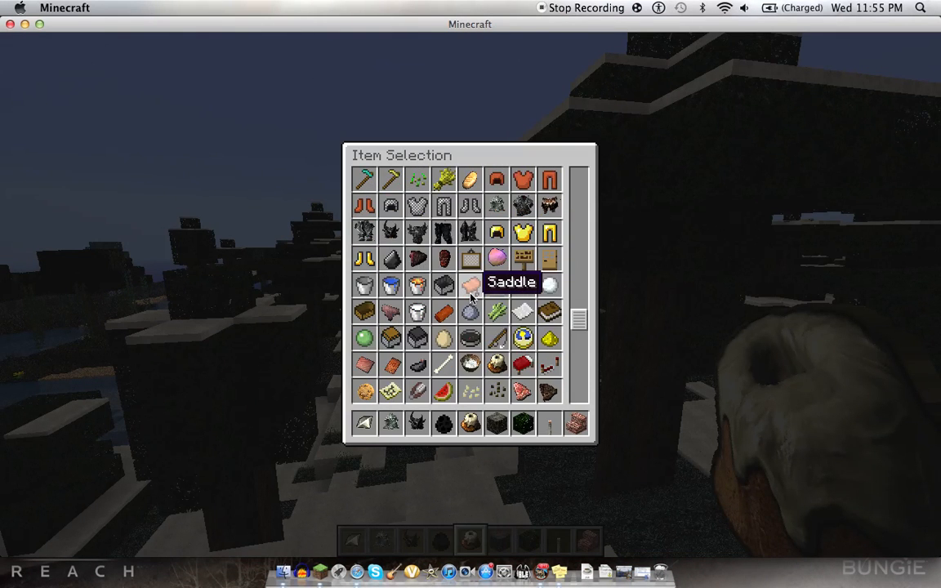
scroll("up", 3)
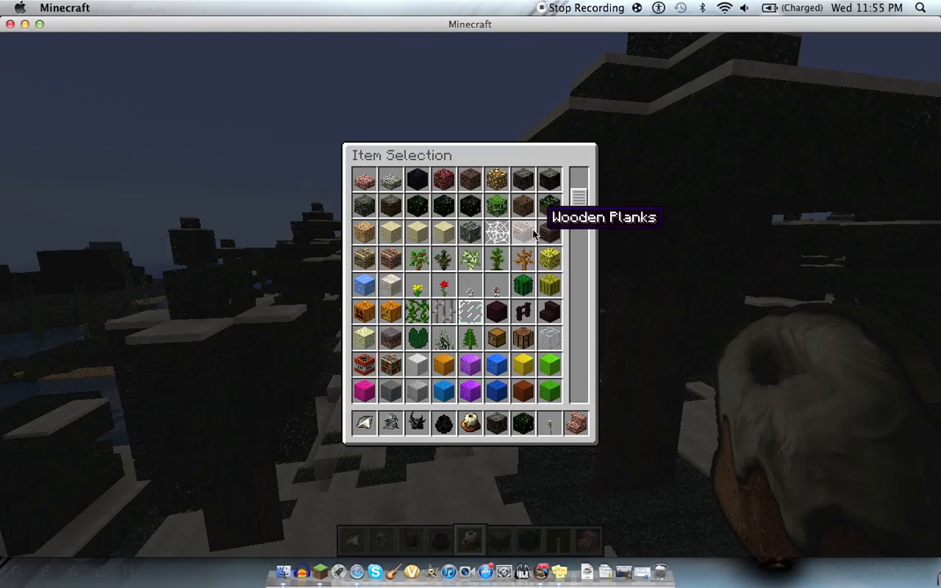
scroll("up", 3)
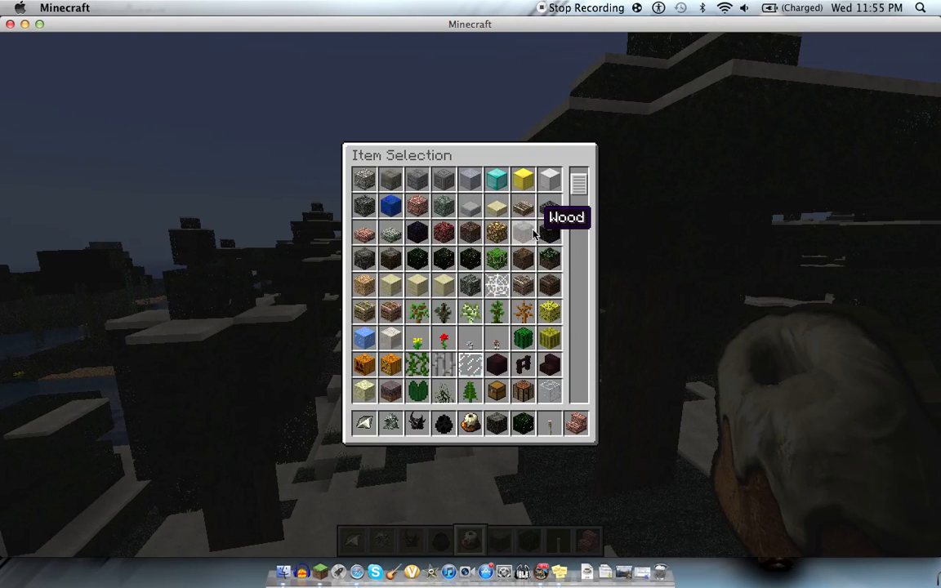
scroll("down", 3)
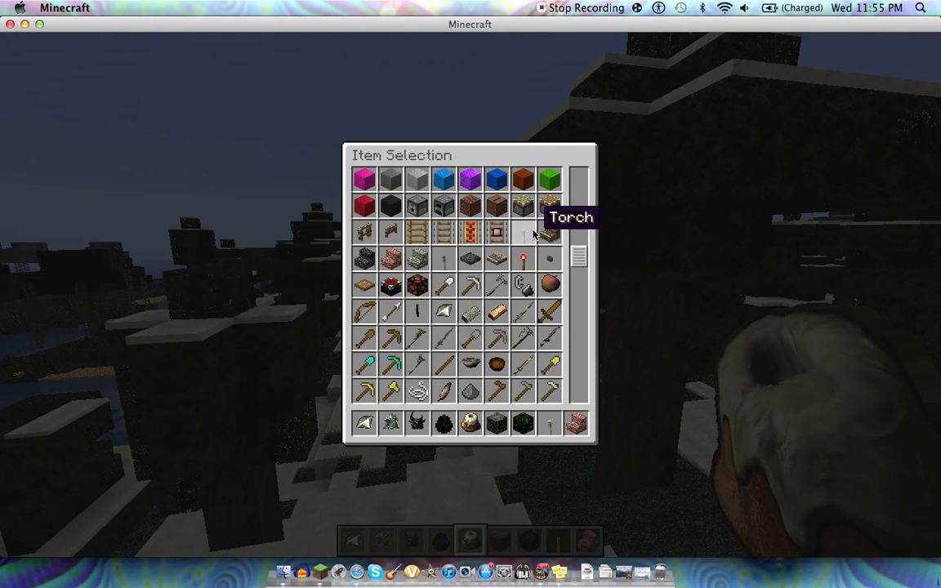
scroll("down", 3)
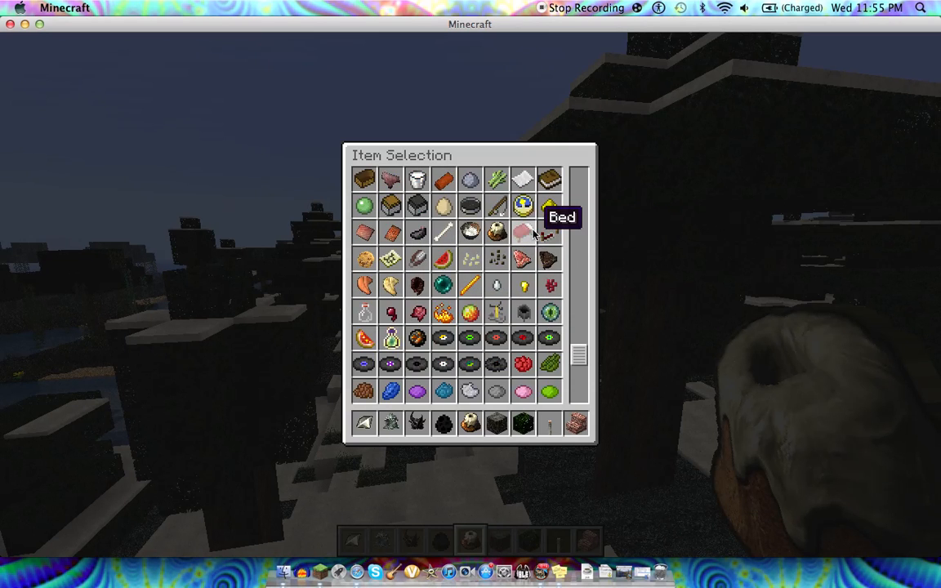
scroll("up", 3)
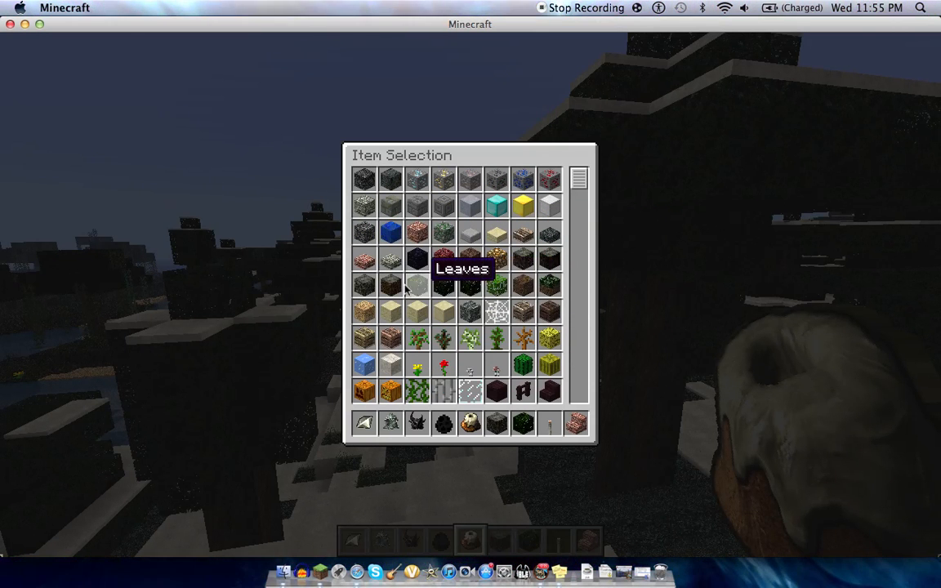
mouse_move(494, 368)
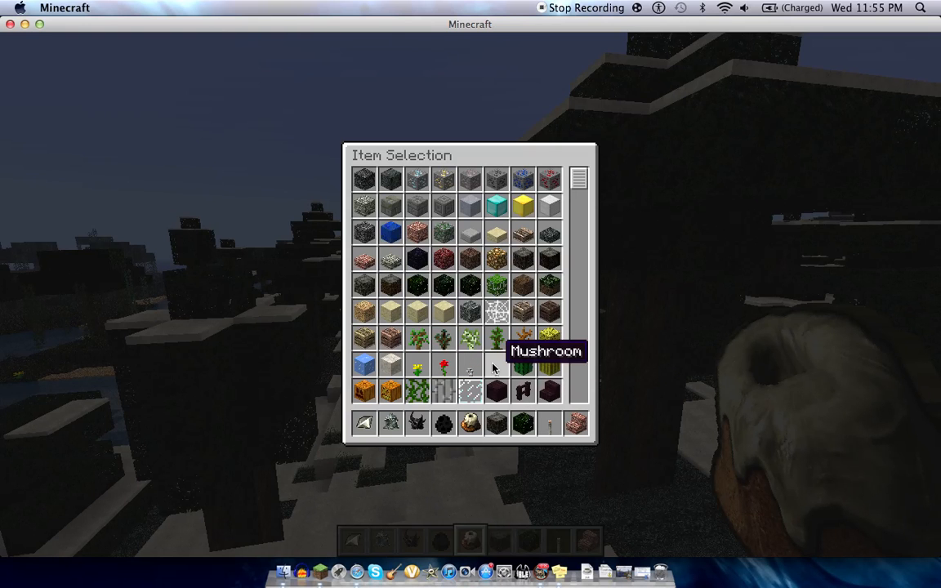
mouse_move(523, 366)
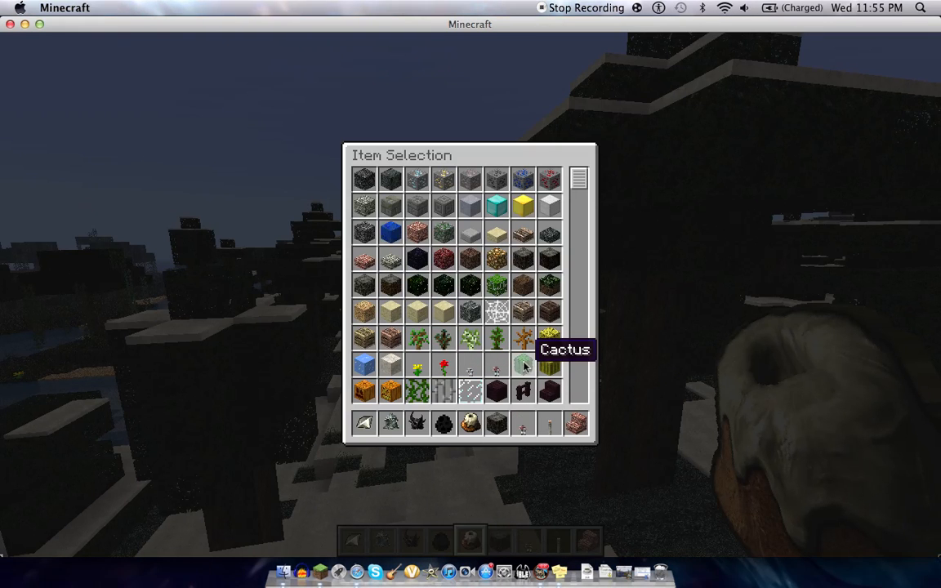
mouse_move(478, 136)
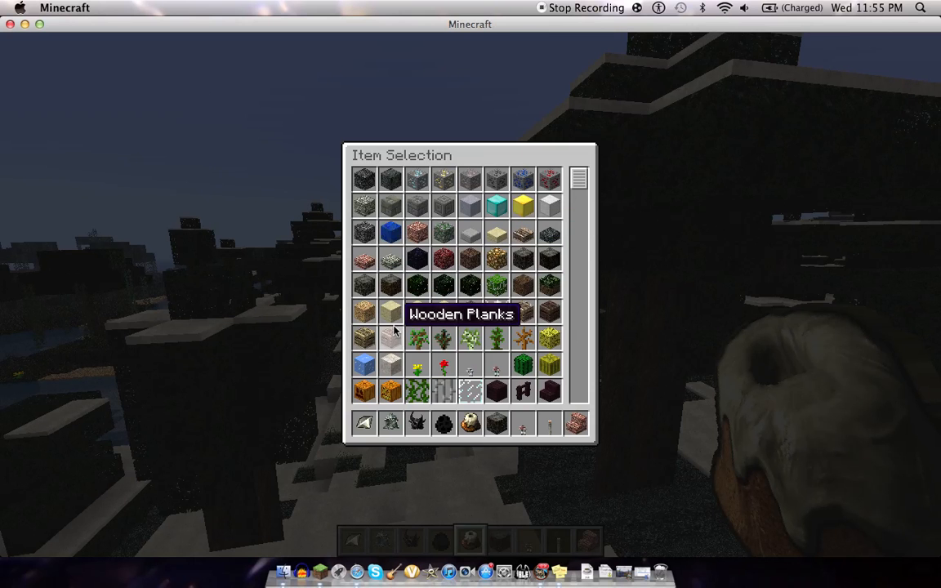
scroll("down", 3)
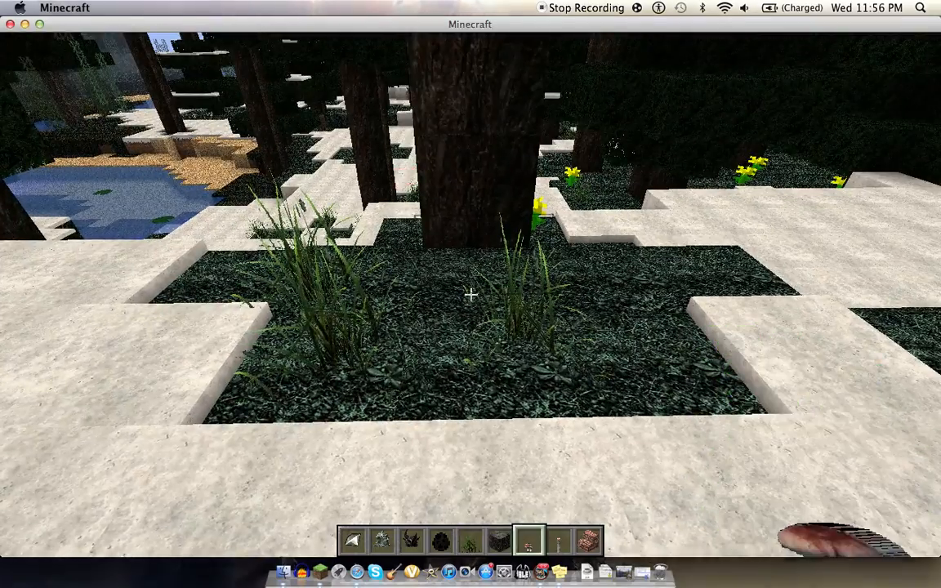
mouse_move(471, 294)
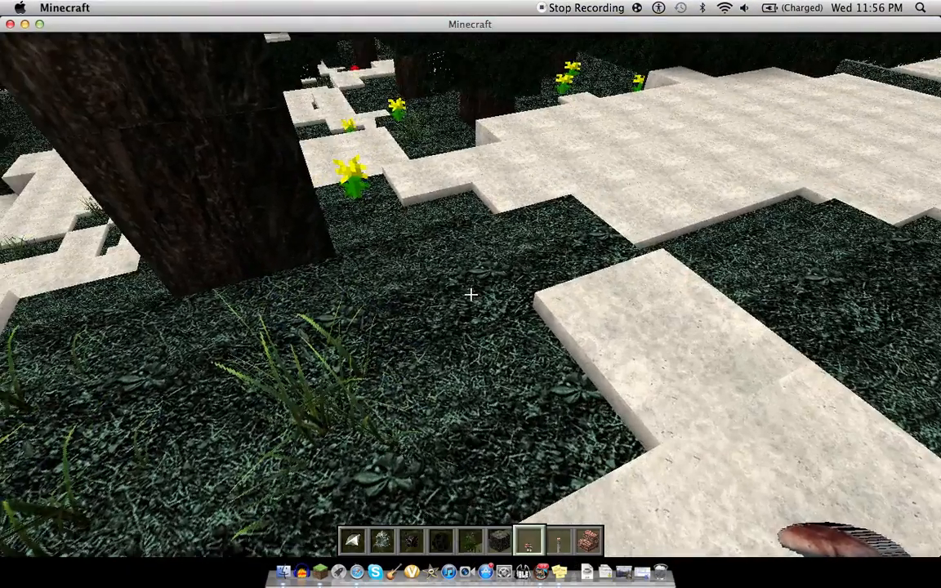
mouse_move(469, 294)
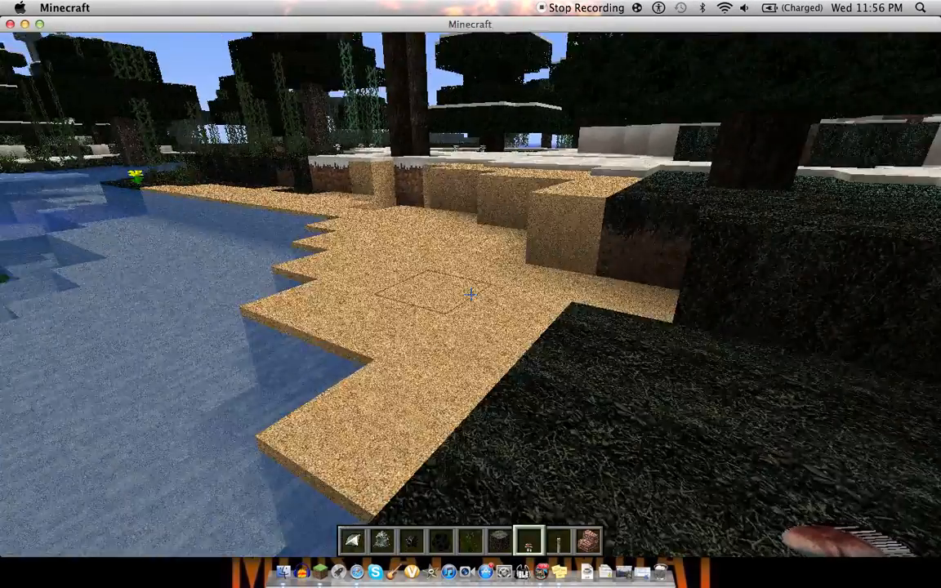
mouse_move(471, 294)
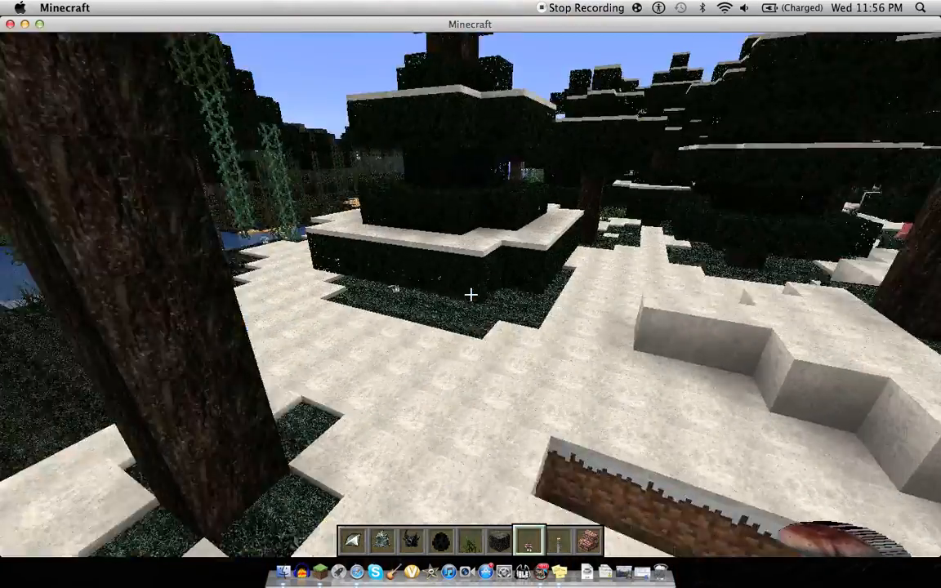
Pause after touring the Skynecraft snowy forest and sandy lakeshore, opening the Game menu.
key("Escape")
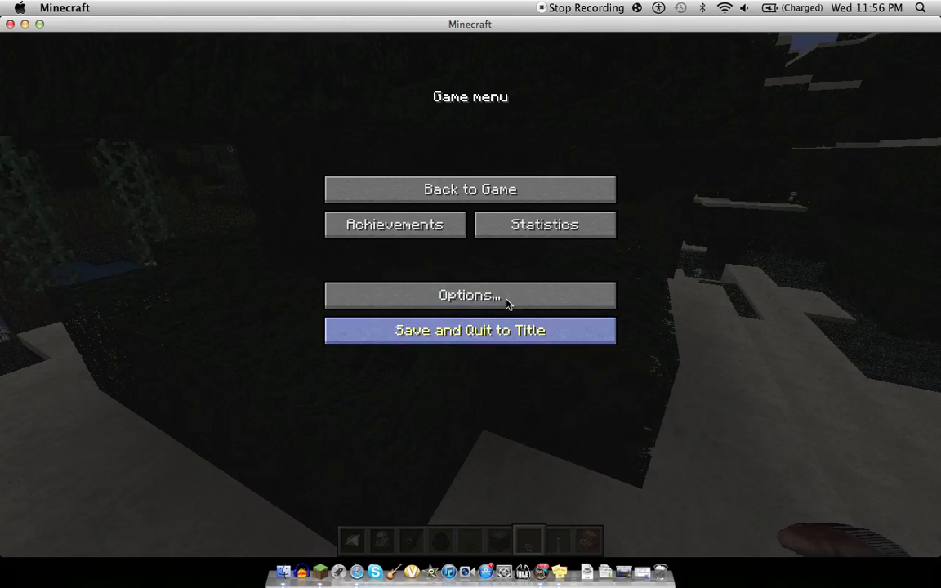
mouse_move(594, 15)
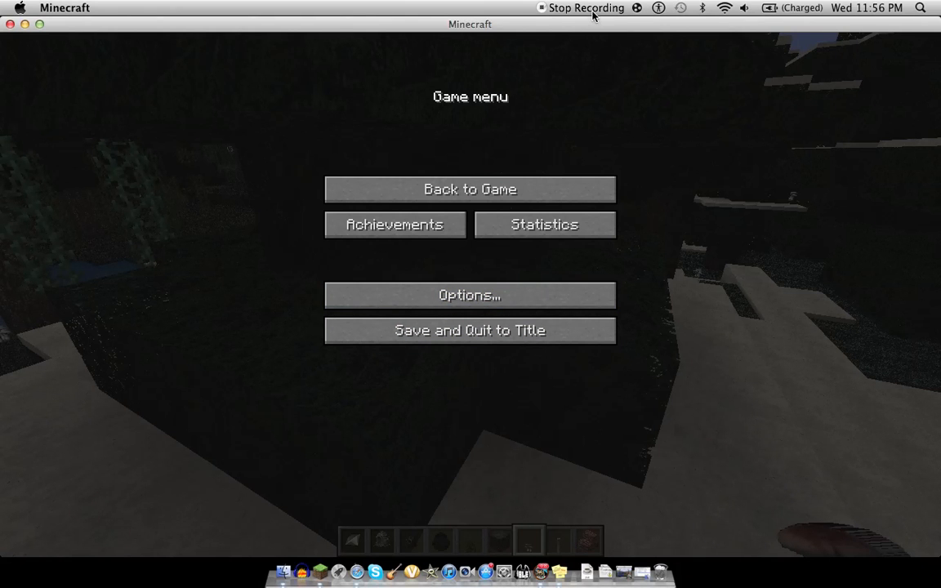